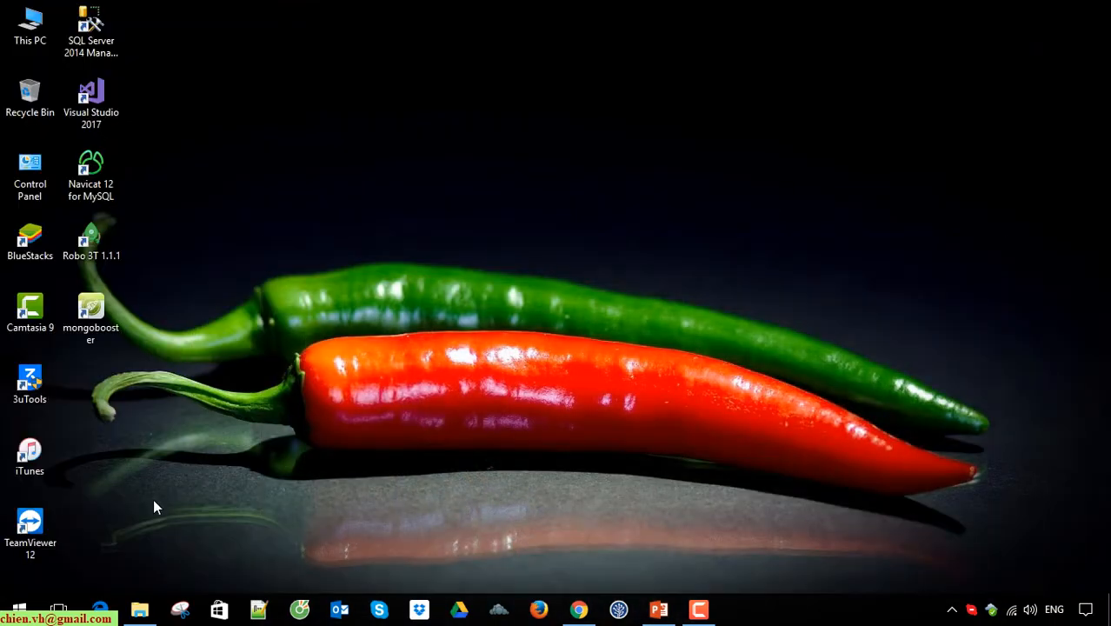
# - Browse File Explorer to D:\Mongo\MongoDB\bin listing mongod.exe and the Mongo tools
pyautogui.click(139, 609)
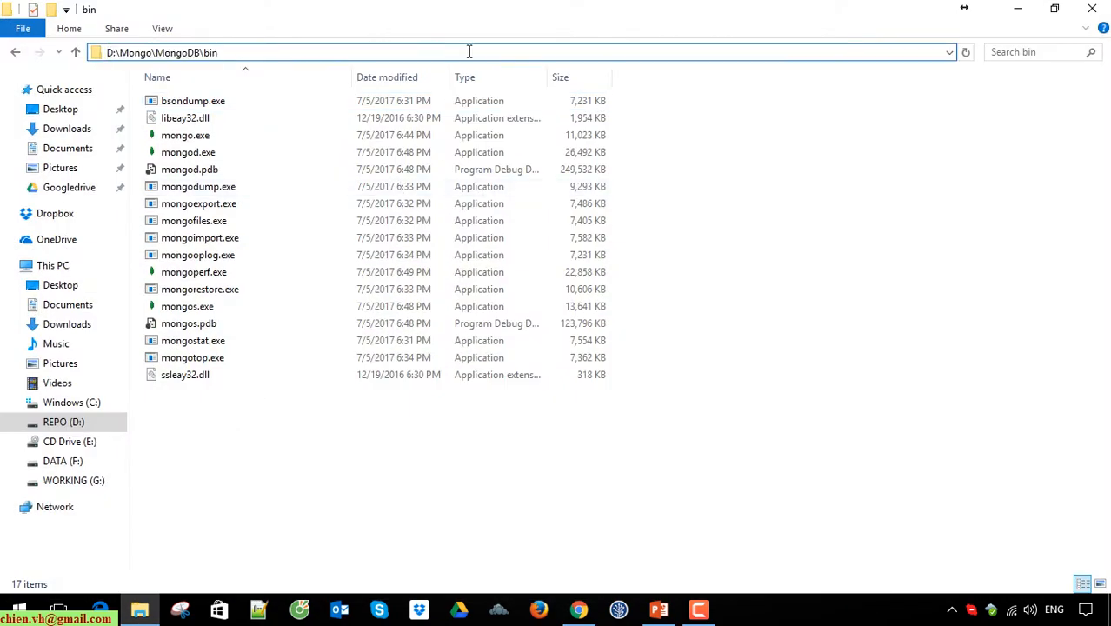
pyautogui.click(861, 316)
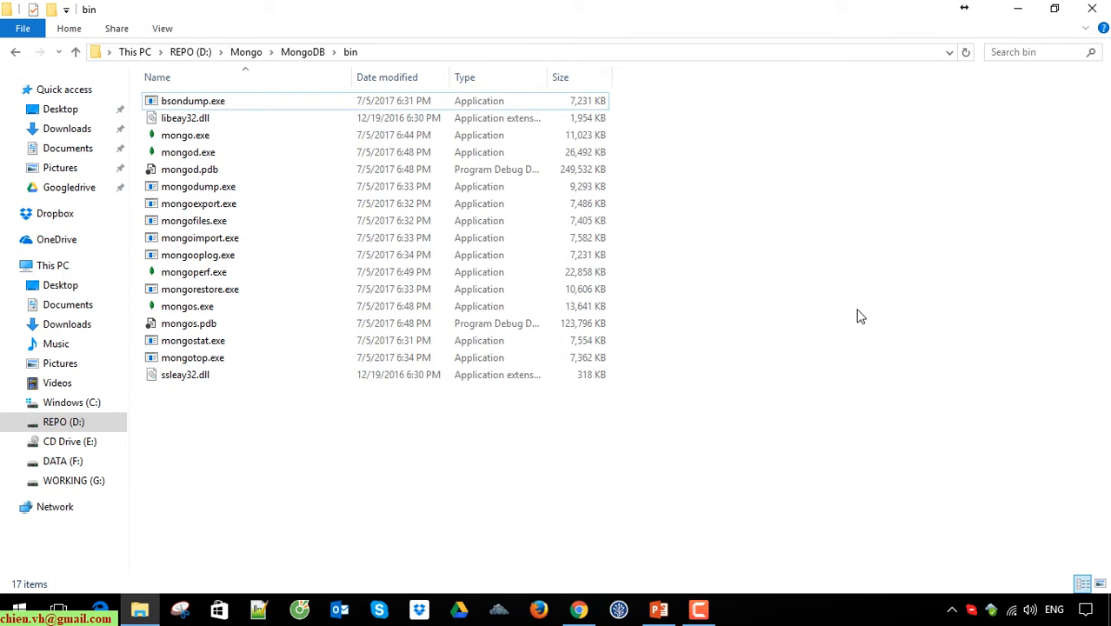
pyautogui.moveTo(925, 219)
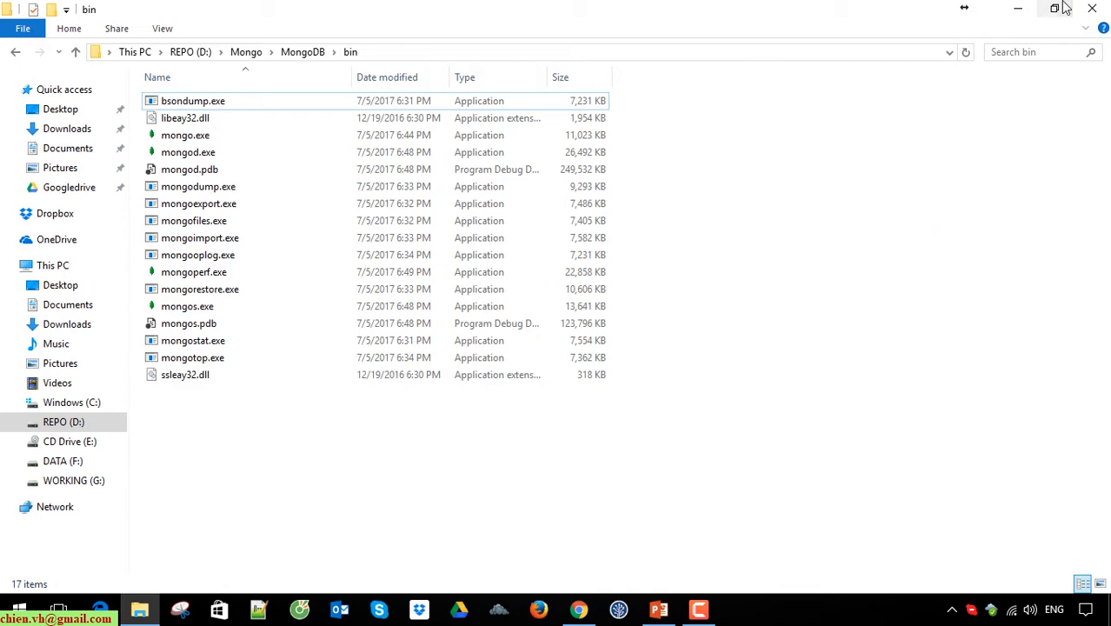
pyautogui.moveTo(1020, 9)
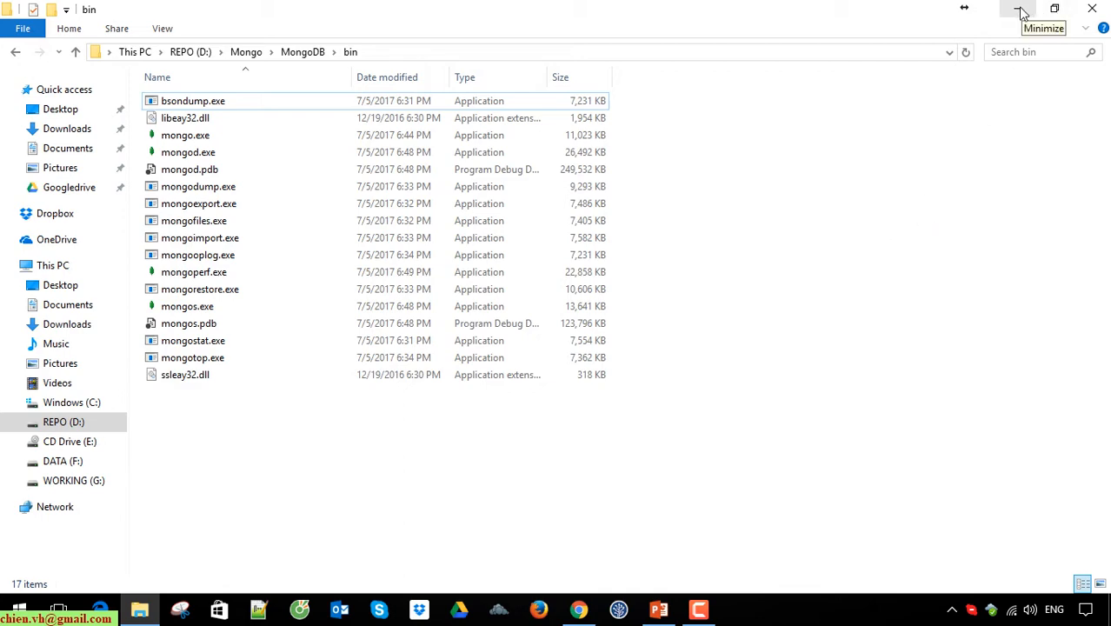
# - Launch Command Prompt from the Start menu by searching 'com'
pyautogui.click(19, 608)
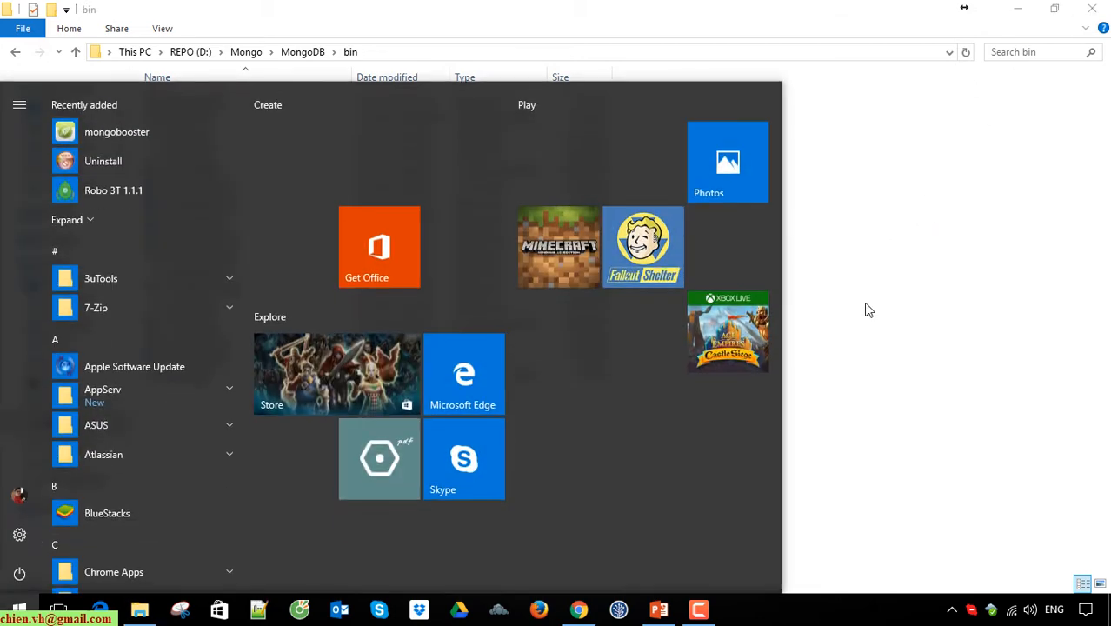
pyautogui.write('com')
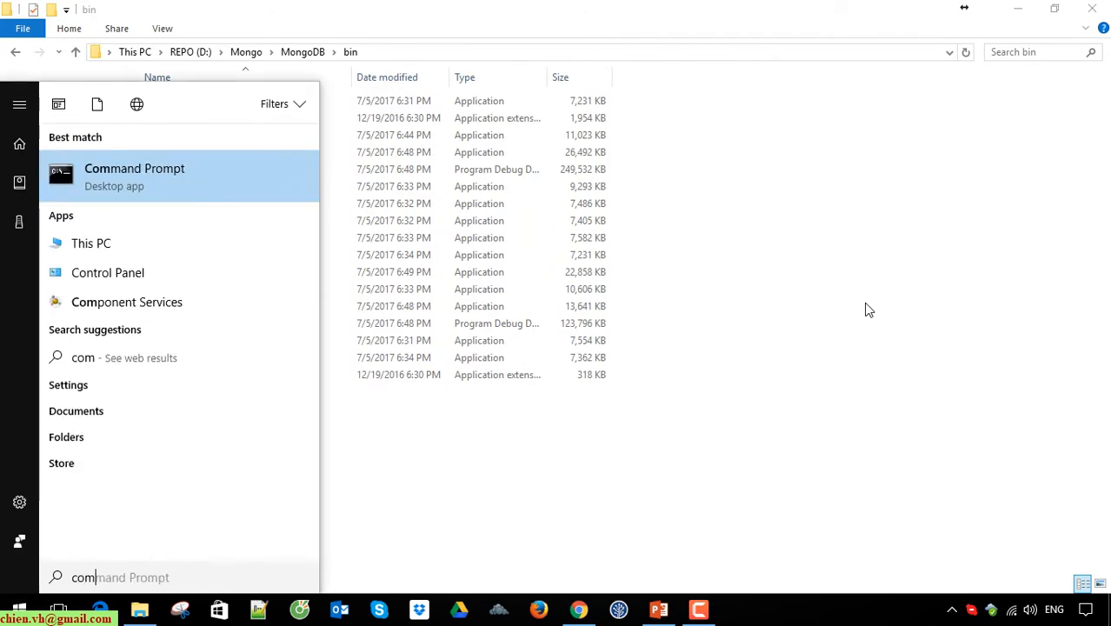
pyautogui.click(134, 174)
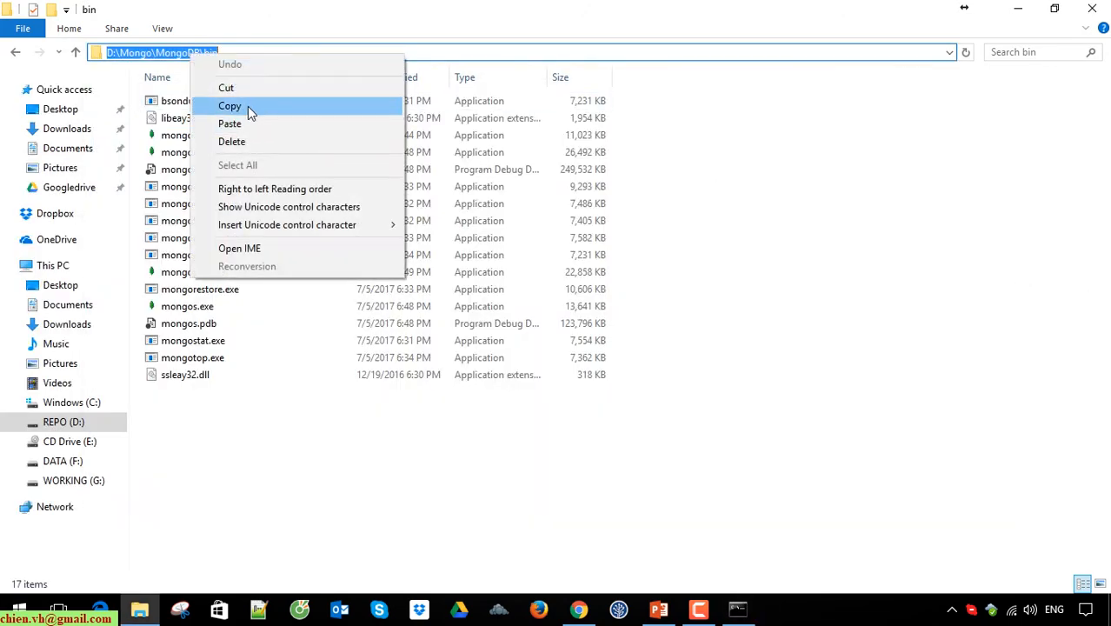
# - Copy the bin folder's path, then browse up to Mongo and into the data\db folder
pyautogui.click(229, 106)
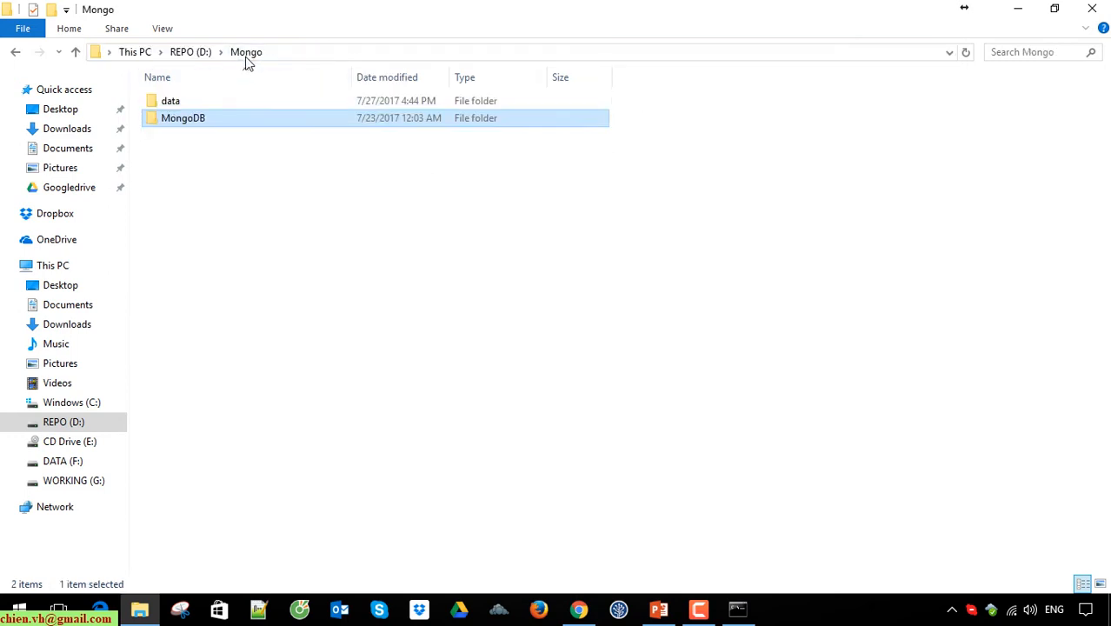
pyautogui.click(170, 99)
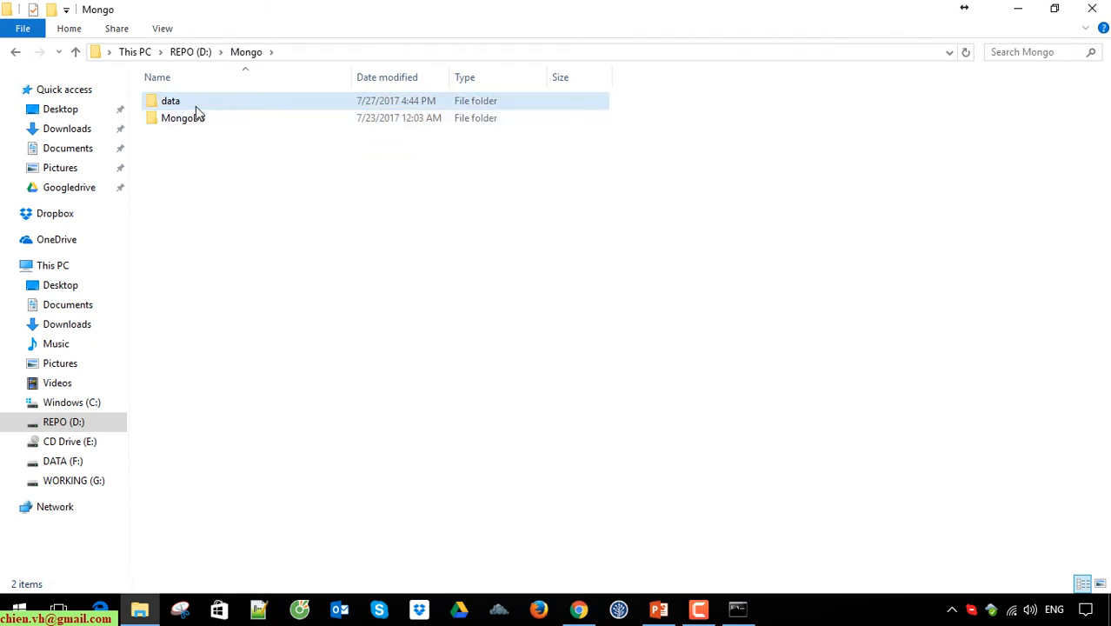
pyautogui.doubleClick(170, 99)
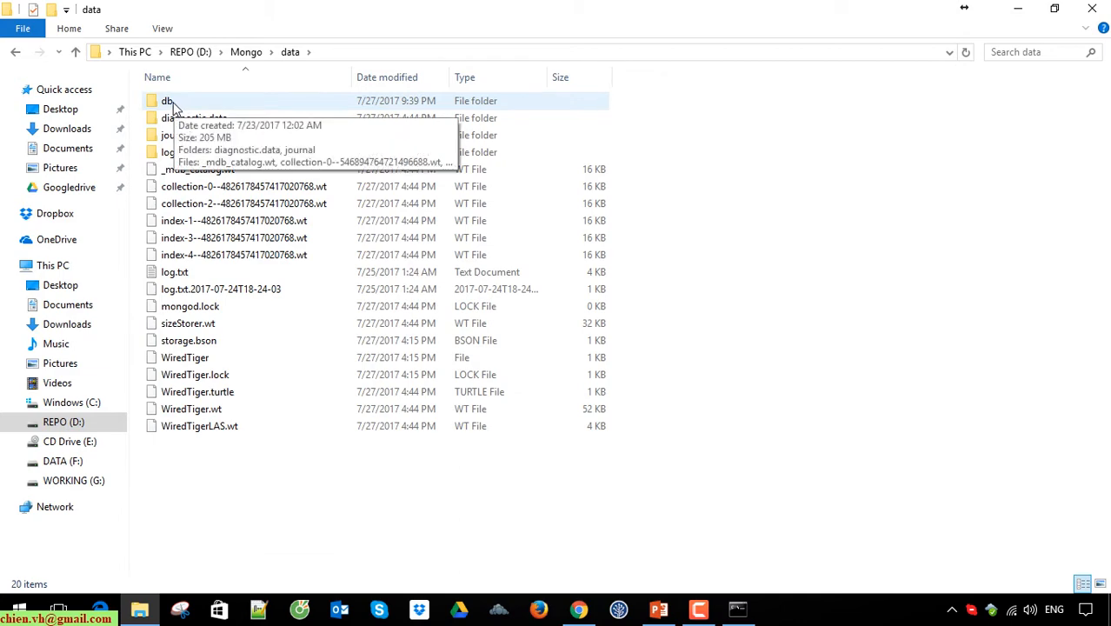
pyautogui.doubleClick(167, 99)
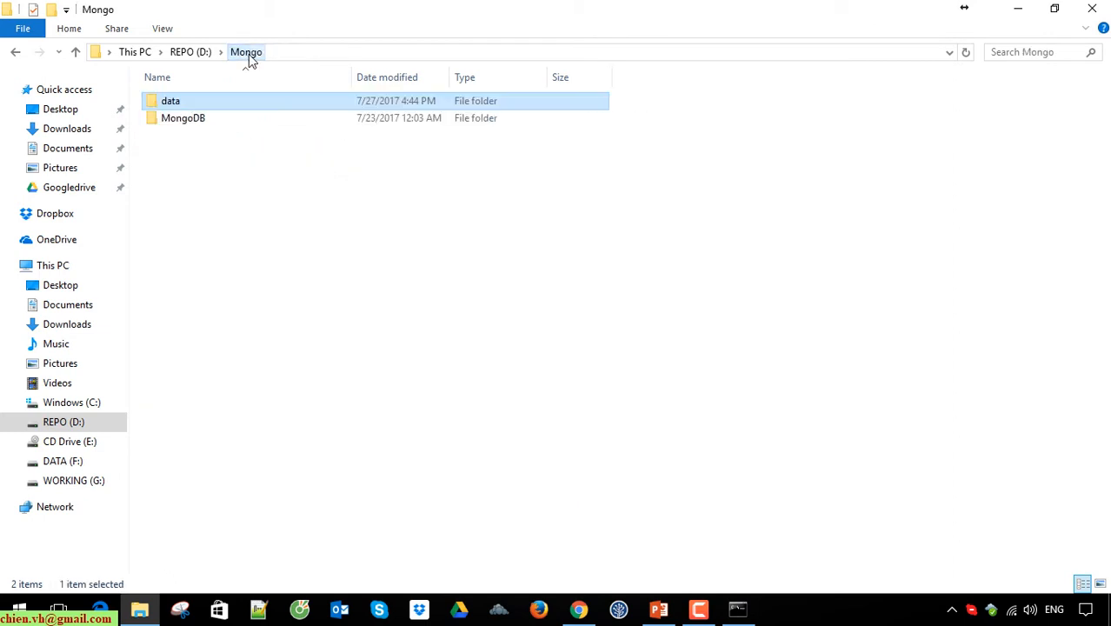
# - Compose D:\Mongo\MongoDB\bin\mongod.exe --dbpath in Command Prompt and return to Explorer for the db path
pyautogui.click(737, 609)
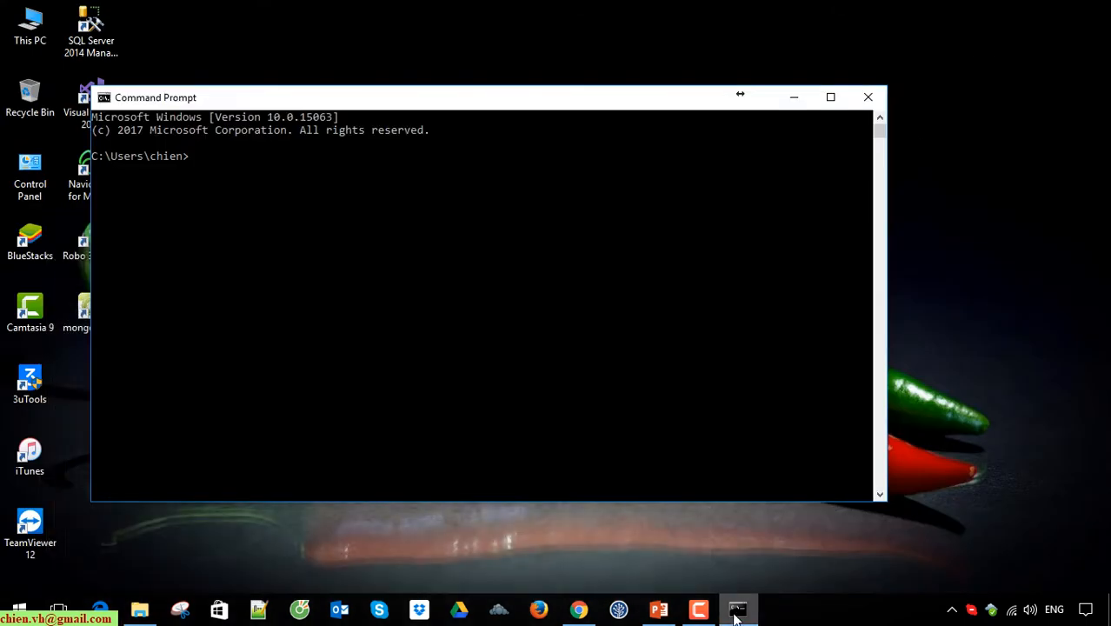
pyautogui.write('D:\\Mongo\\MongoDB\\bin')
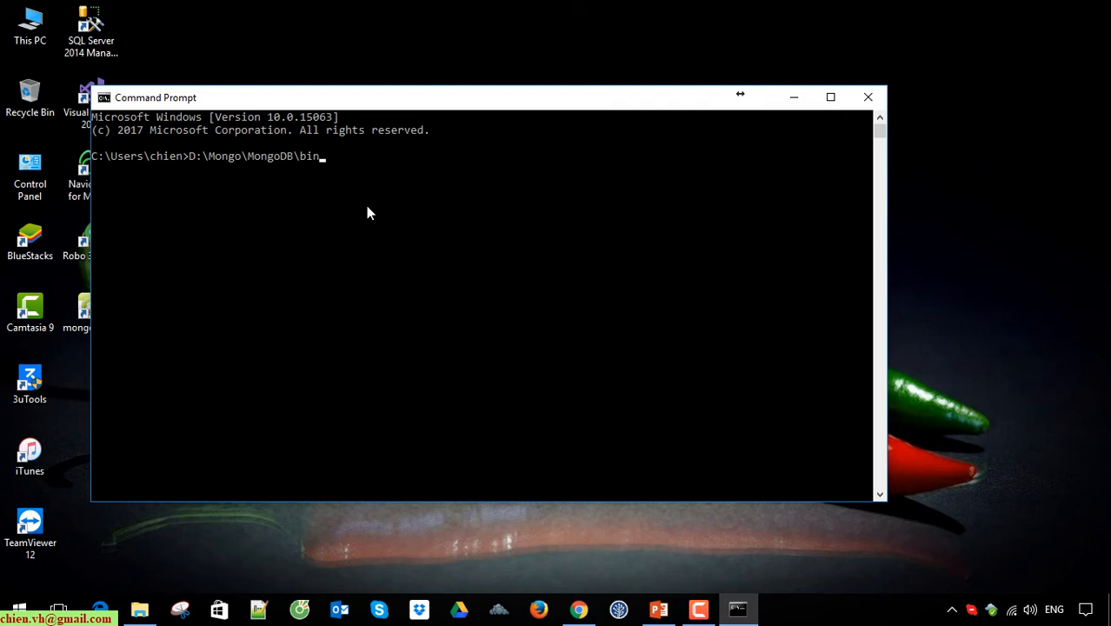
pyautogui.write('\\m')
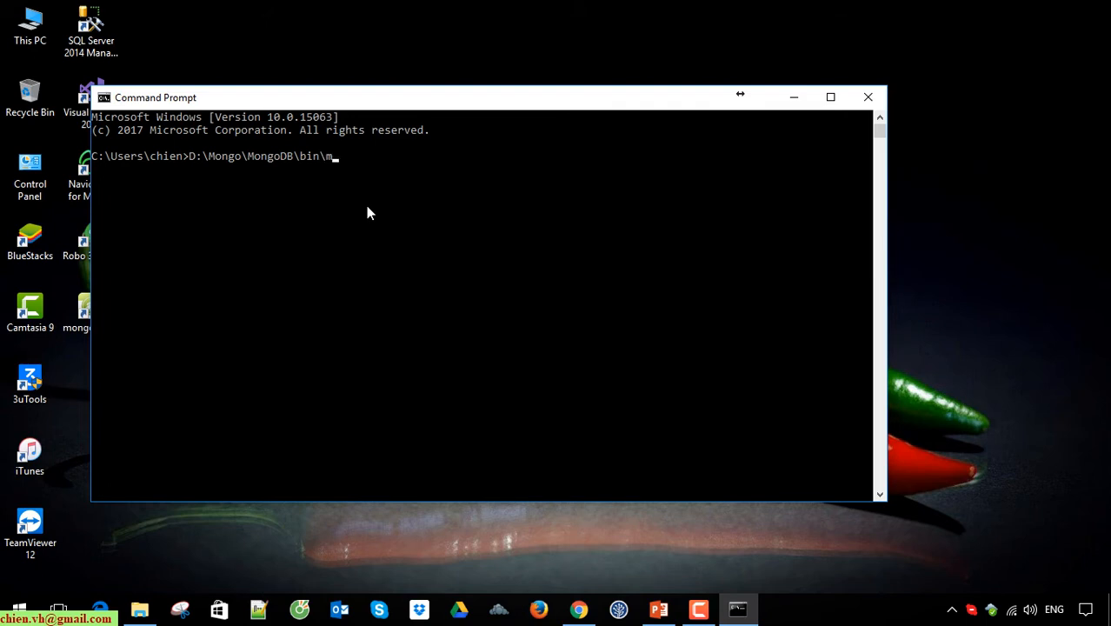
pyautogui.write('ongod.exe')
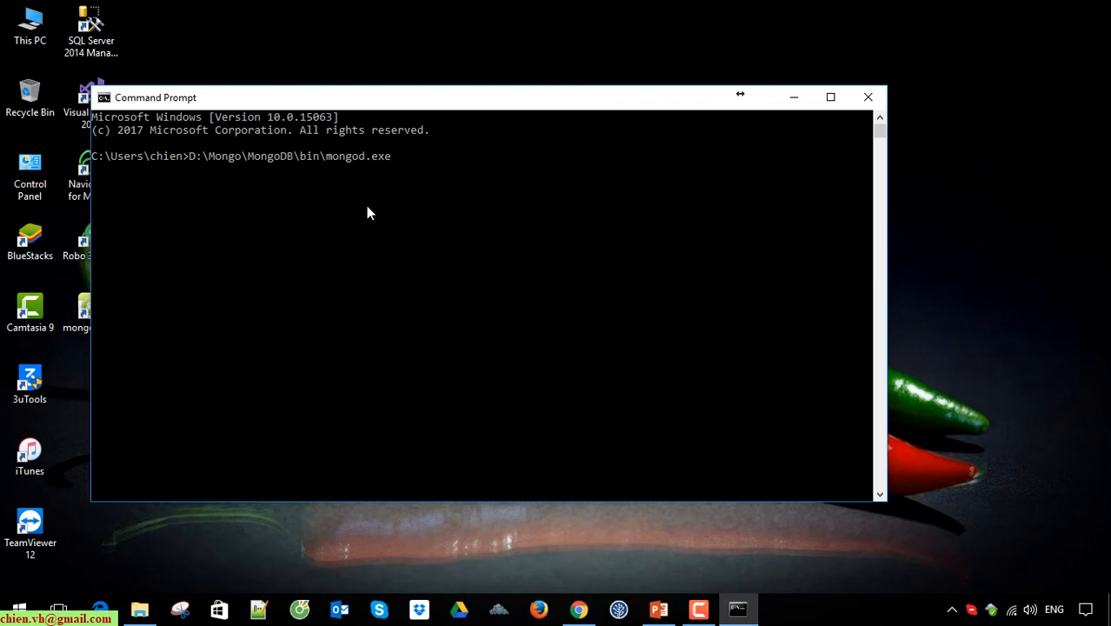
pyautogui.write('--db')
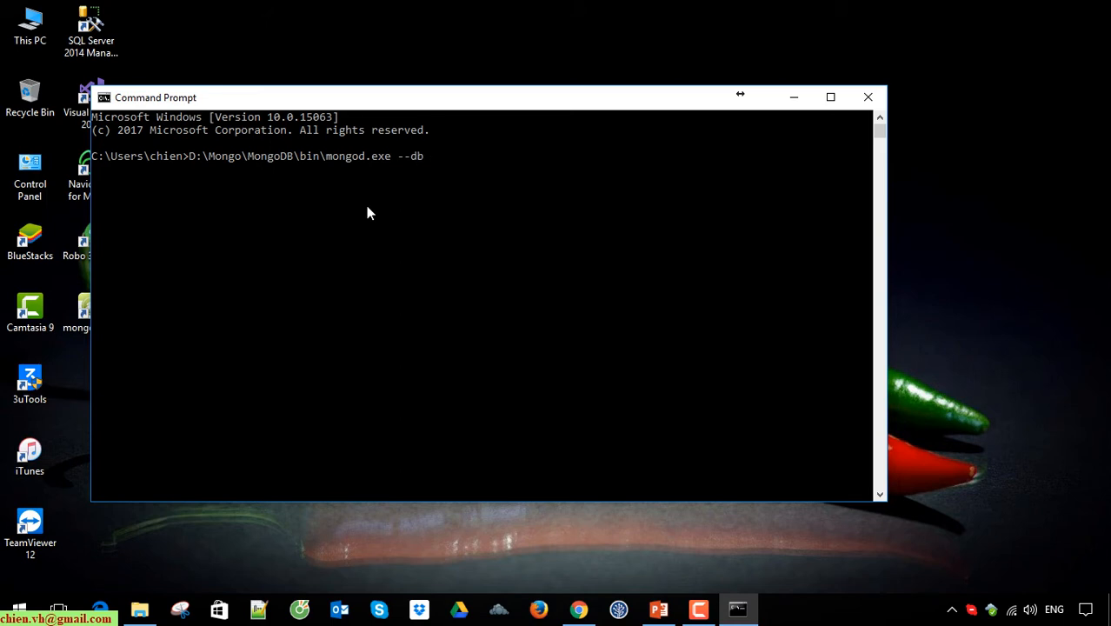
pyautogui.write('path')
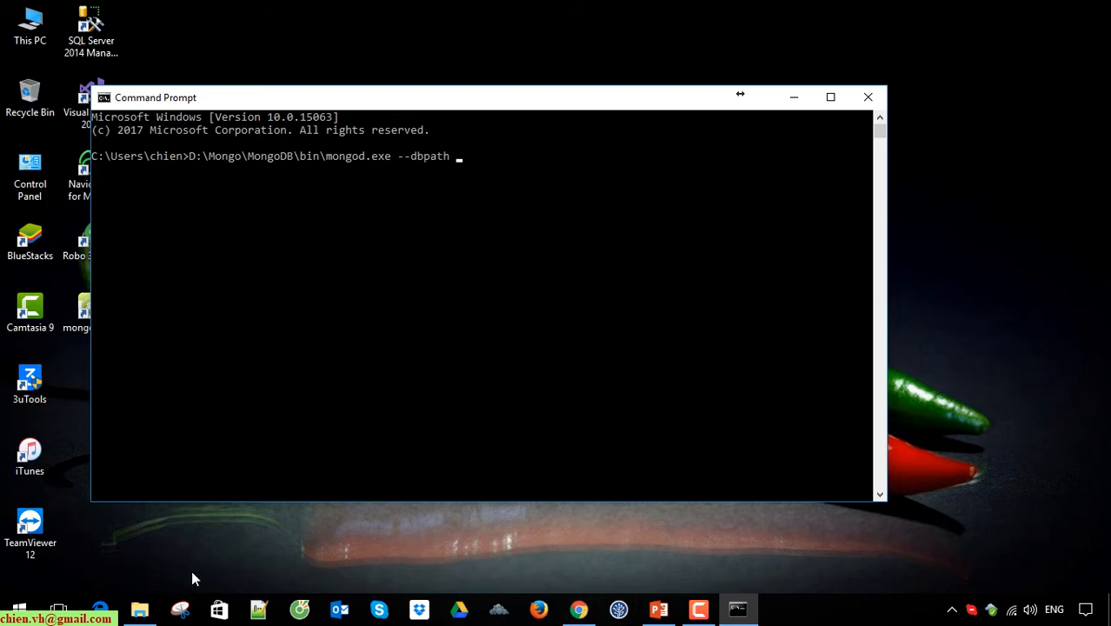
pyautogui.click(139, 608)
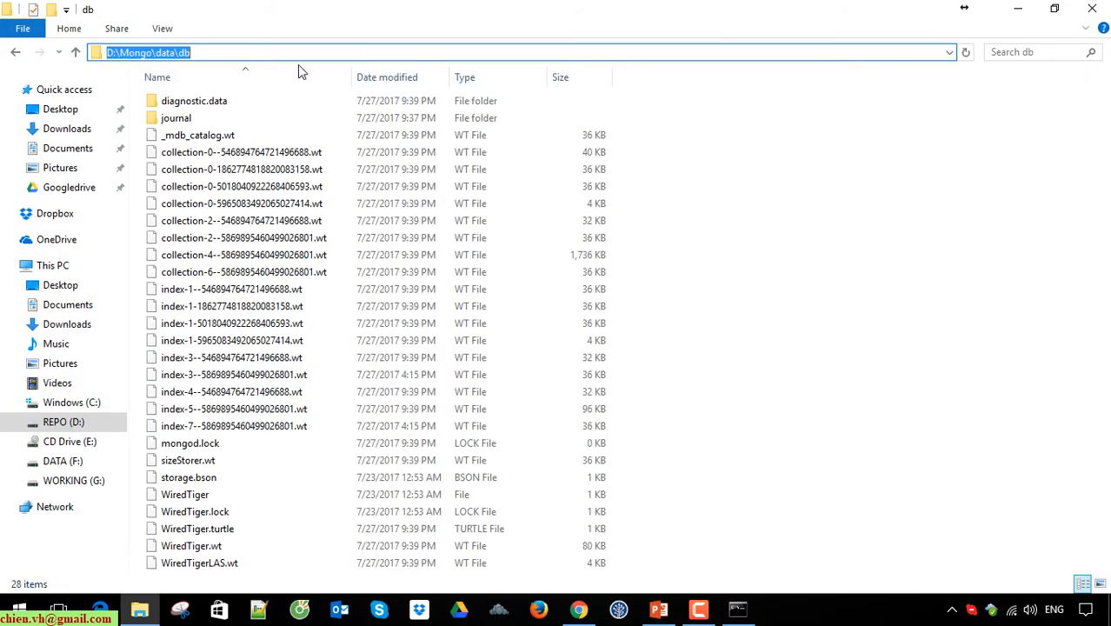
pyautogui.moveTo(1018, 9)
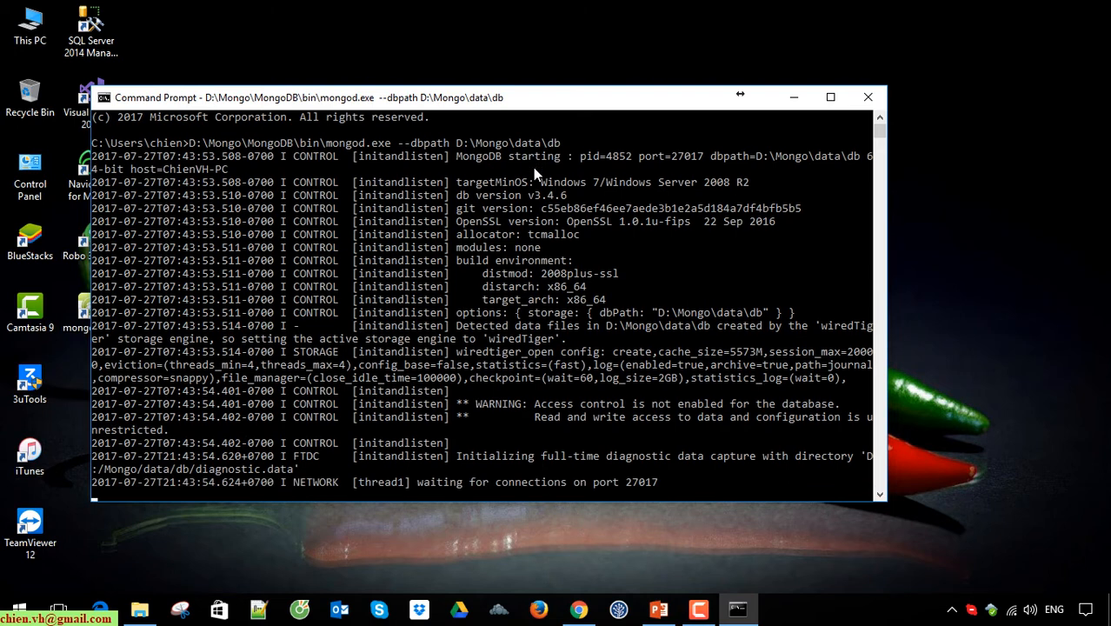
# - Scroll the mongod console output to confirm the server is waiting on port 27017
pyautogui.scroll(-3)
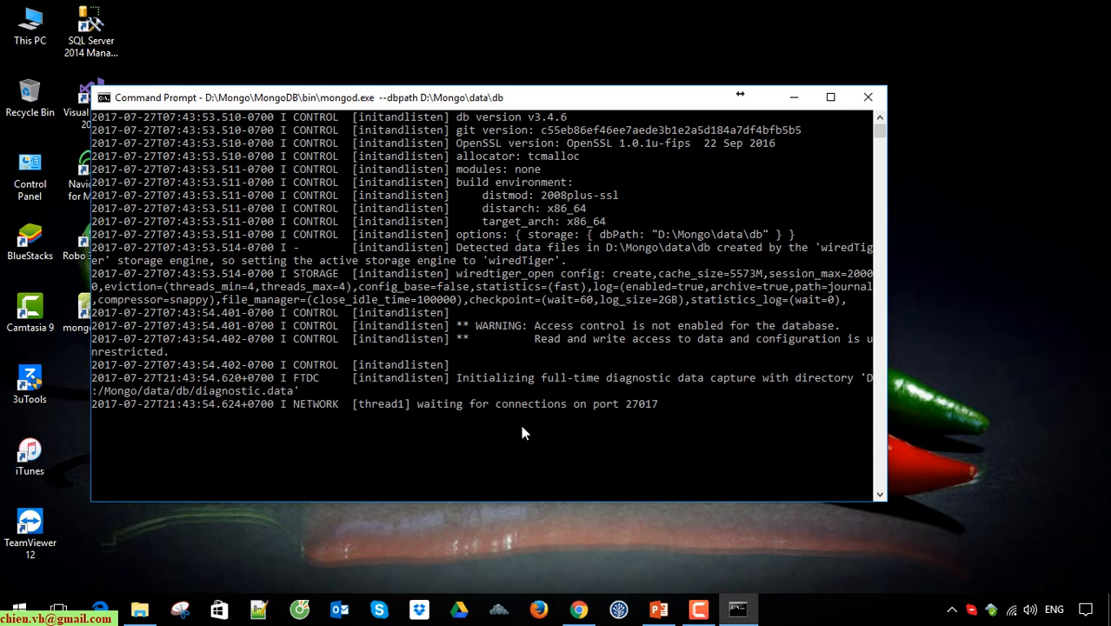
pyautogui.moveTo(681, 428)
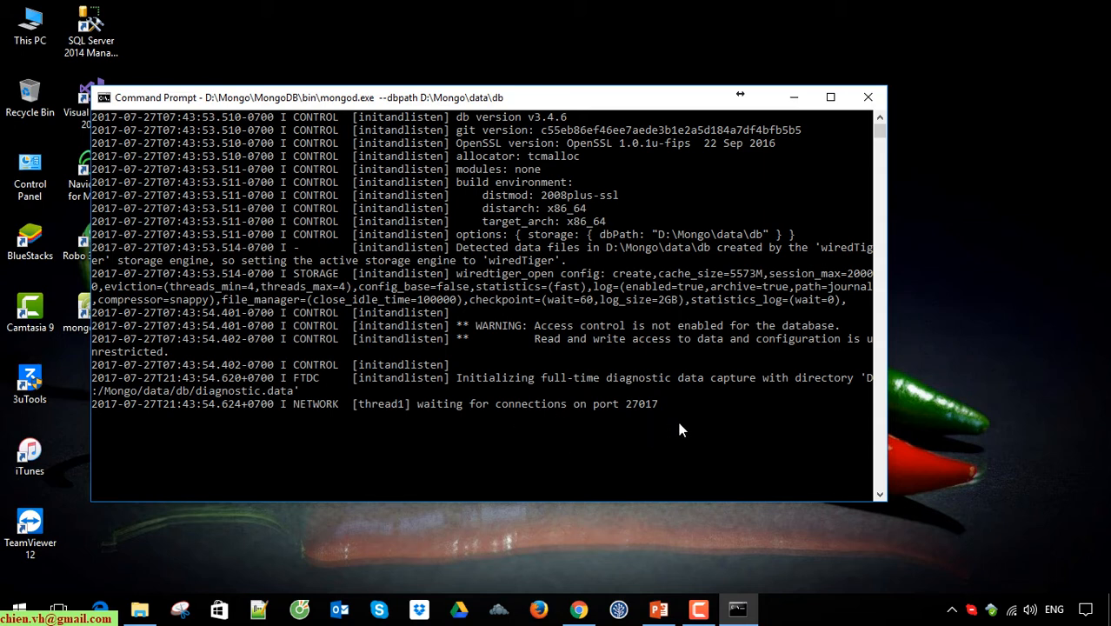
pyautogui.moveTo(840, 97)
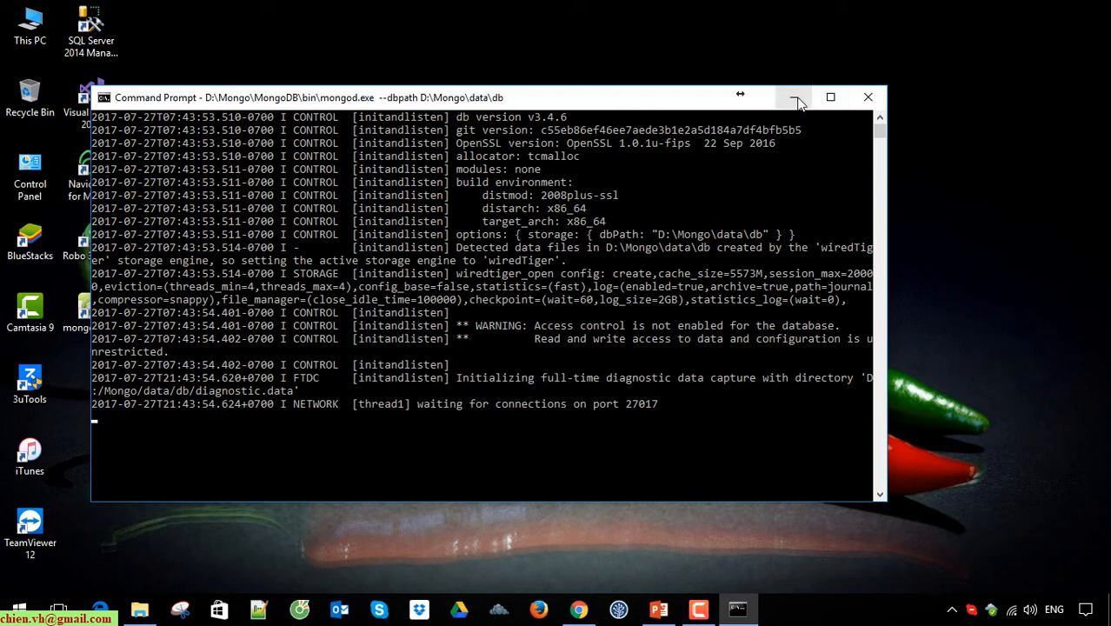
# - Minimize the server console and launch MongoBooster from its desktop shortcut
pyautogui.click(793, 97)
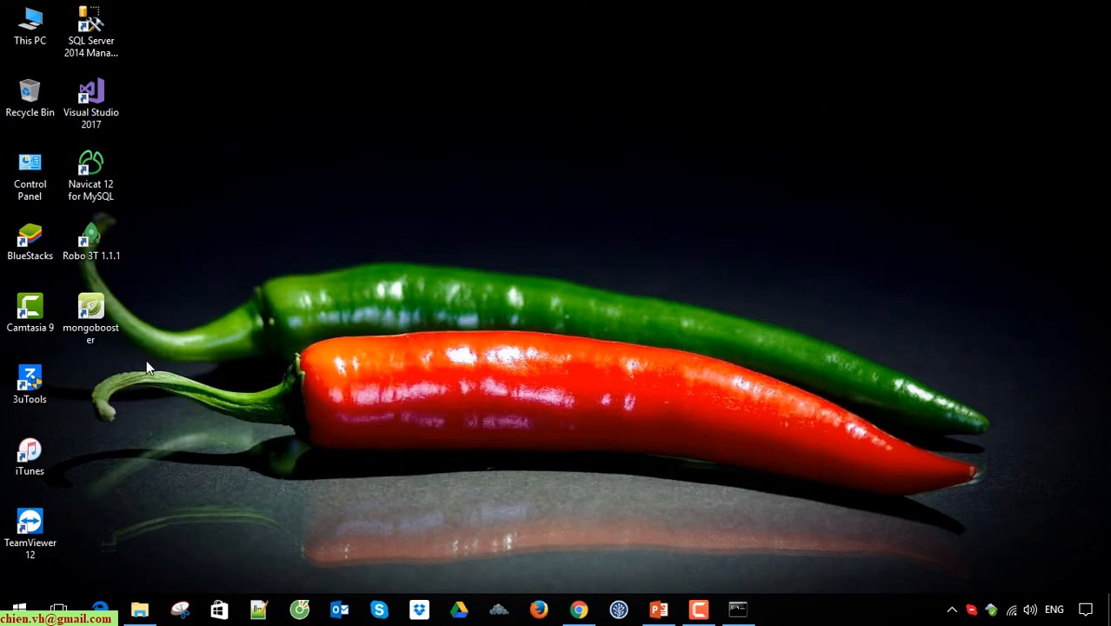
pyautogui.click(91, 317)
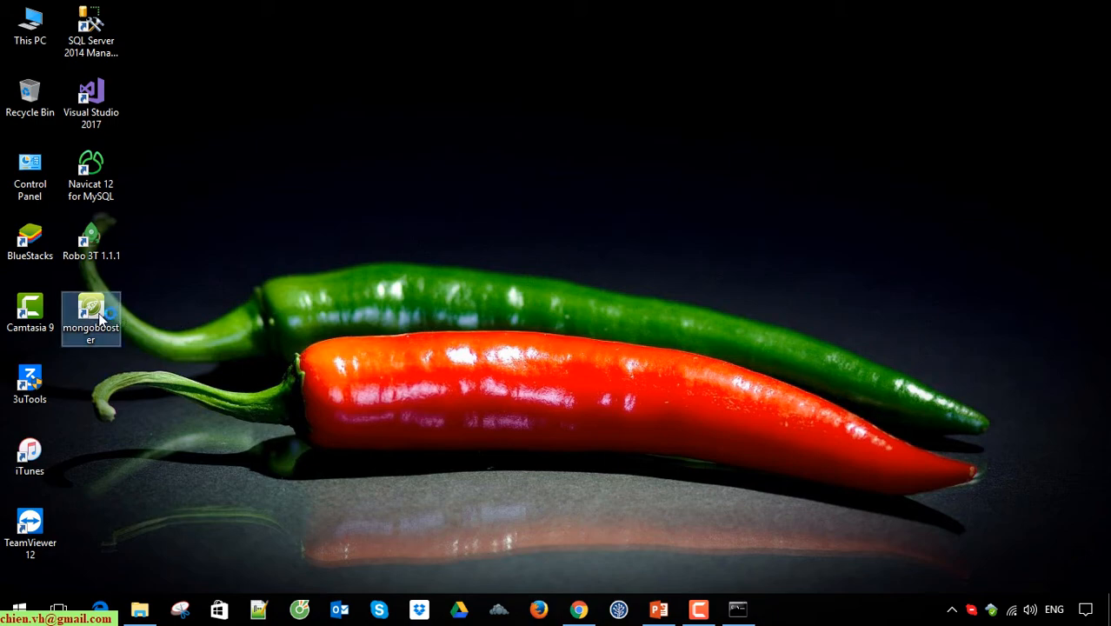
pyautogui.doubleClick(91, 313)
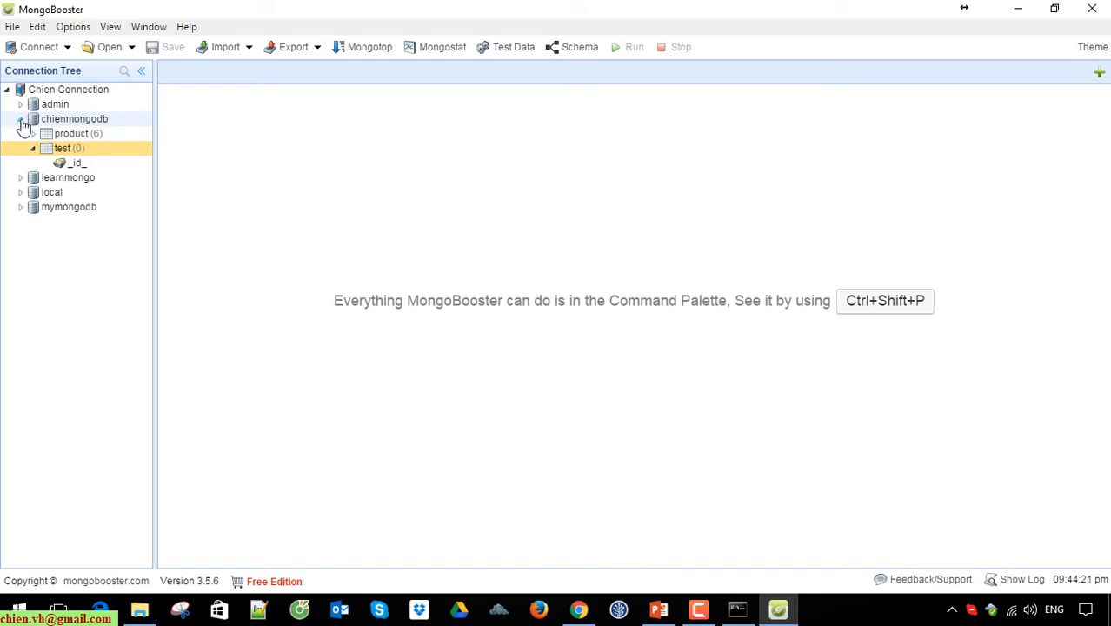
# - Collapse chienmongodb and select the Chien Connection showing its five databases
pyautogui.click(21, 119)
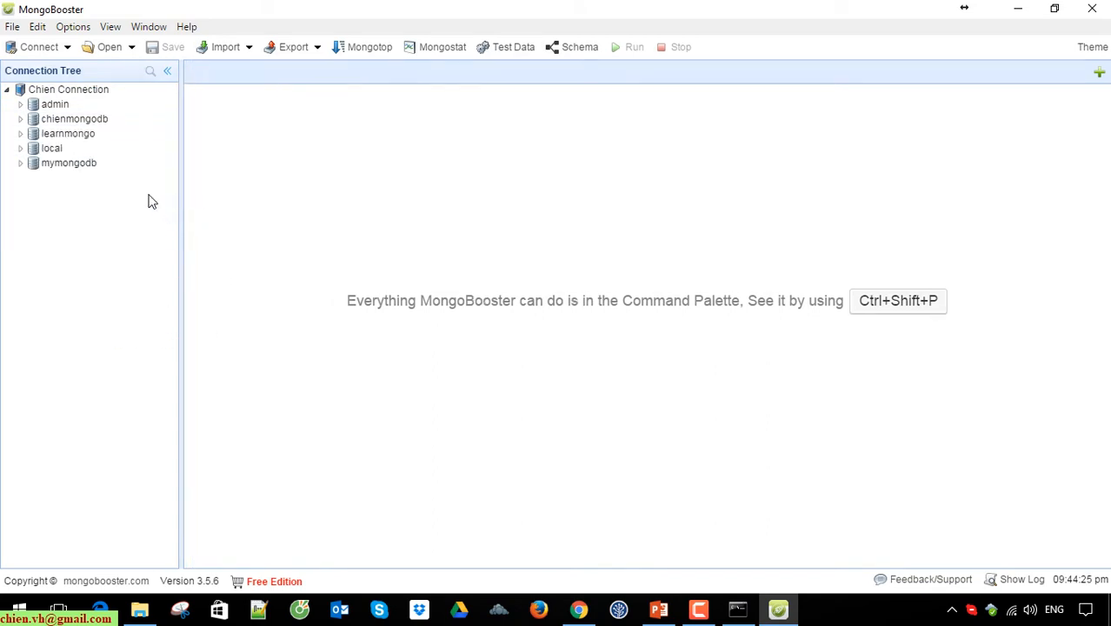
pyautogui.moveTo(154, 230)
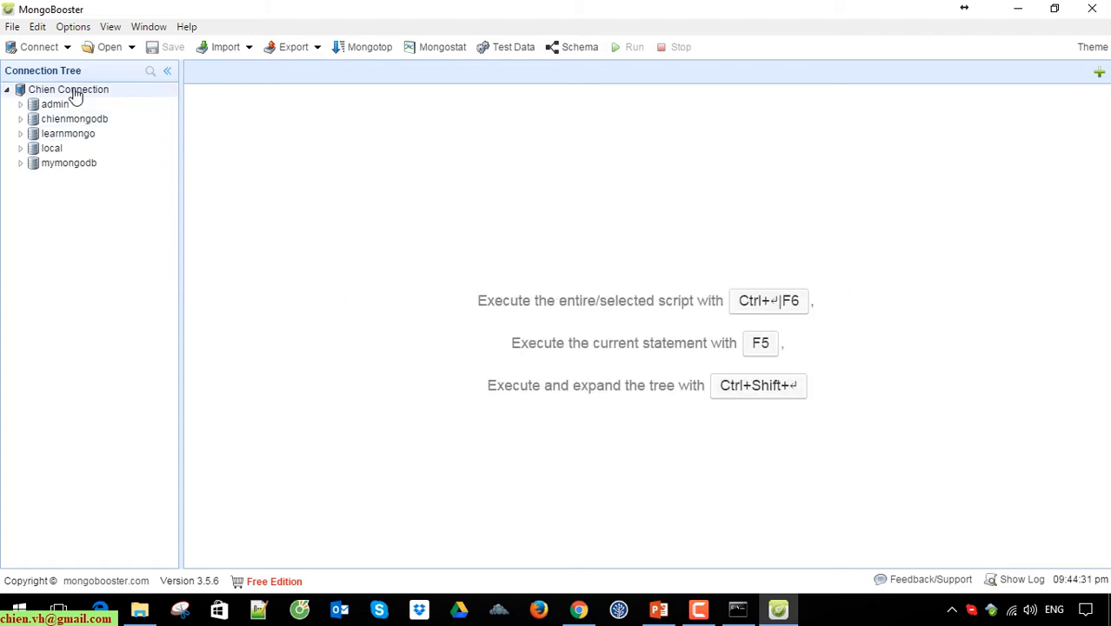
pyautogui.click(68, 89)
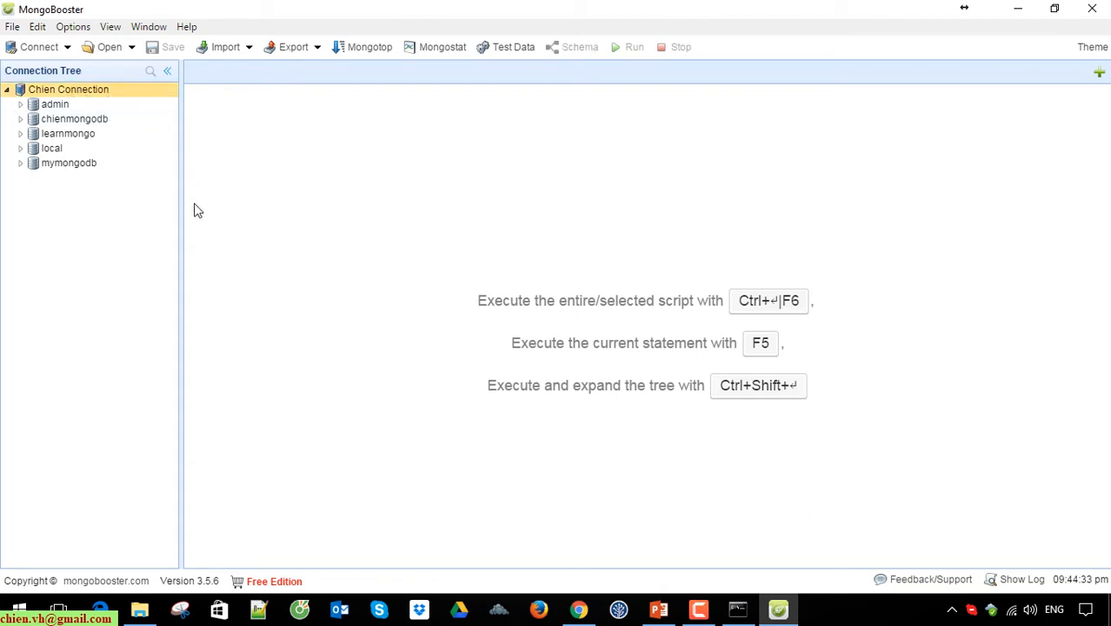
pyautogui.moveTo(183, 223)
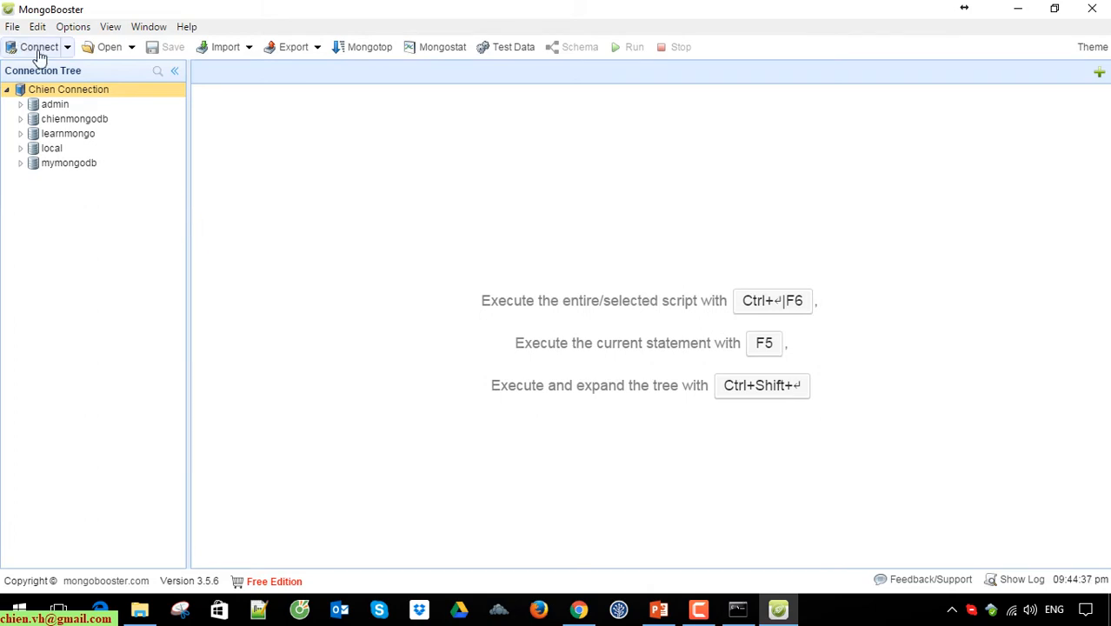
pyautogui.click(39, 47)
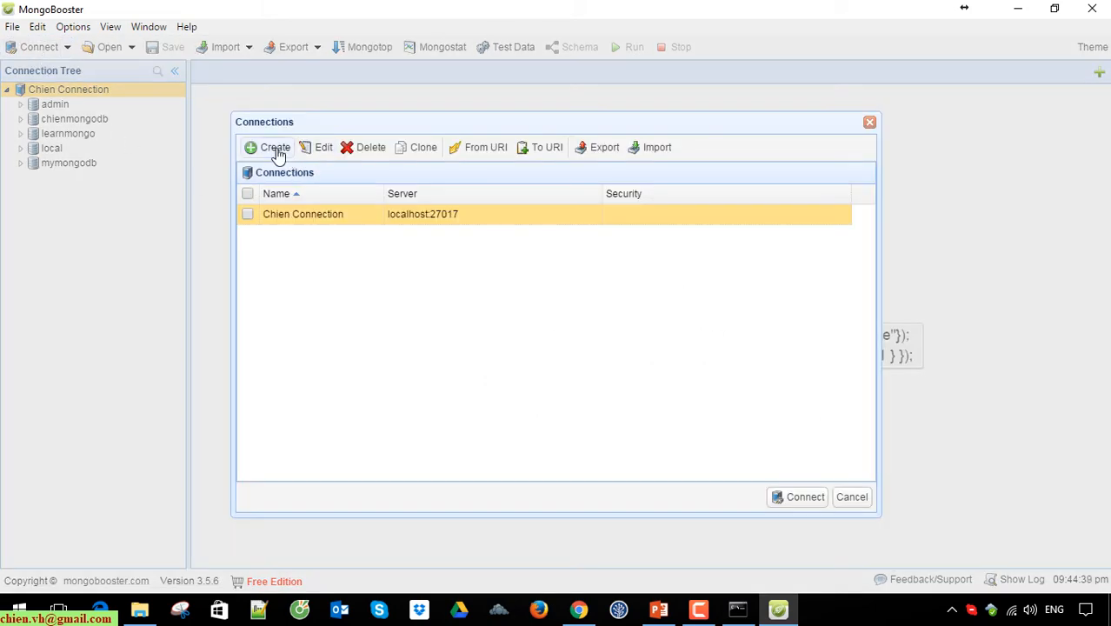
pyautogui.moveTo(341, 281)
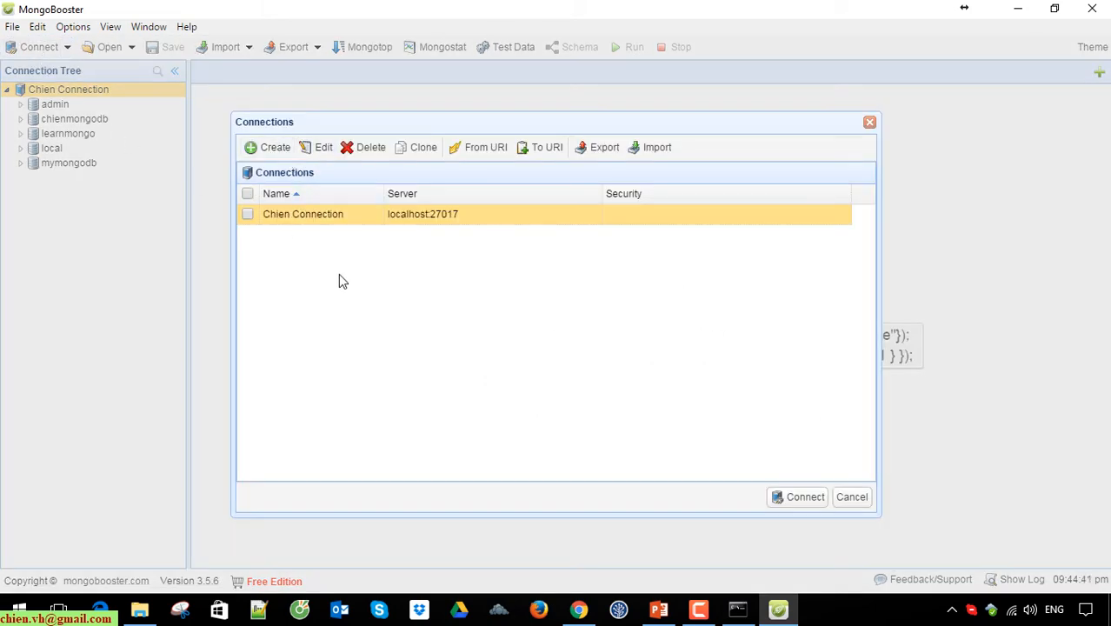
pyautogui.moveTo(403, 178)
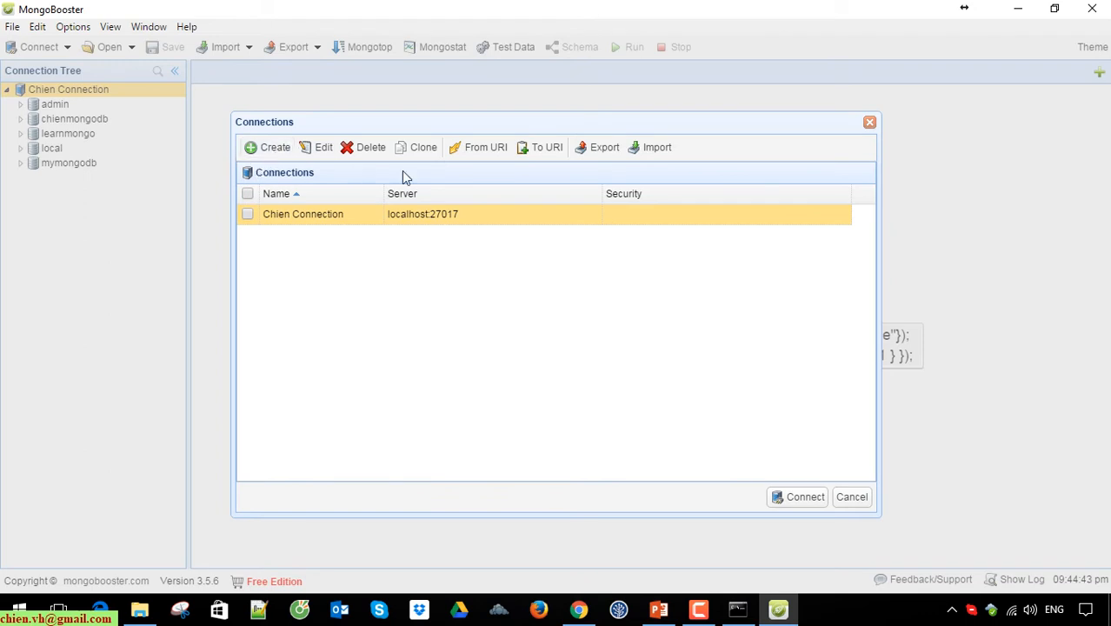
pyautogui.moveTo(870, 122)
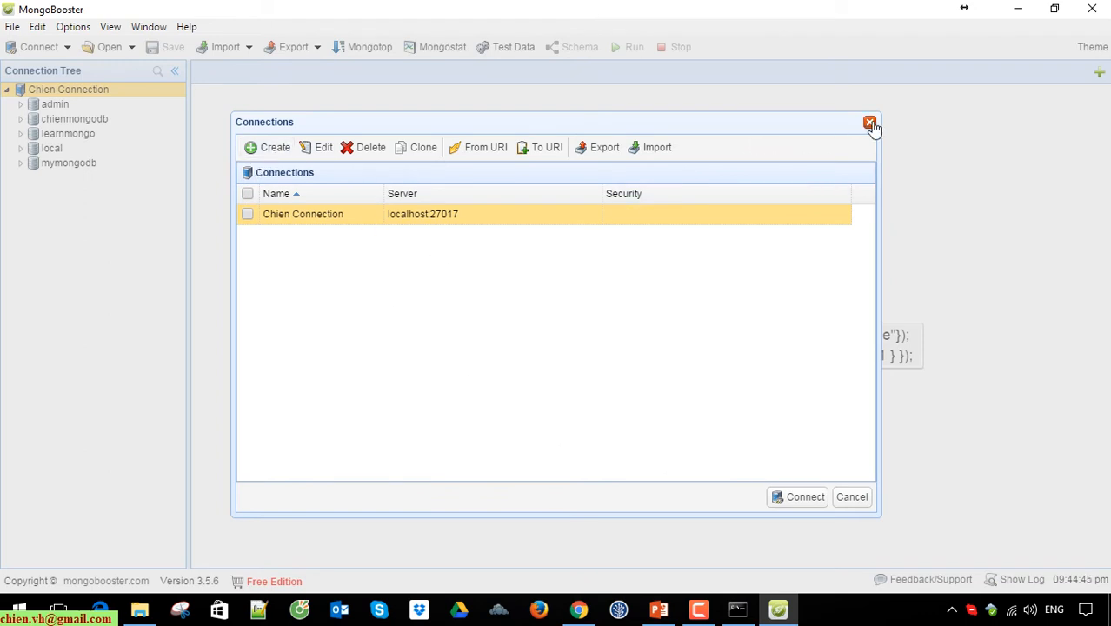
pyautogui.click(870, 122)
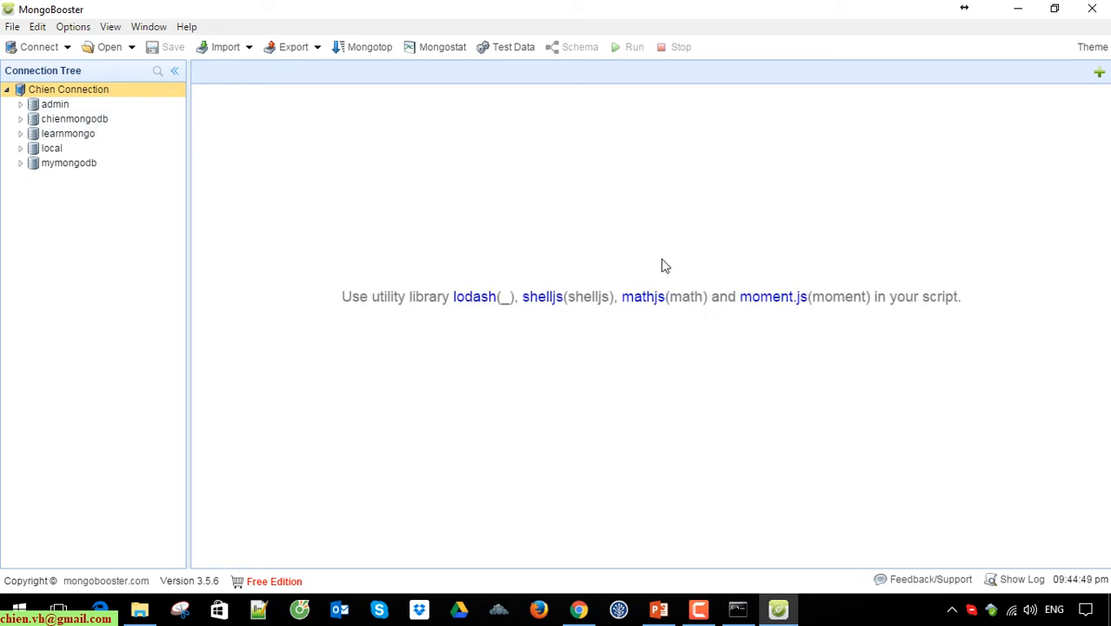
pyautogui.moveTo(362, 164)
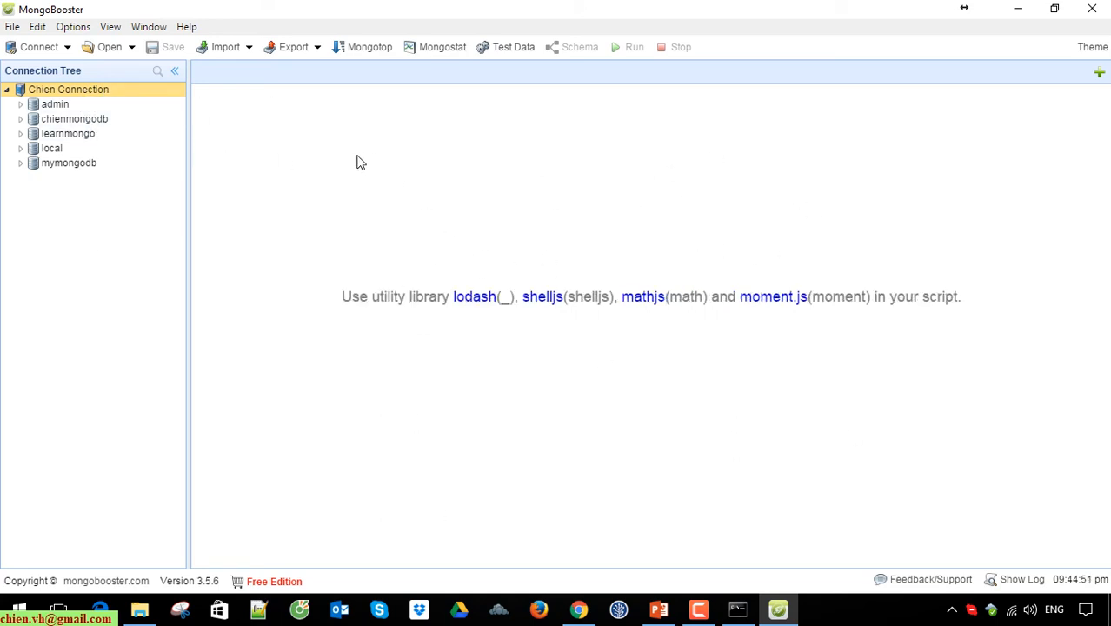
pyautogui.moveTo(393, 216)
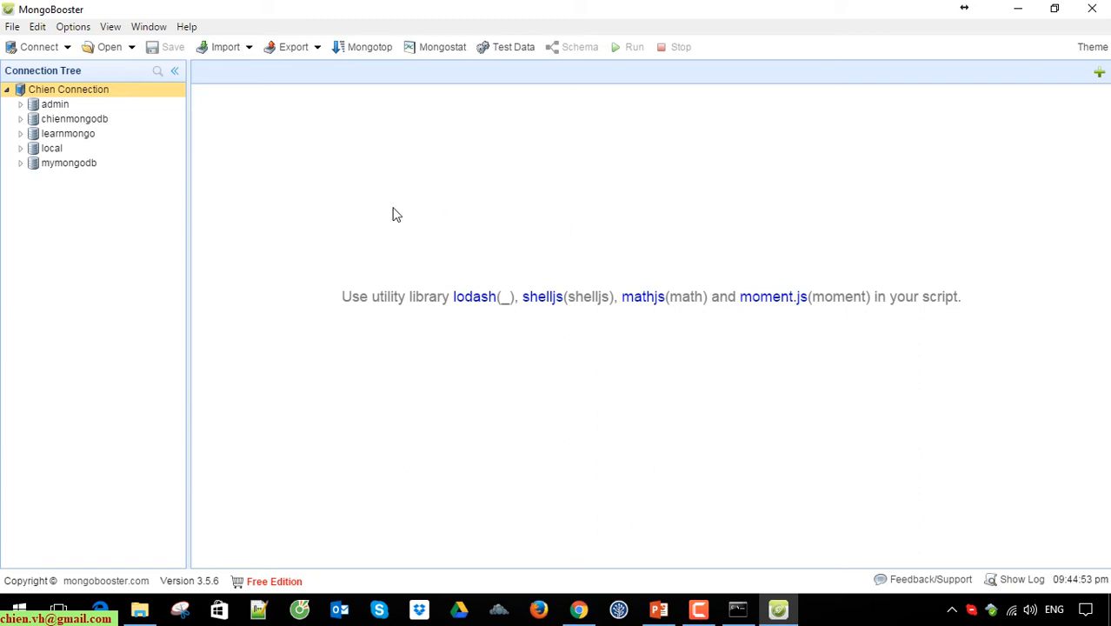
pyautogui.moveTo(389, 209)
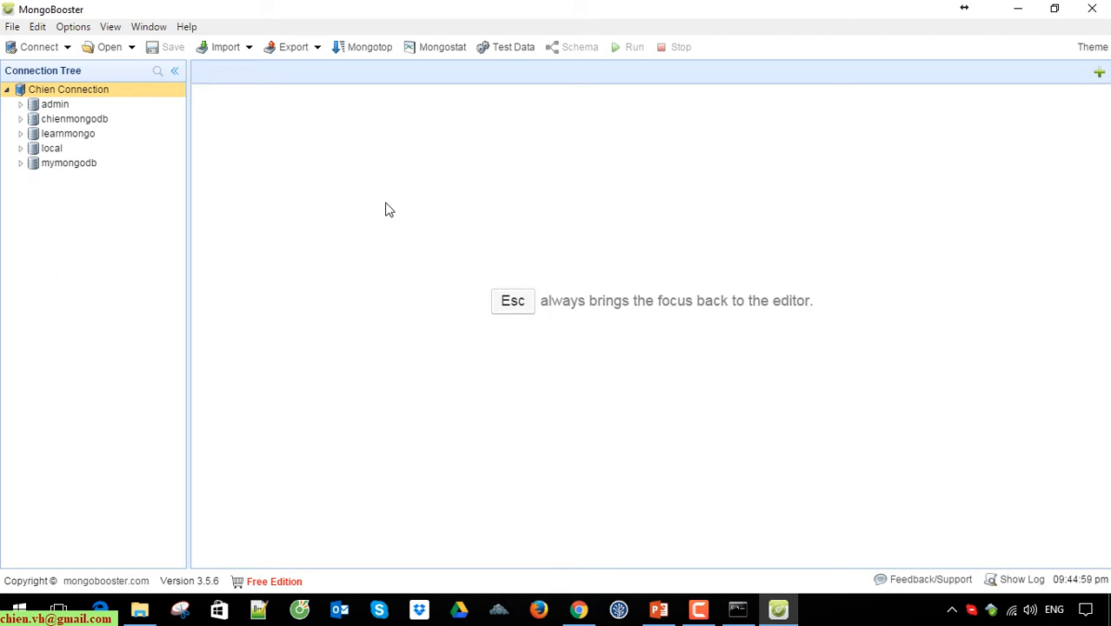
pyautogui.moveTo(160, 148)
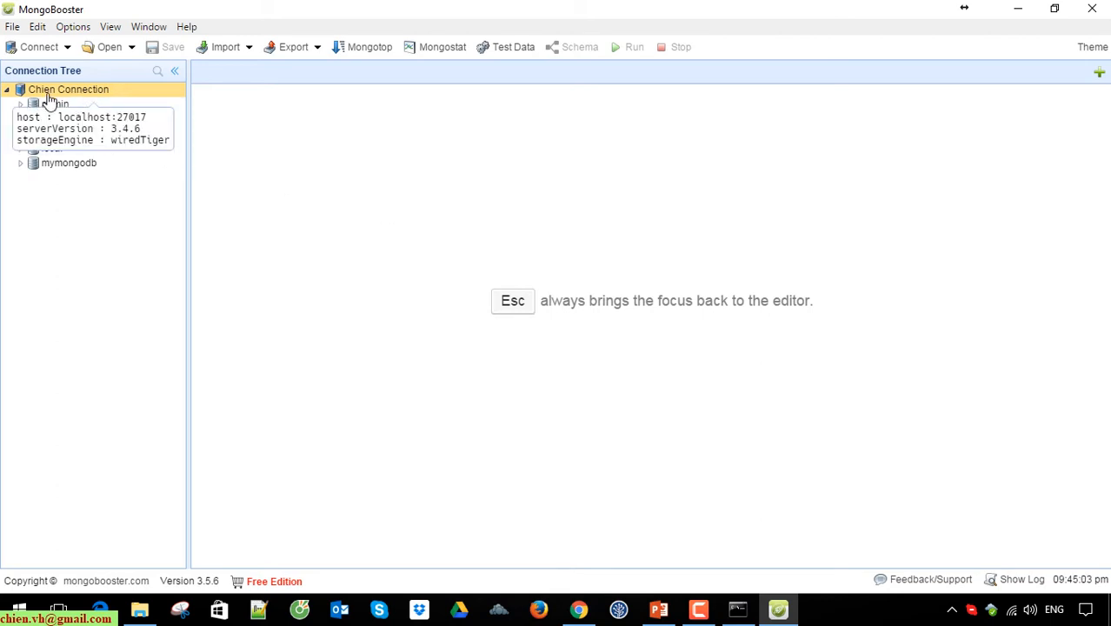
# - Create a new database named mylearn on the server connection
pyautogui.rightClick(68, 89)
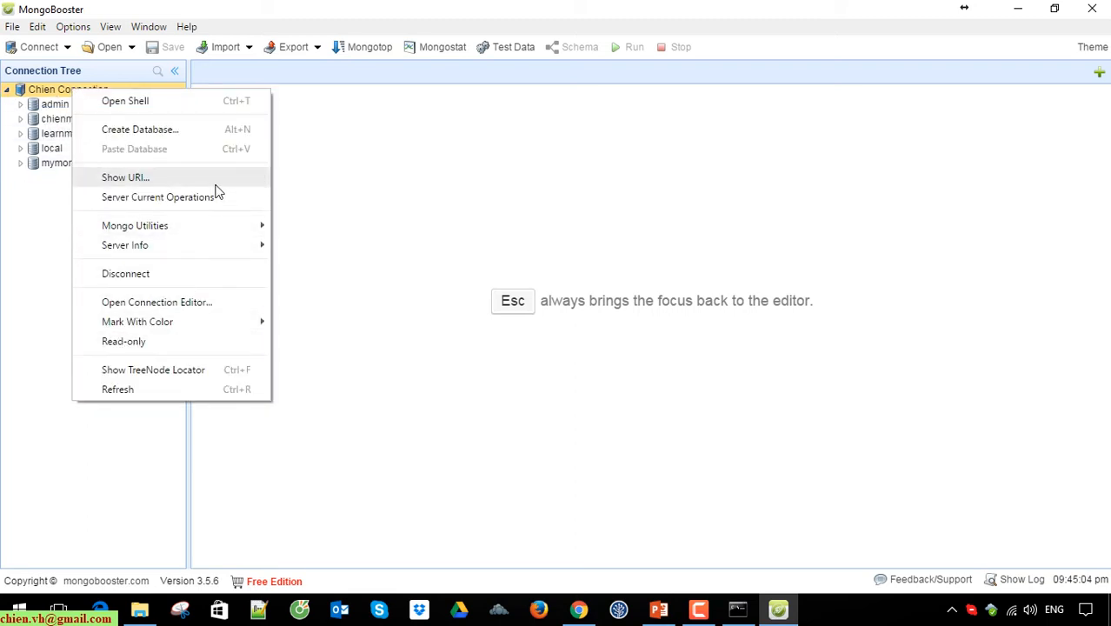
pyautogui.moveTo(146, 139)
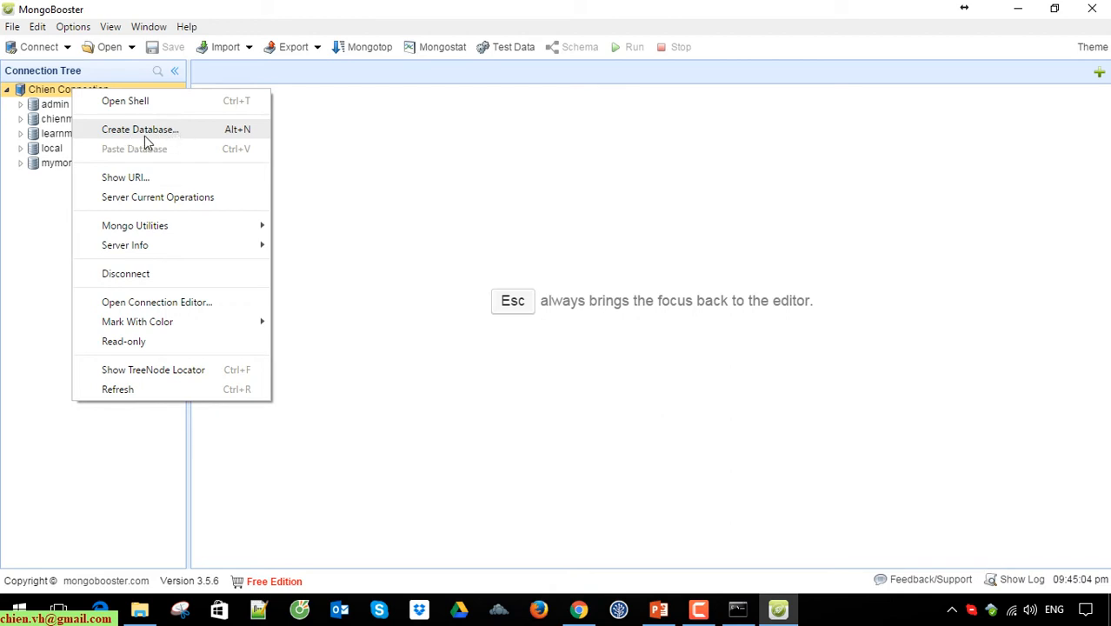
pyautogui.moveTo(181, 139)
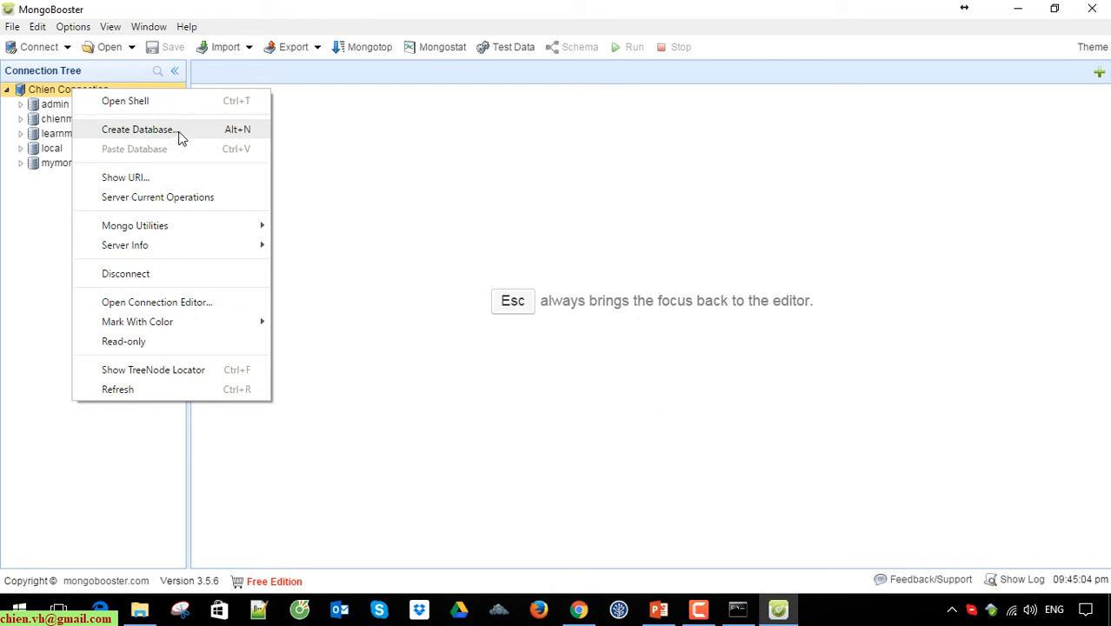
pyautogui.click(136, 129)
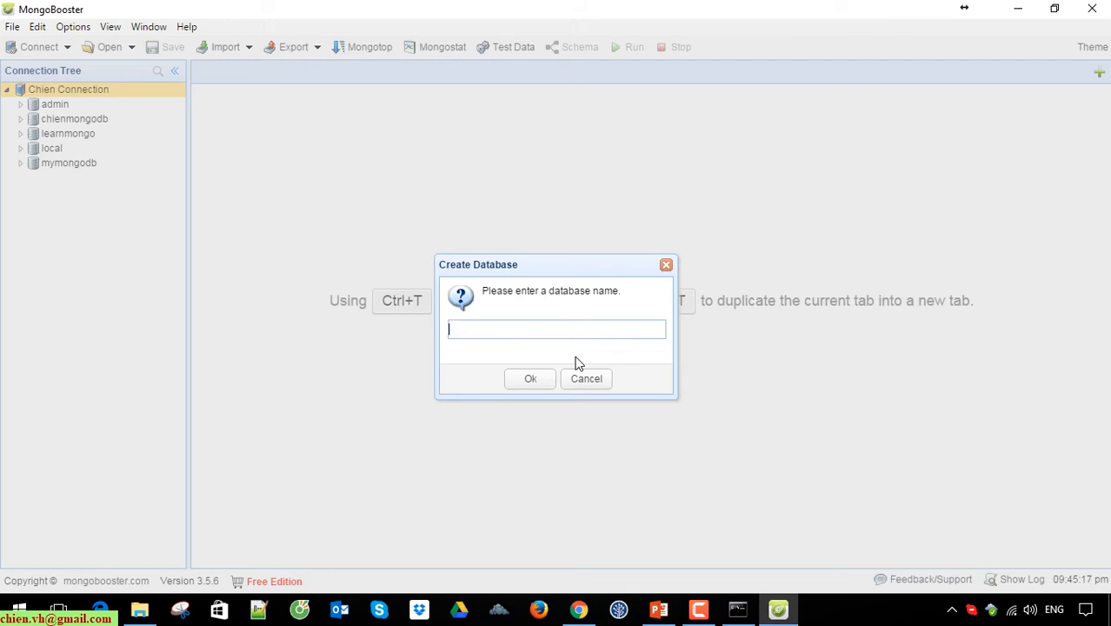
pyautogui.write('mylea')
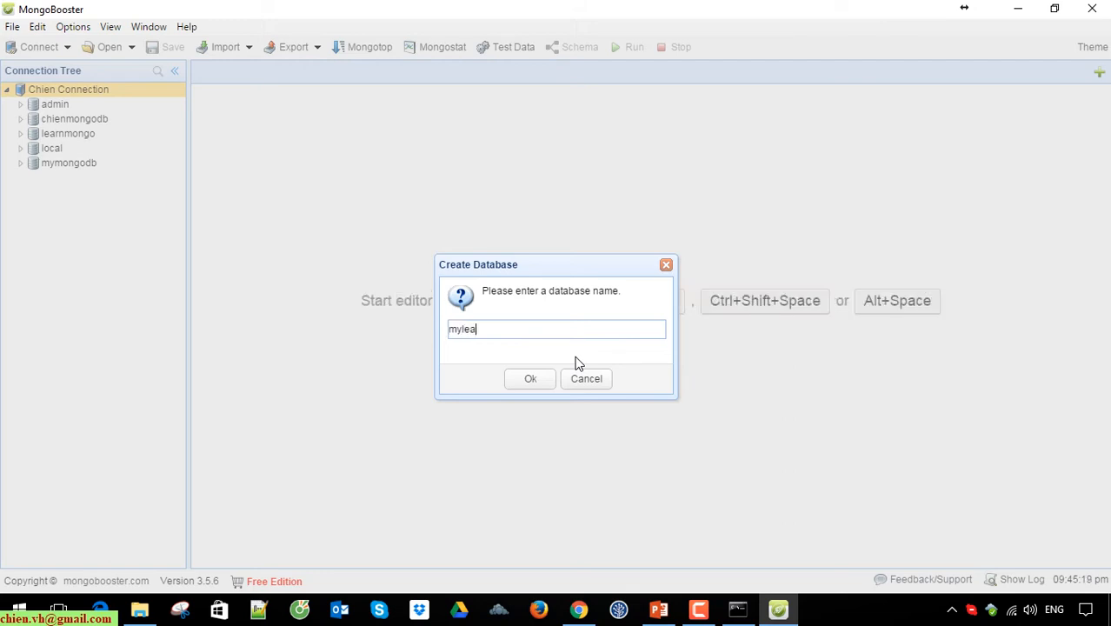
pyautogui.write('n')
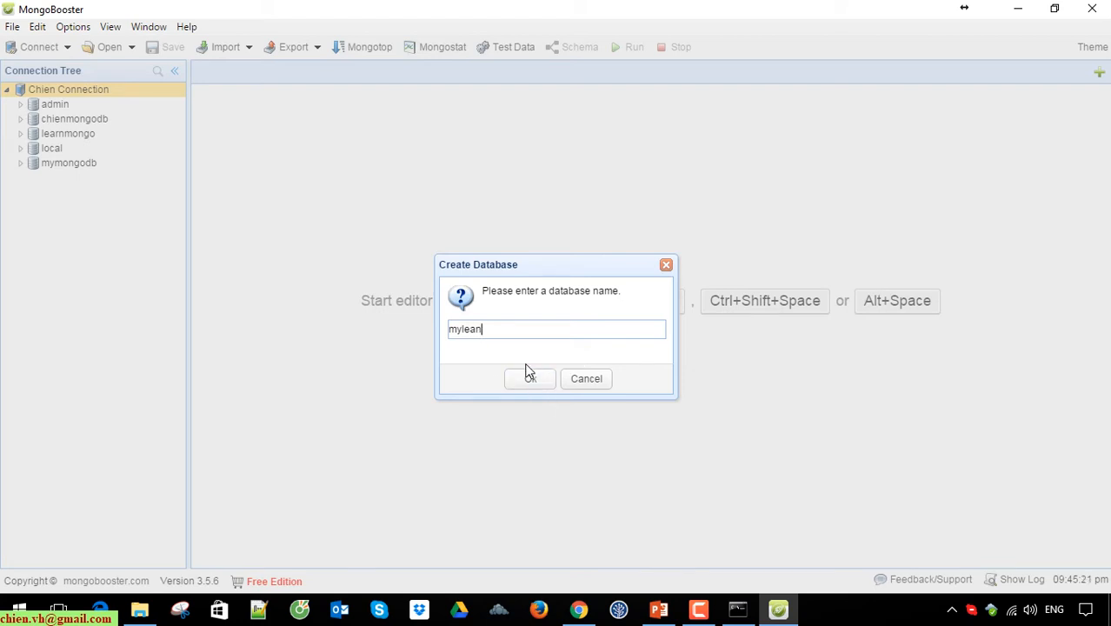
pyautogui.write('r')
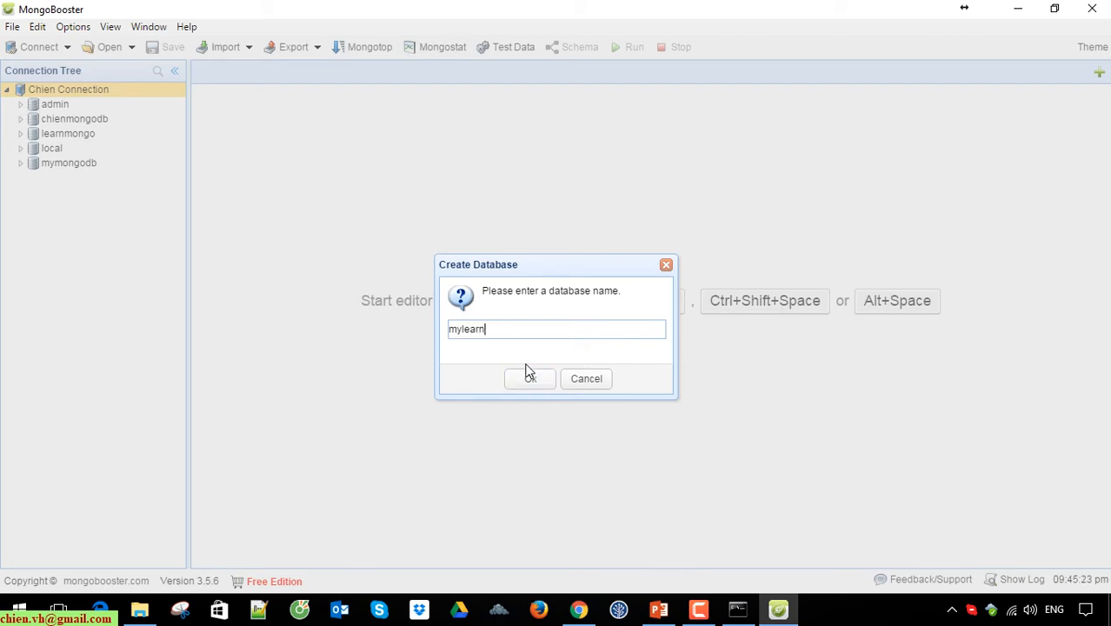
pyautogui.click(531, 379)
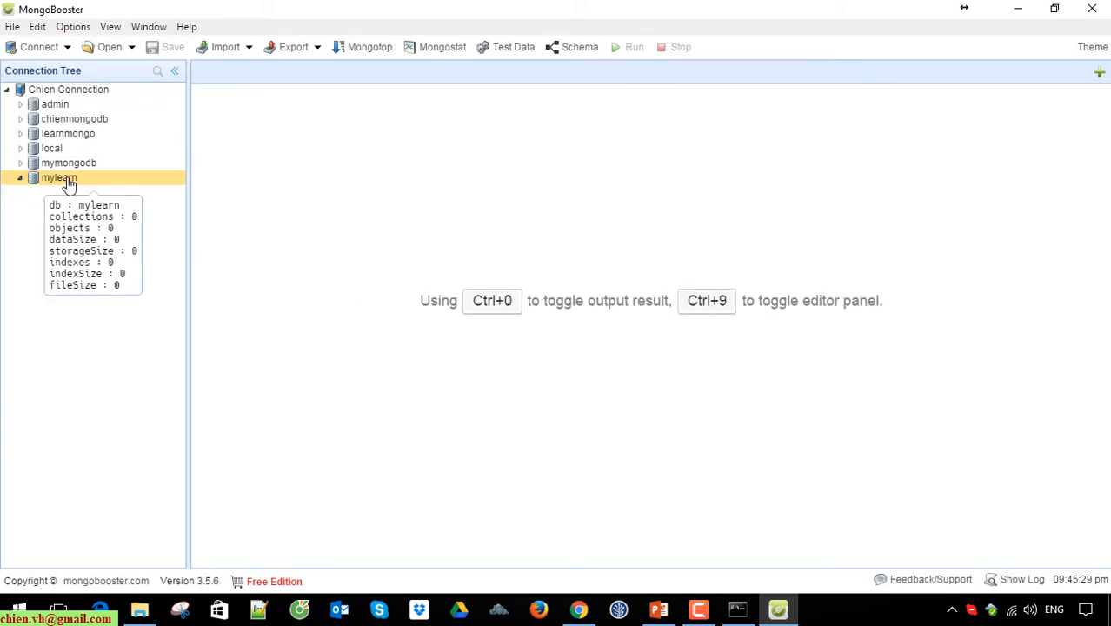
# - Bring up the context menu of actions for the mylearn database
pyautogui.rightClick(59, 177)
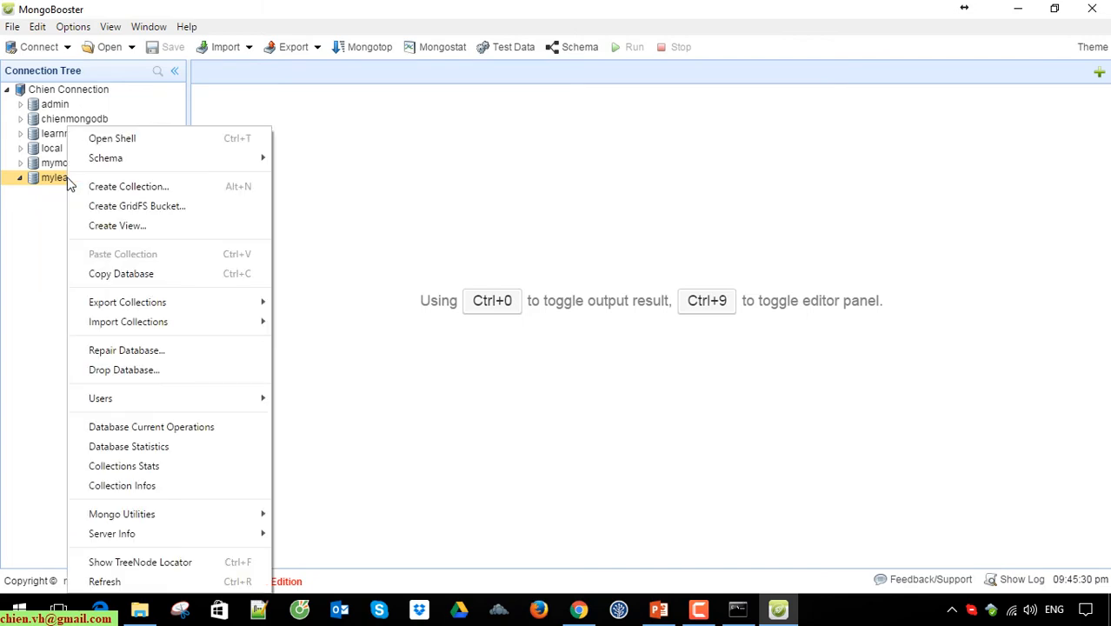
pyautogui.click(470, 207)
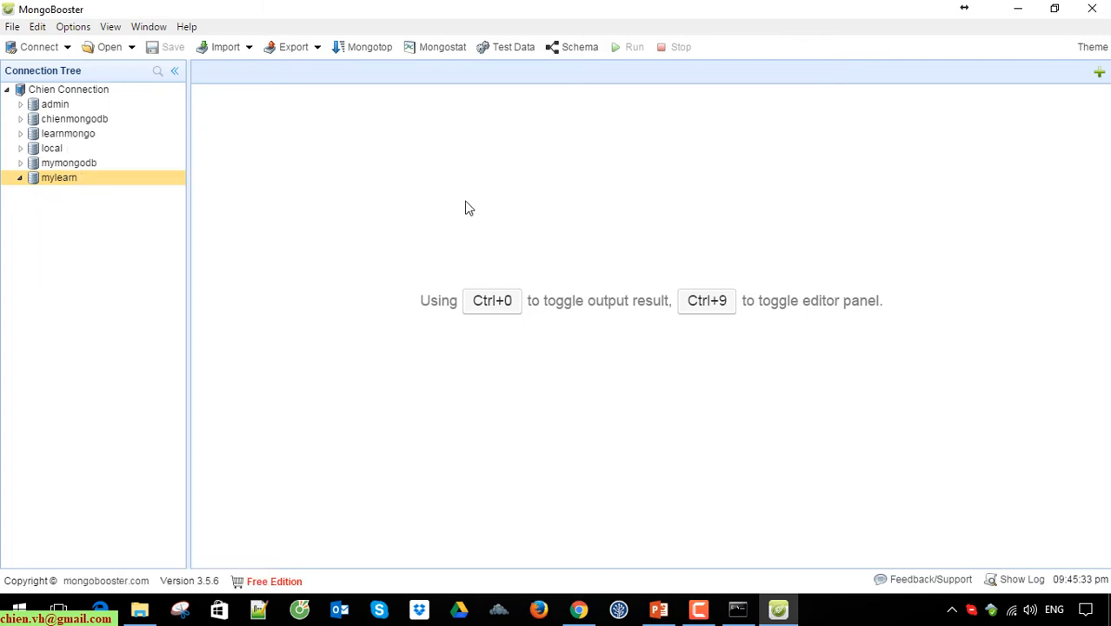
pyautogui.moveTo(386, 226)
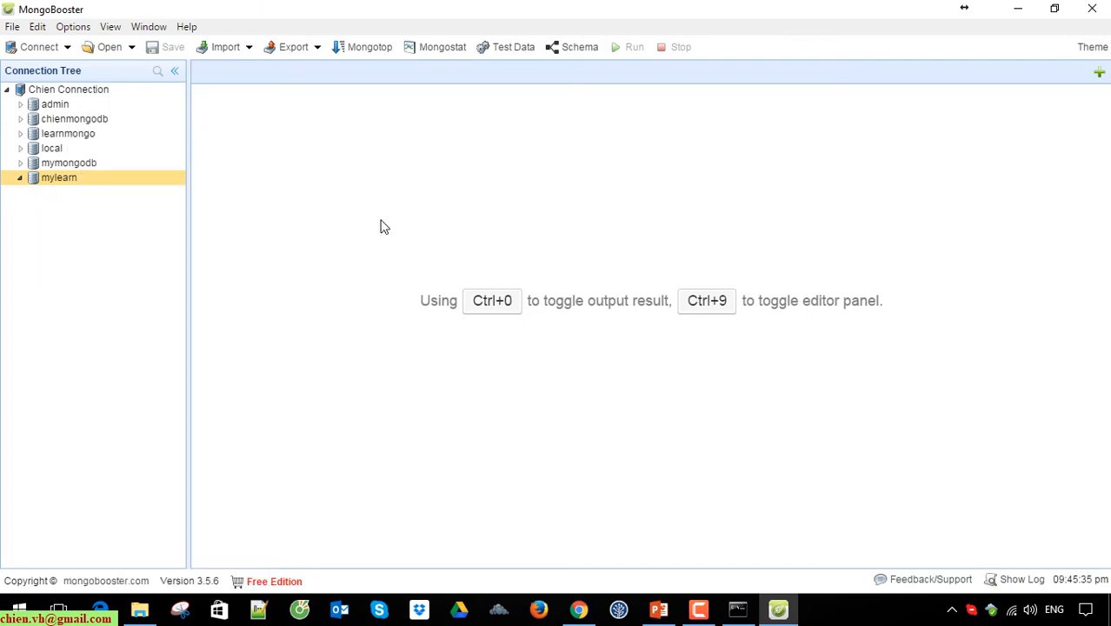
pyautogui.moveTo(560, 167)
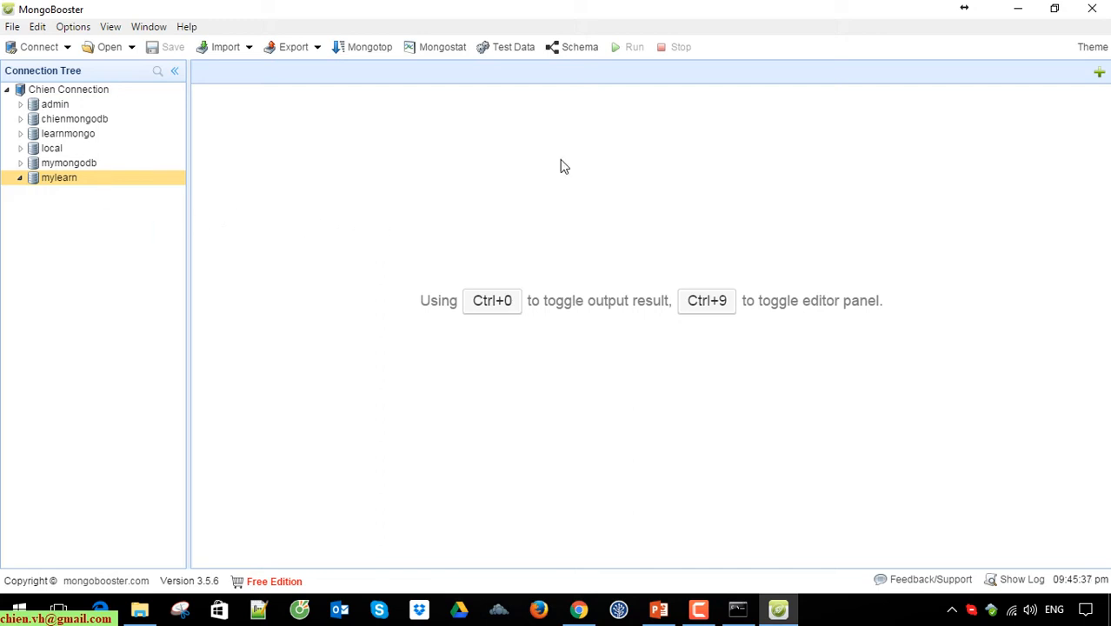
pyautogui.rightClick(59, 178)
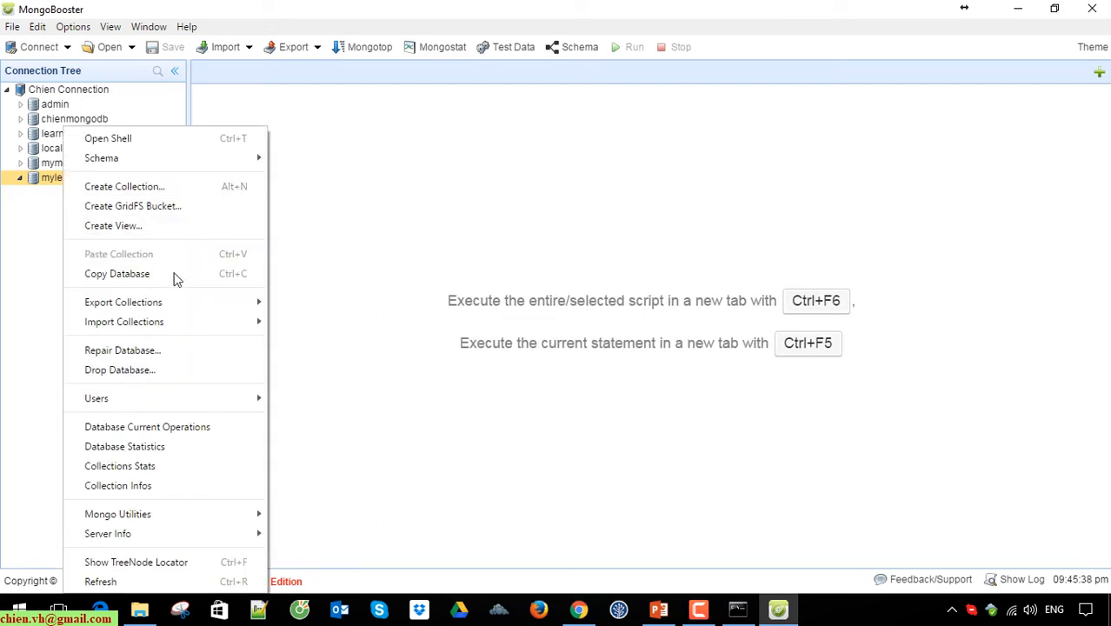
pyautogui.moveTo(166, 186)
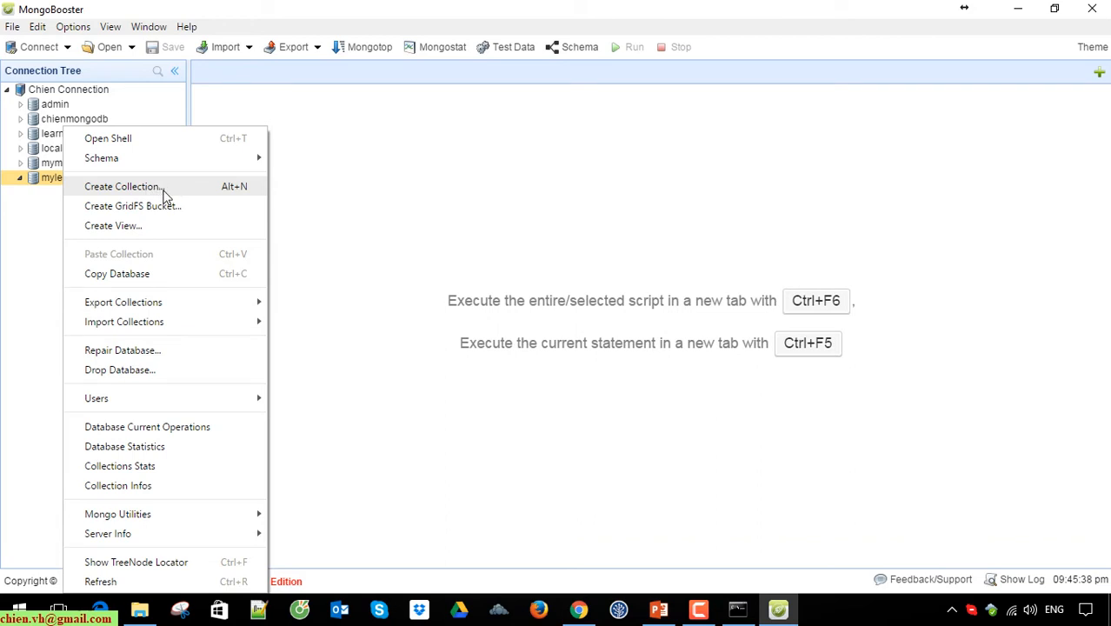
pyautogui.moveTo(121, 192)
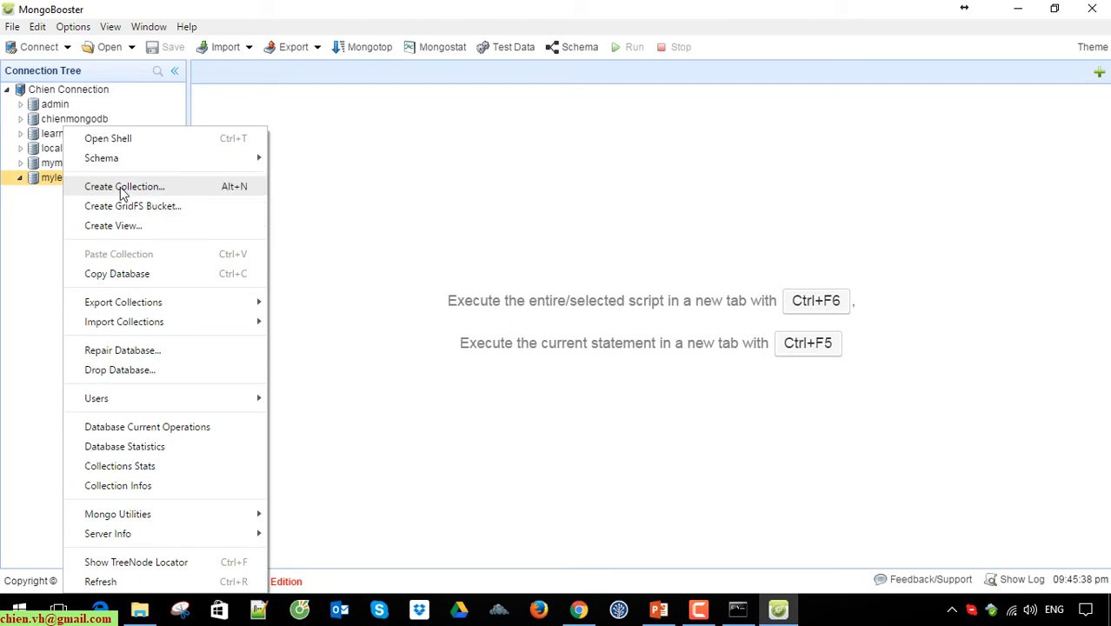
# - Create an empty collection named product inside mylearn and expand it in the tree
pyautogui.click(123, 186)
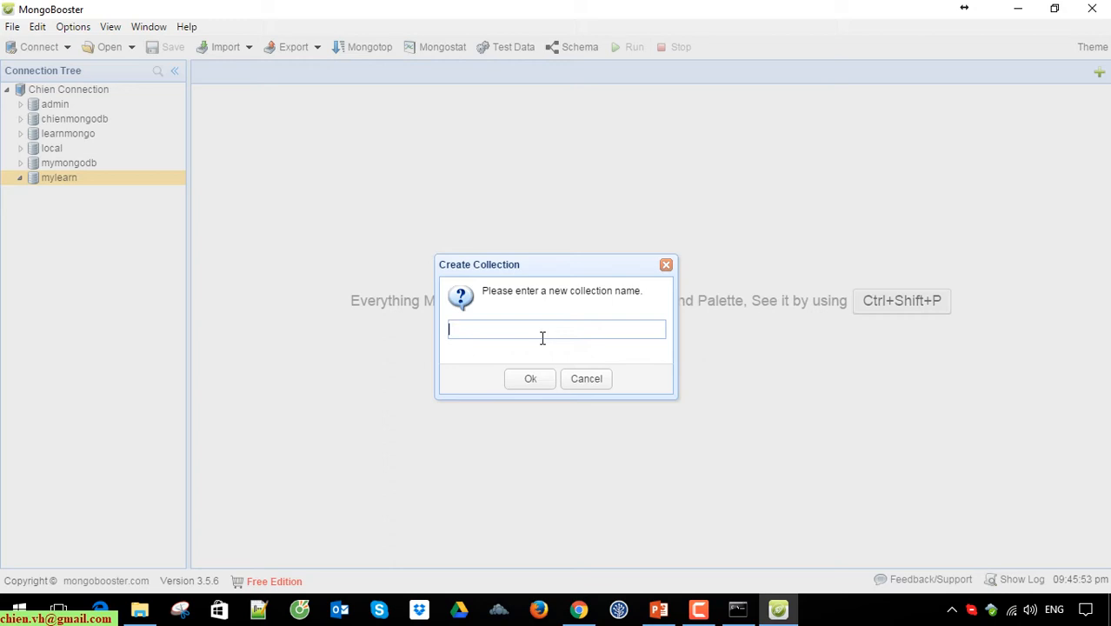
pyautogui.write('prod')
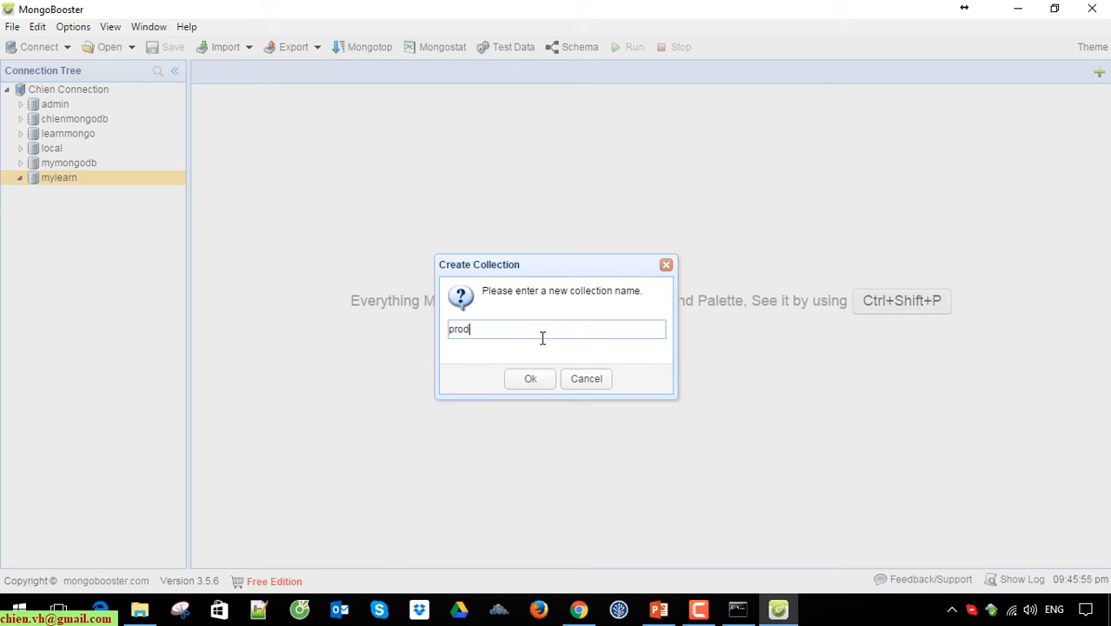
pyautogui.write('uct')
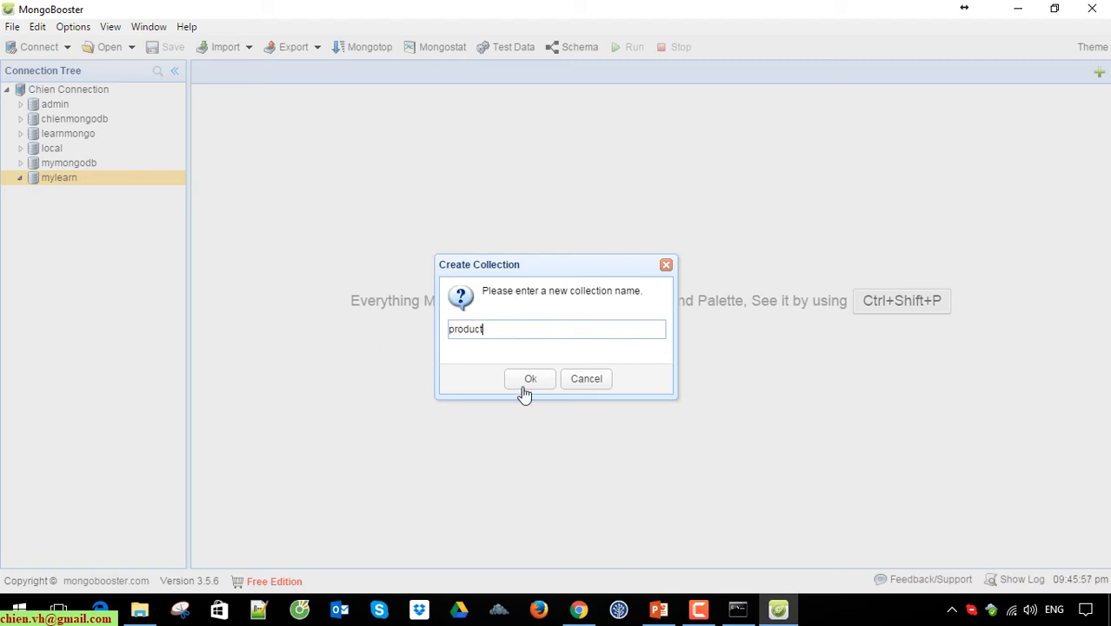
pyautogui.click(531, 380)
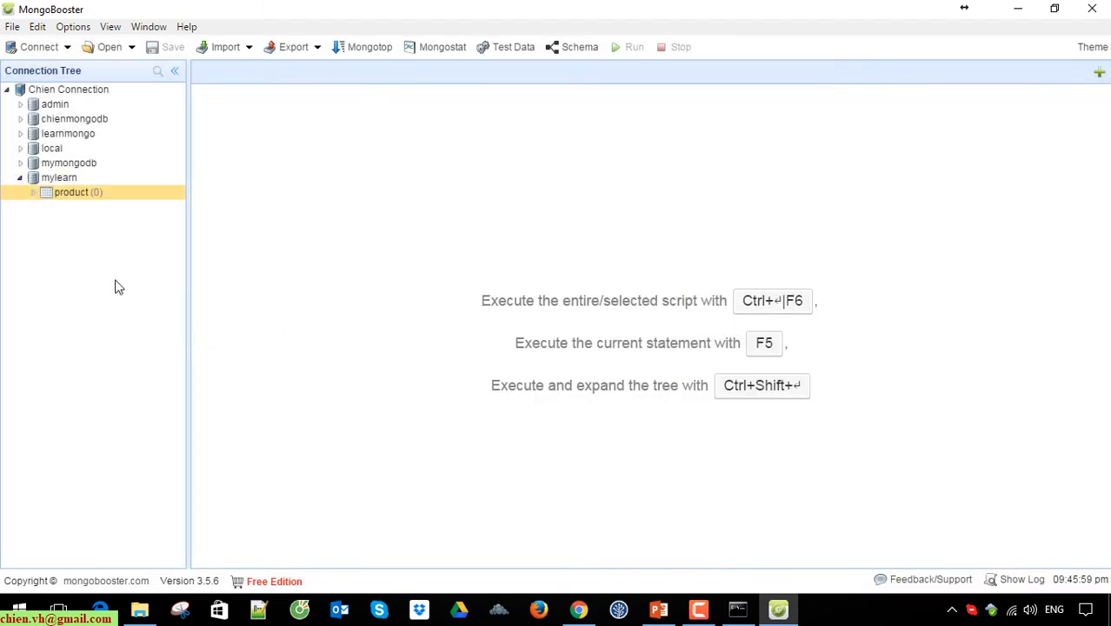
pyautogui.click(33, 191)
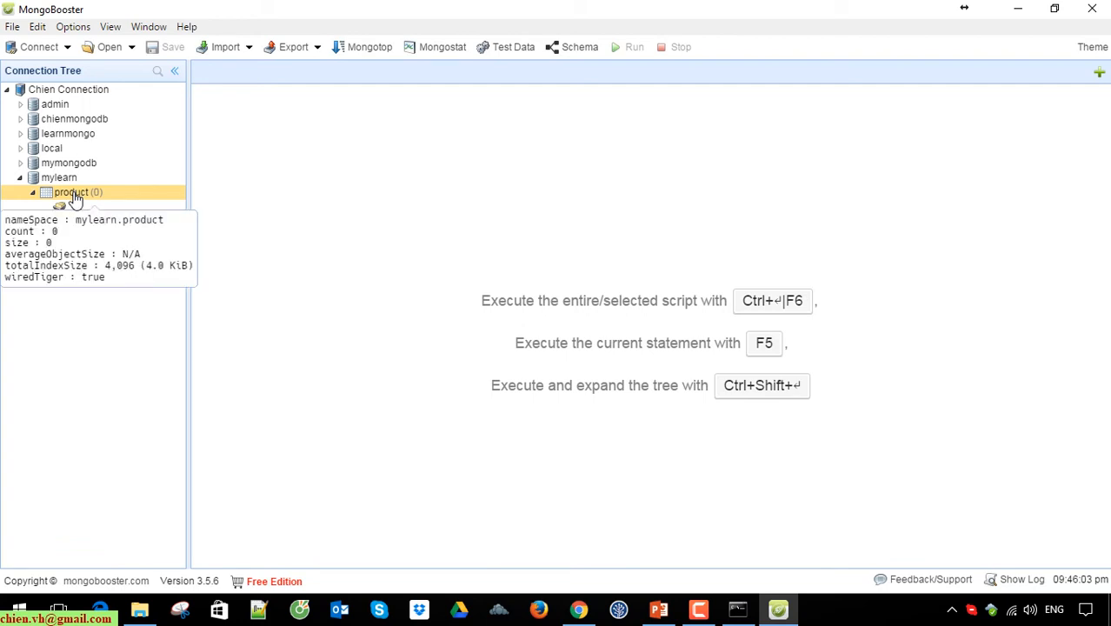
# - Start an Insert Documents shell tab with db.product.insert([{}]) for the product collection
pyautogui.rightClick(69, 191)
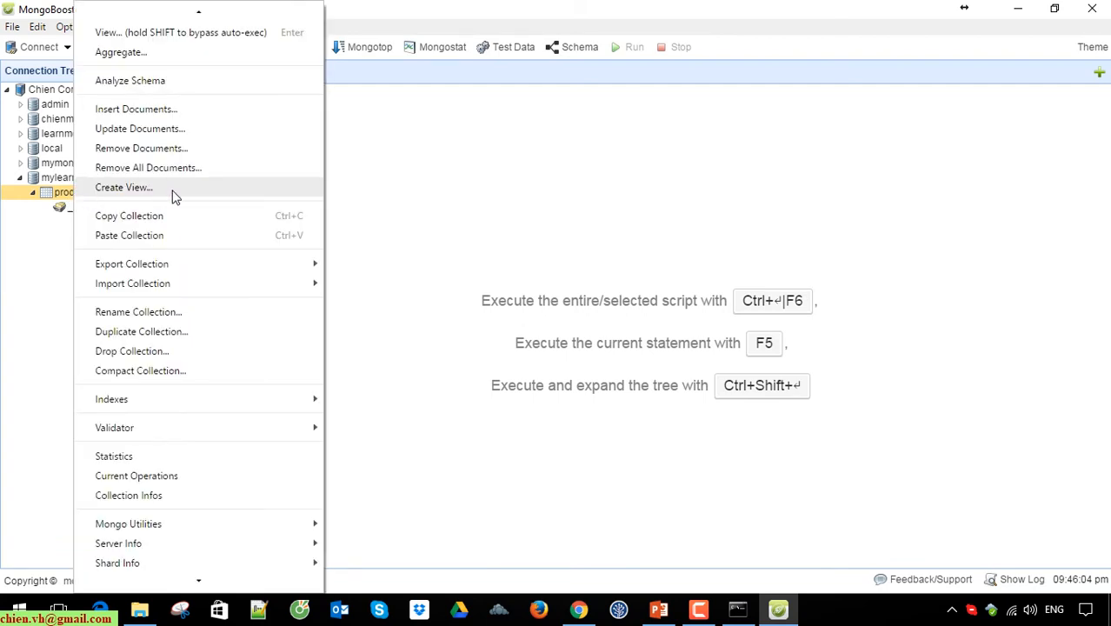
pyautogui.moveTo(189, 107)
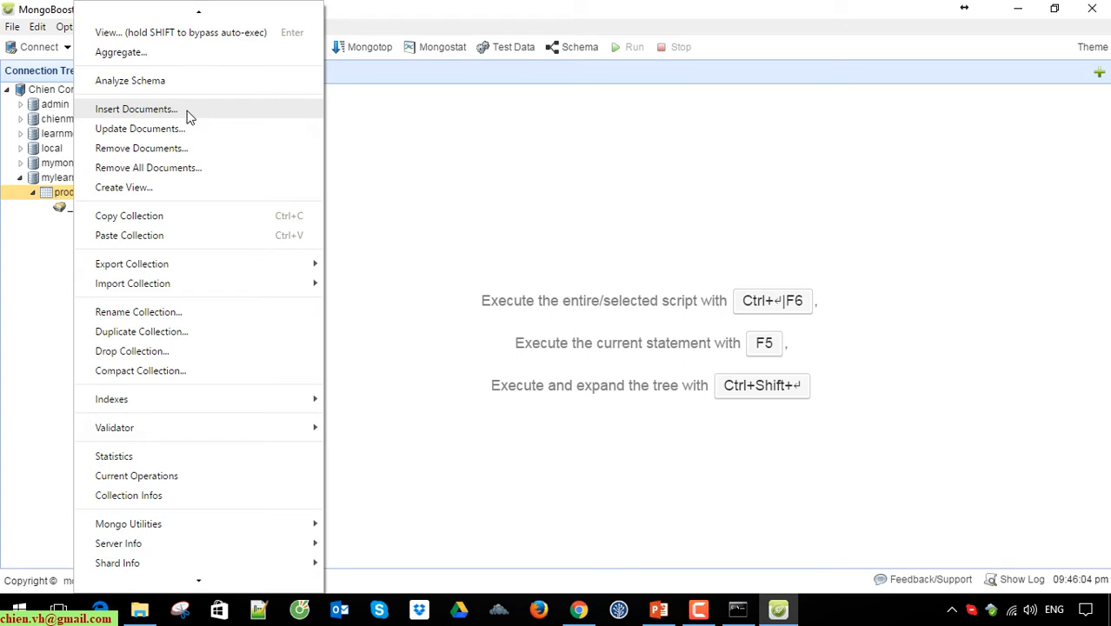
pyautogui.click(135, 108)
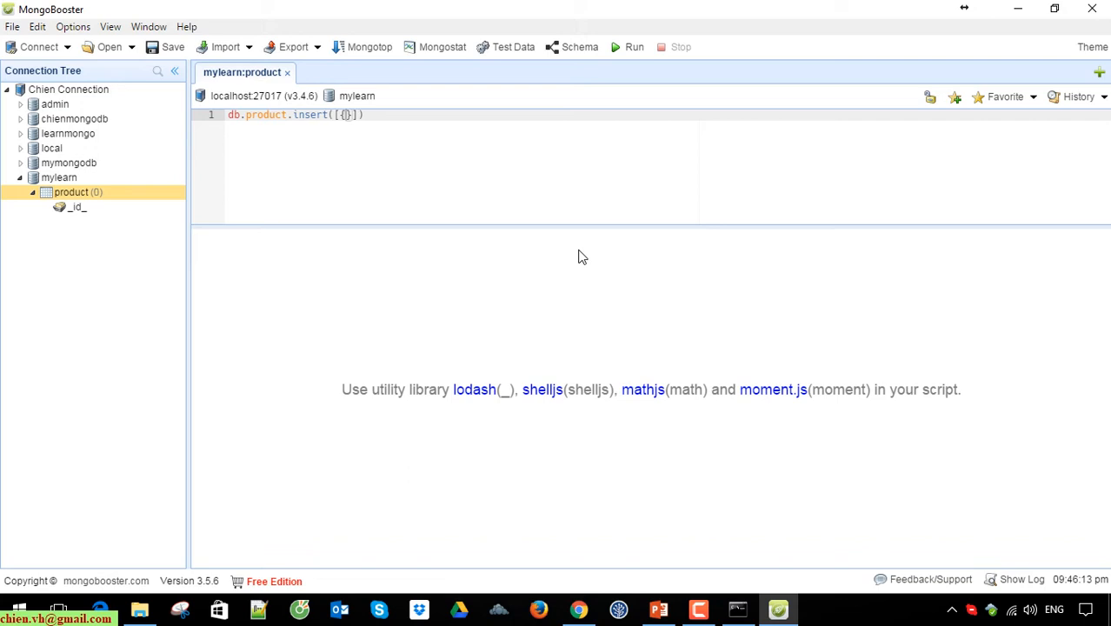
pyautogui.moveTo(652, 136)
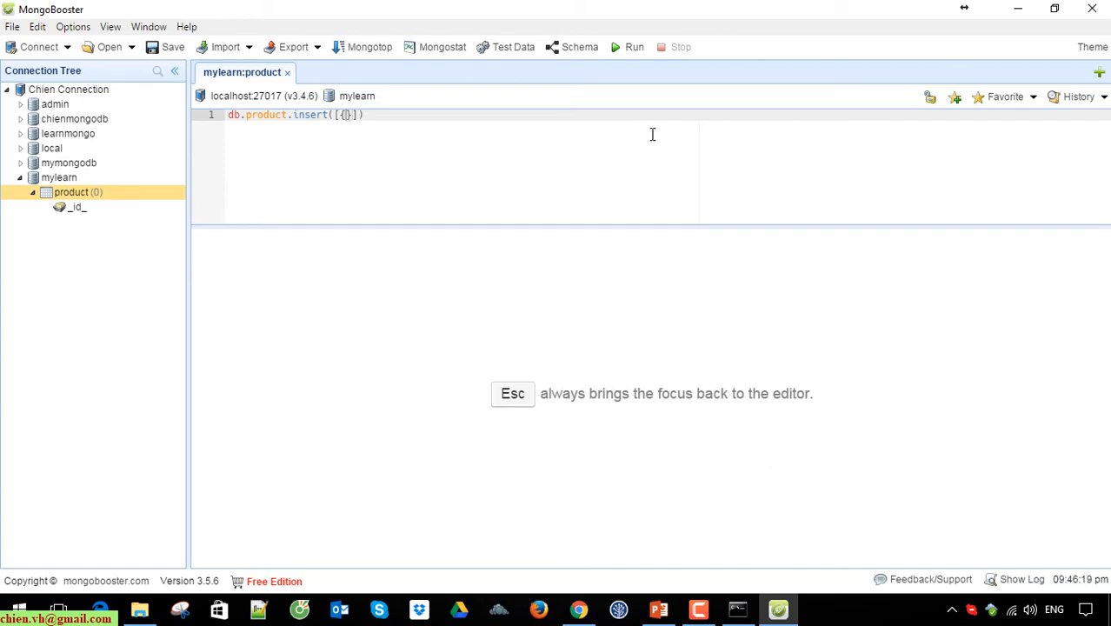
# - Begin the insert document with name:"product 1" followed by a comma for the price field
pyautogui.write('name:')
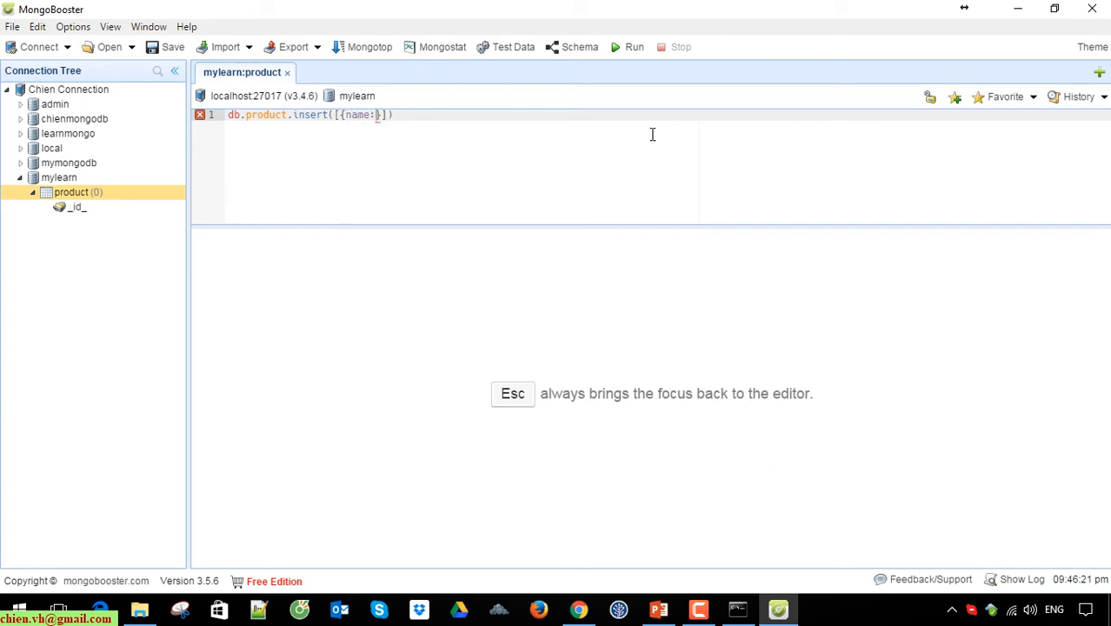
pyautogui.write('"pr"')
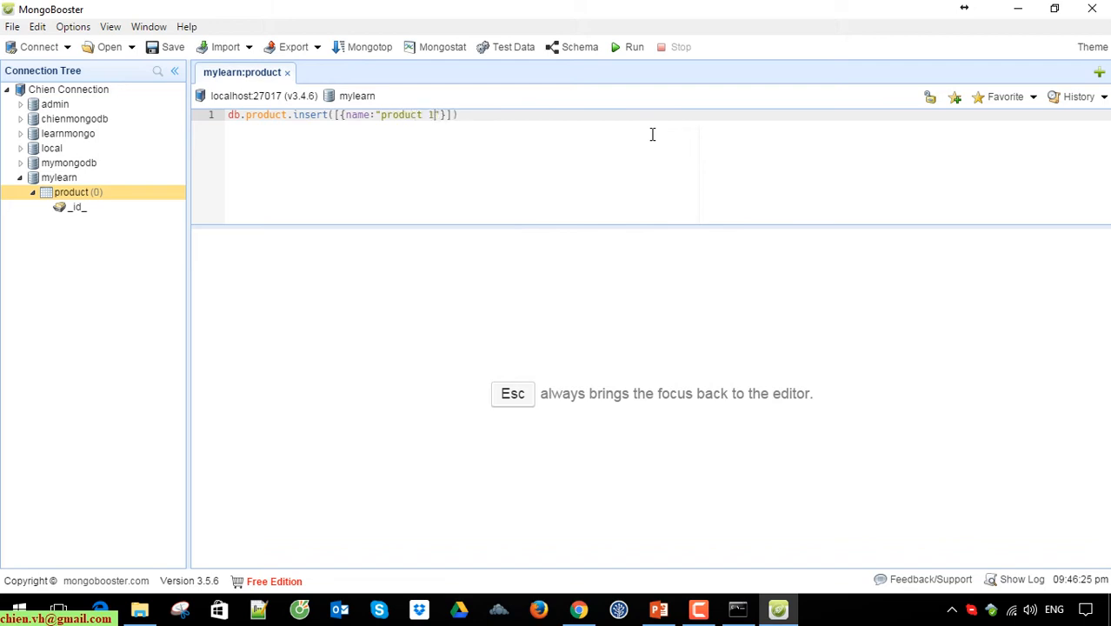
pyautogui.write(',price')
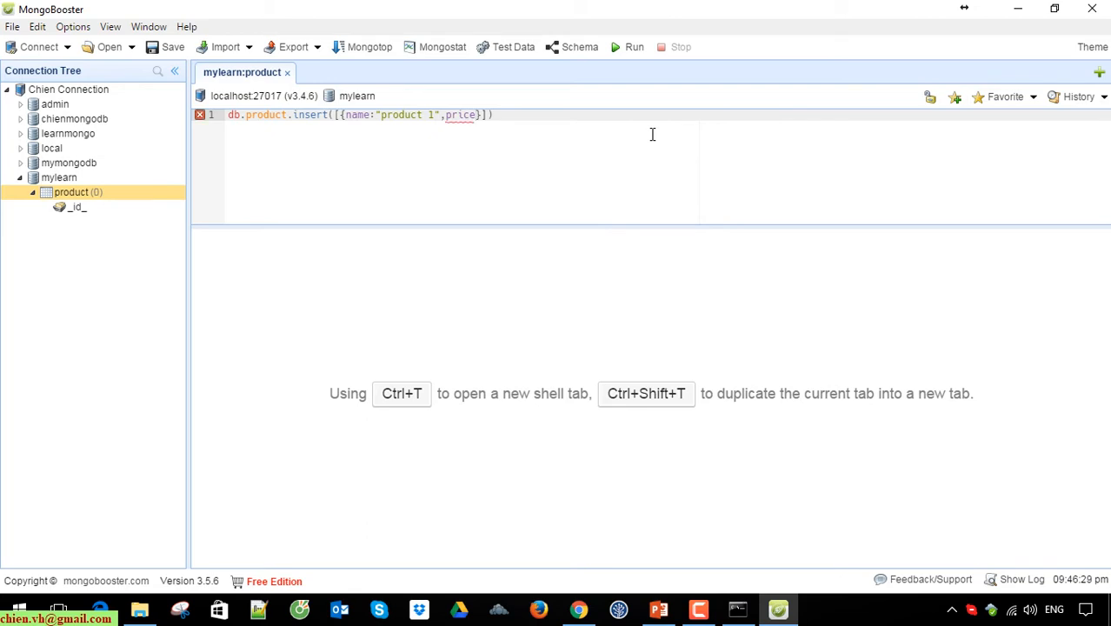
# - Finish price:"123$", run the insert so product holds 1 record, and view the 'Inserted 1 new record(s)' log
pyautogui.write('"1"')
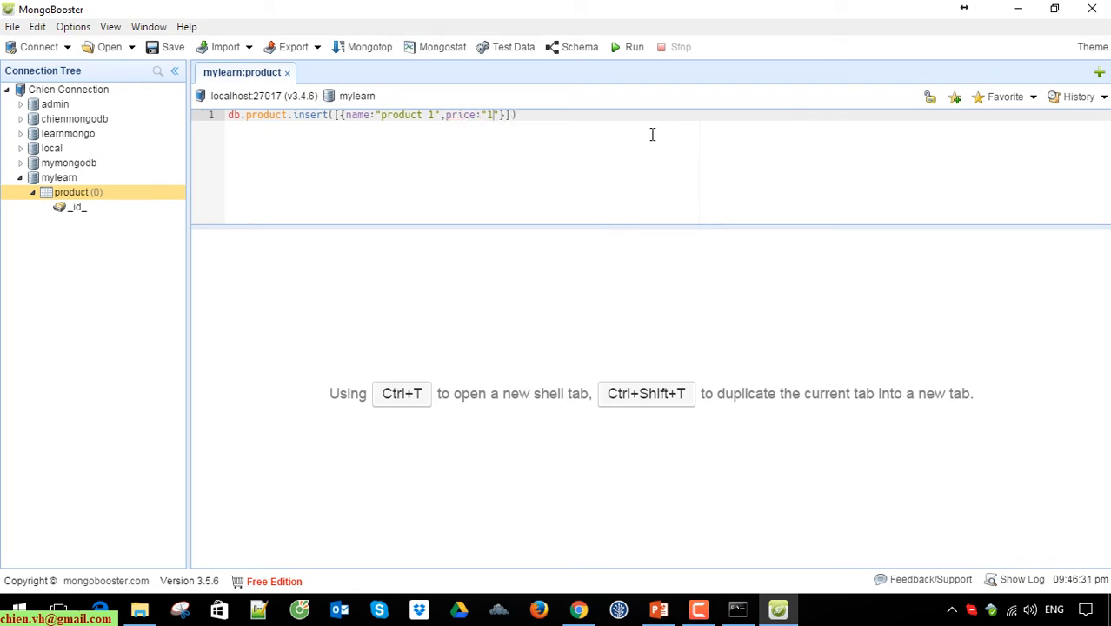
pyautogui.write('23$')
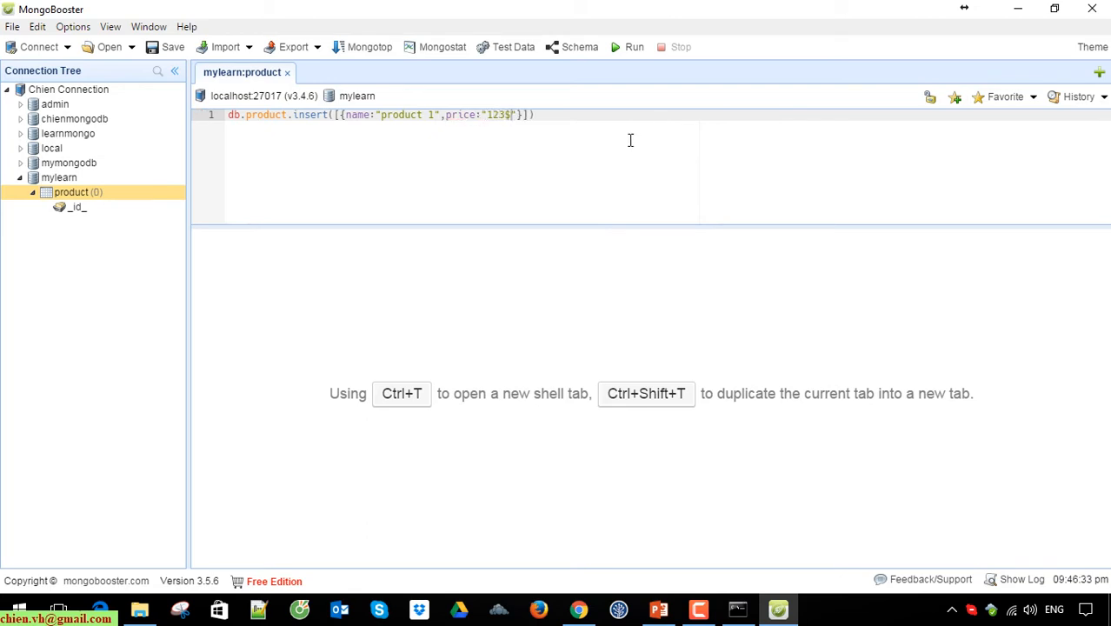
pyautogui.click(628, 47)
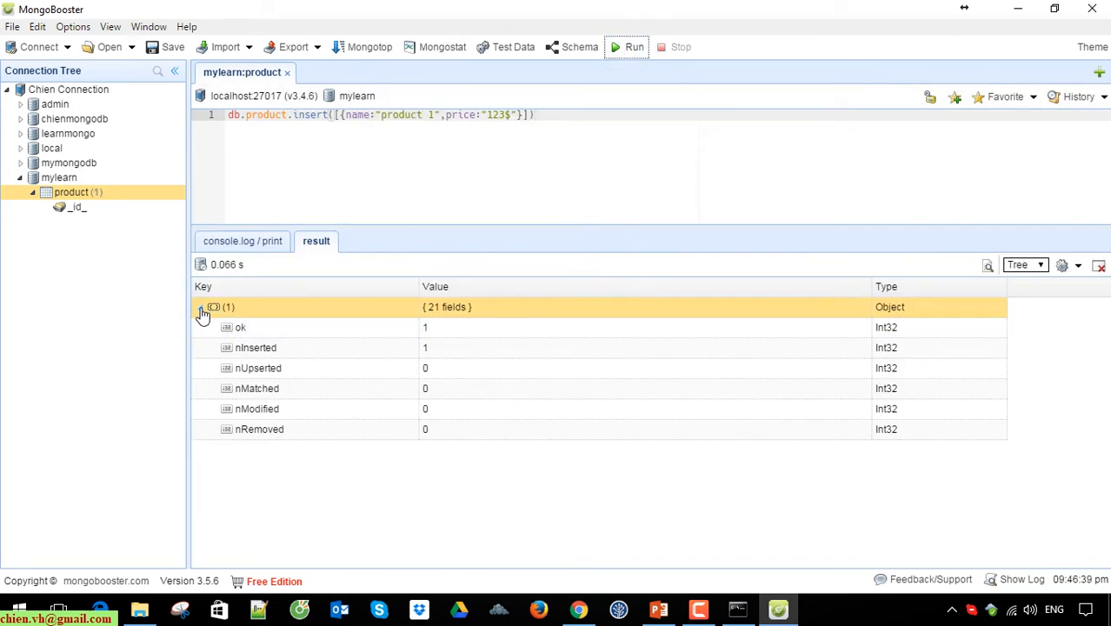
pyautogui.click(202, 306)
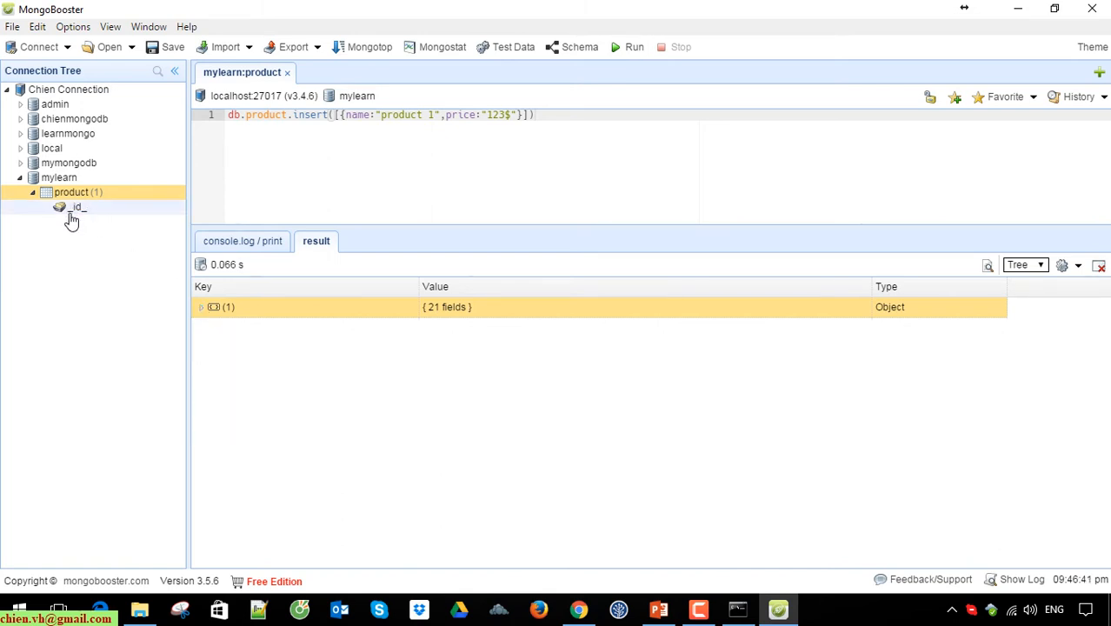
pyautogui.rightClick(79, 191)
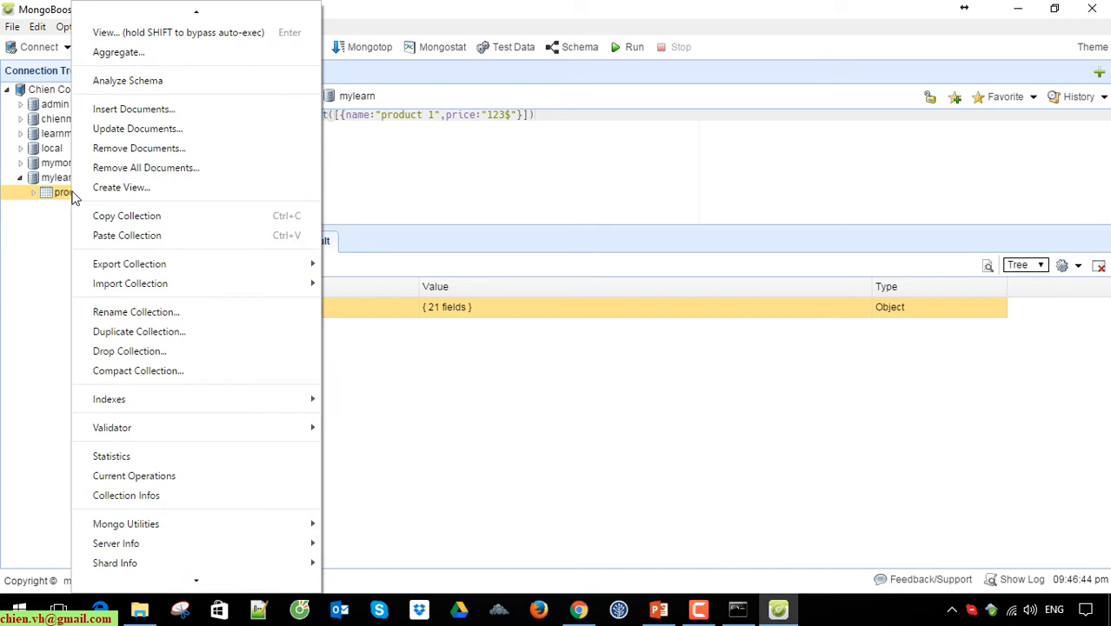
pyautogui.moveTo(504, 153)
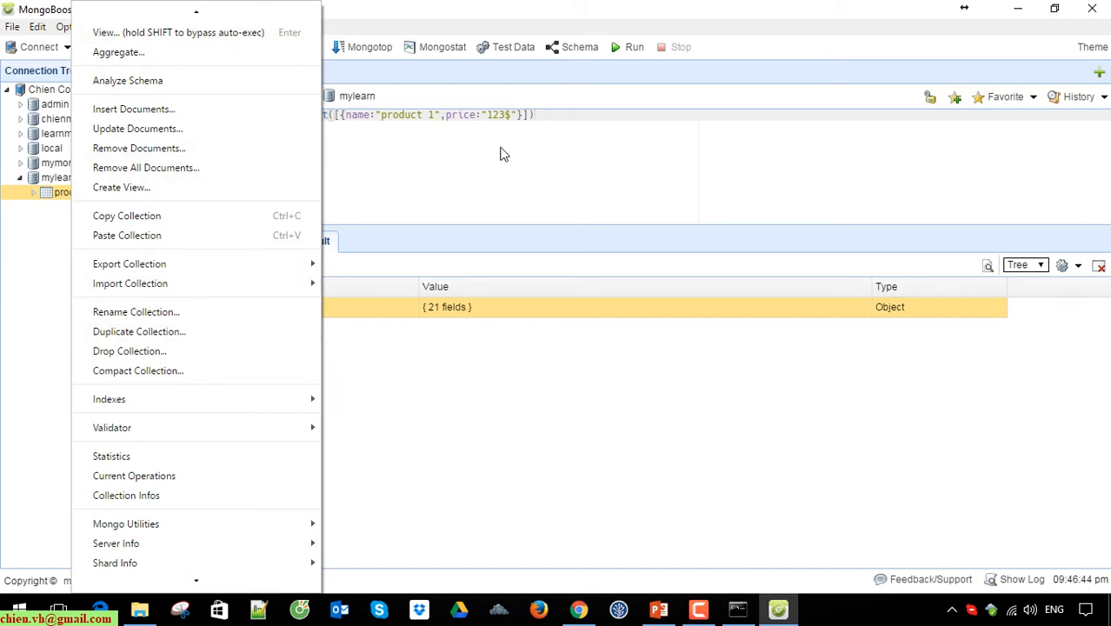
pyautogui.moveTo(508, 177)
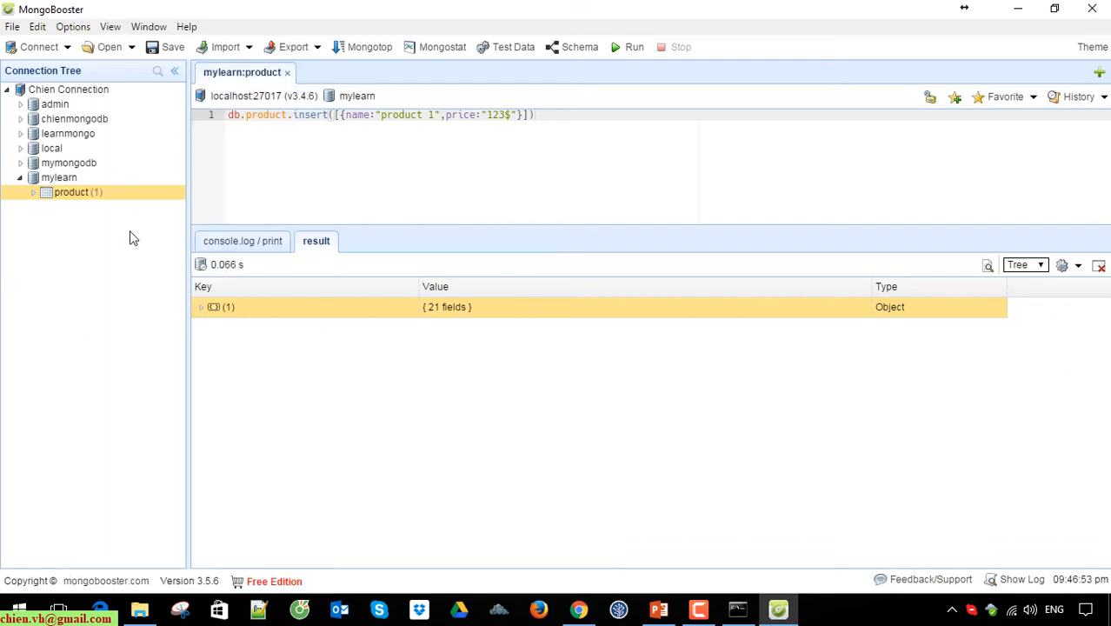
pyautogui.moveTo(270, 261)
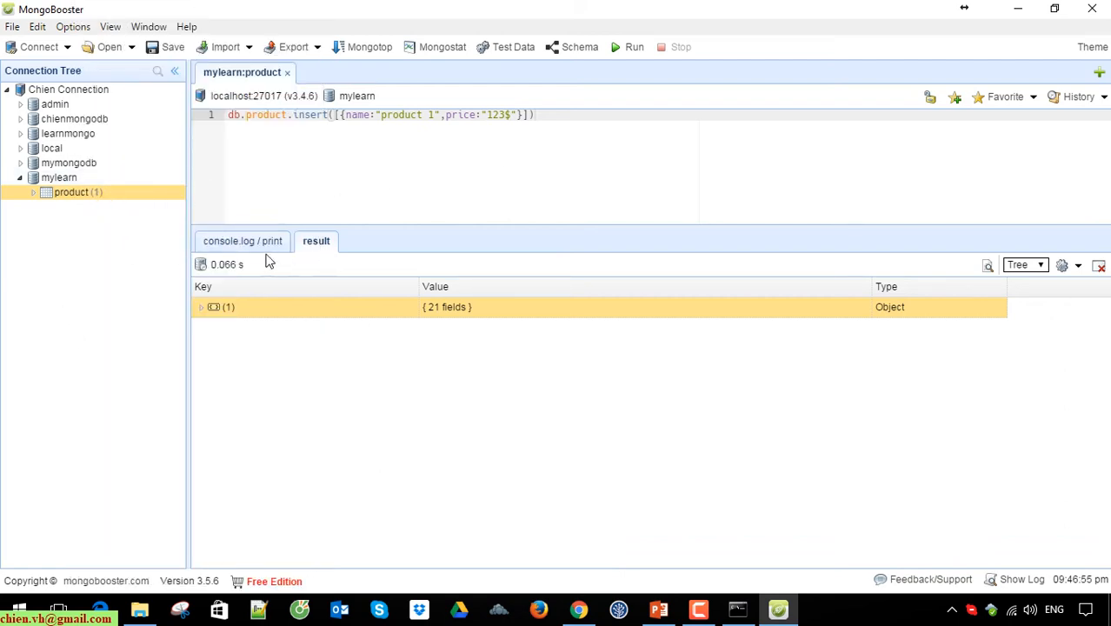
pyautogui.click(242, 240)
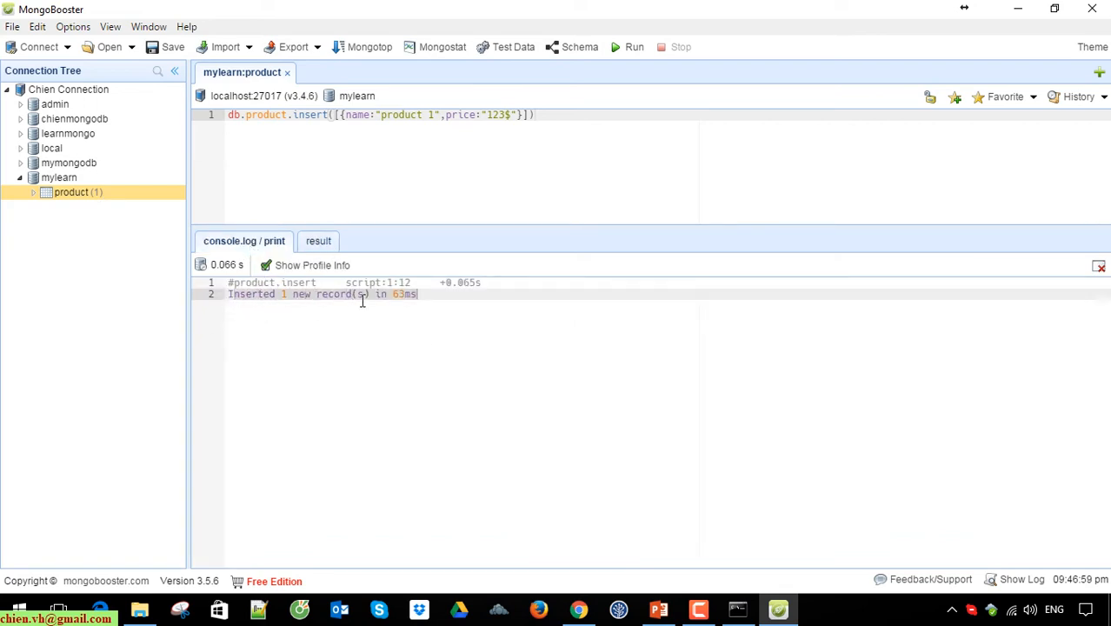
pyautogui.moveTo(438, 299)
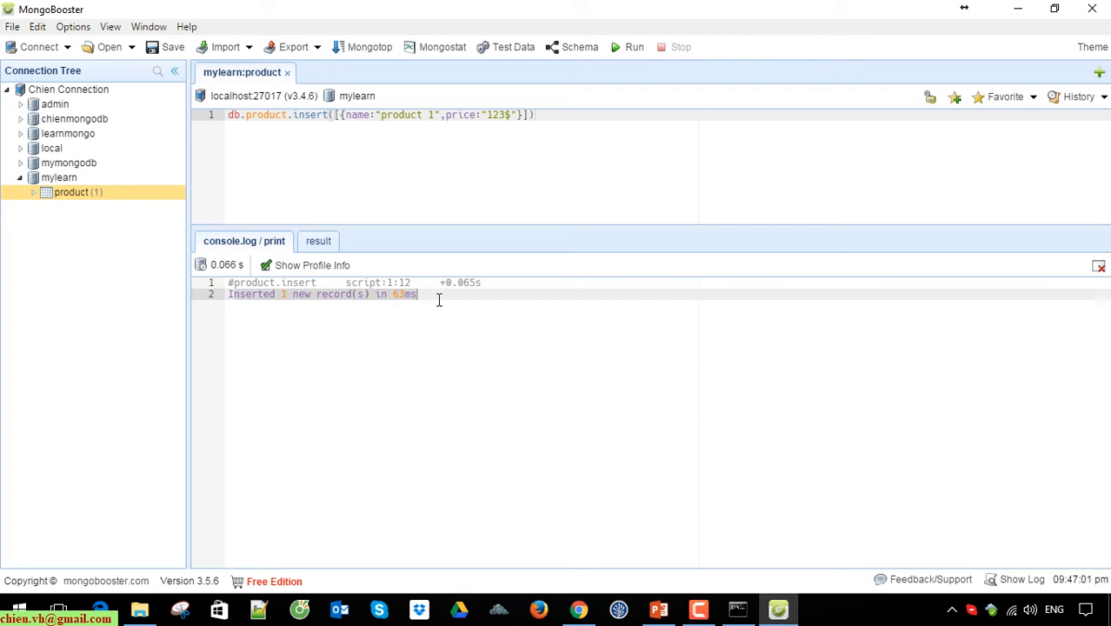
pyautogui.moveTo(287, 87)
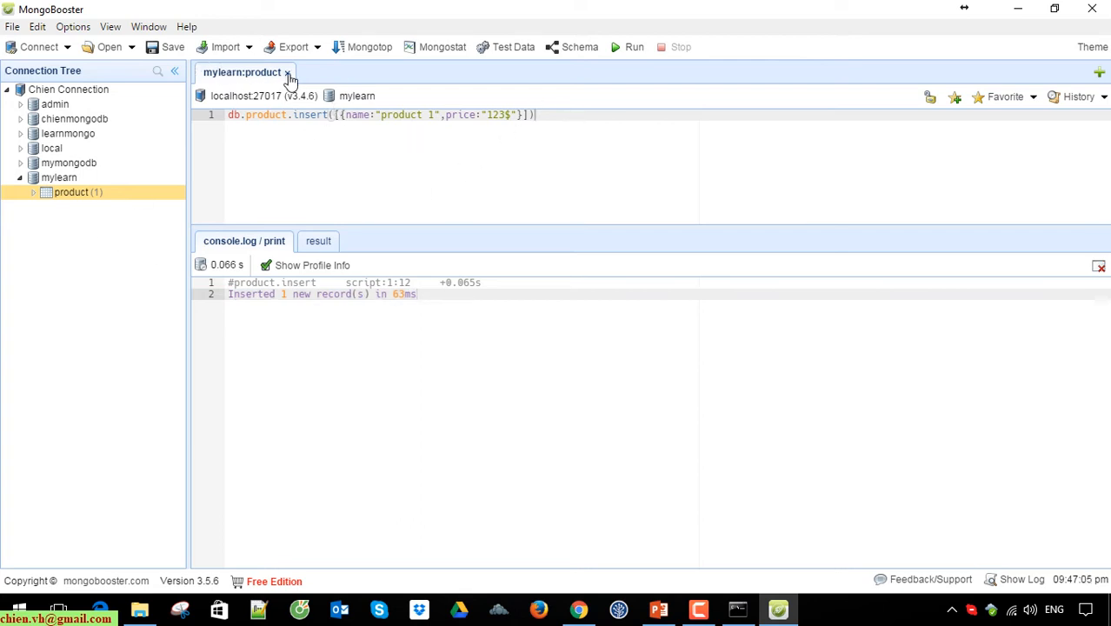
# - From the product collection's actions, create a fresh Insert Documents statement and an Update Documents statement
pyautogui.rightClick(71, 191)
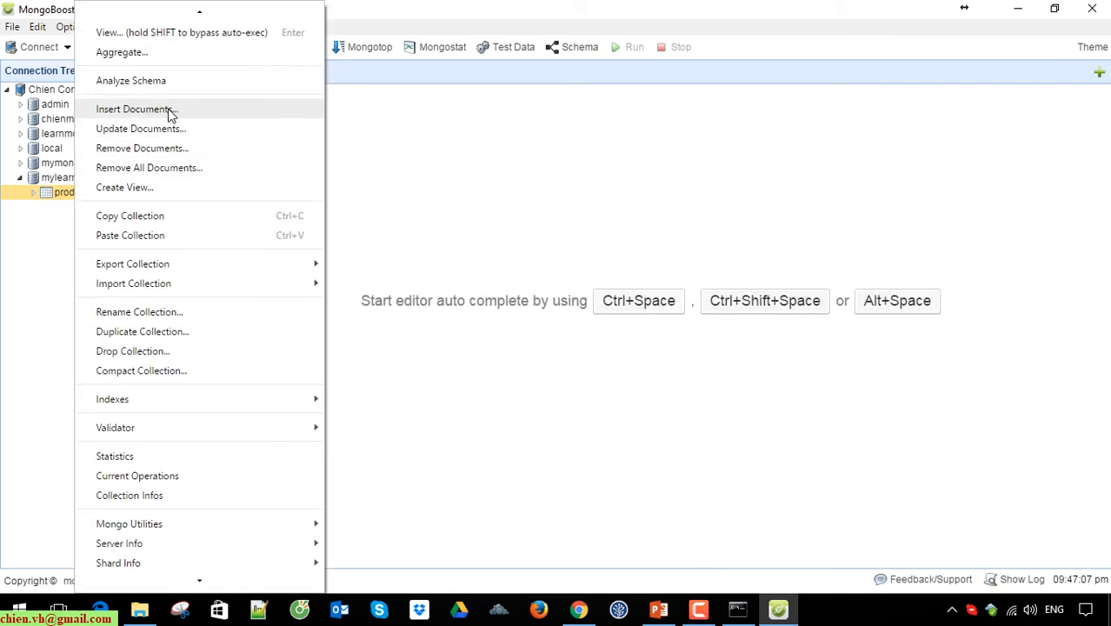
pyautogui.click(132, 108)
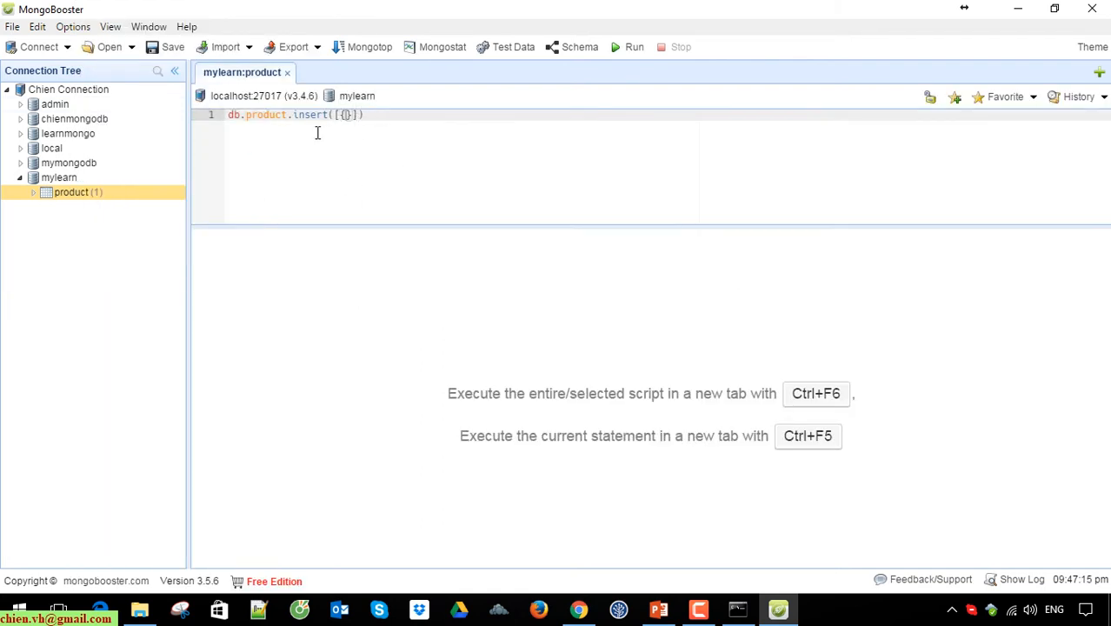
pyautogui.rightClick(71, 191)
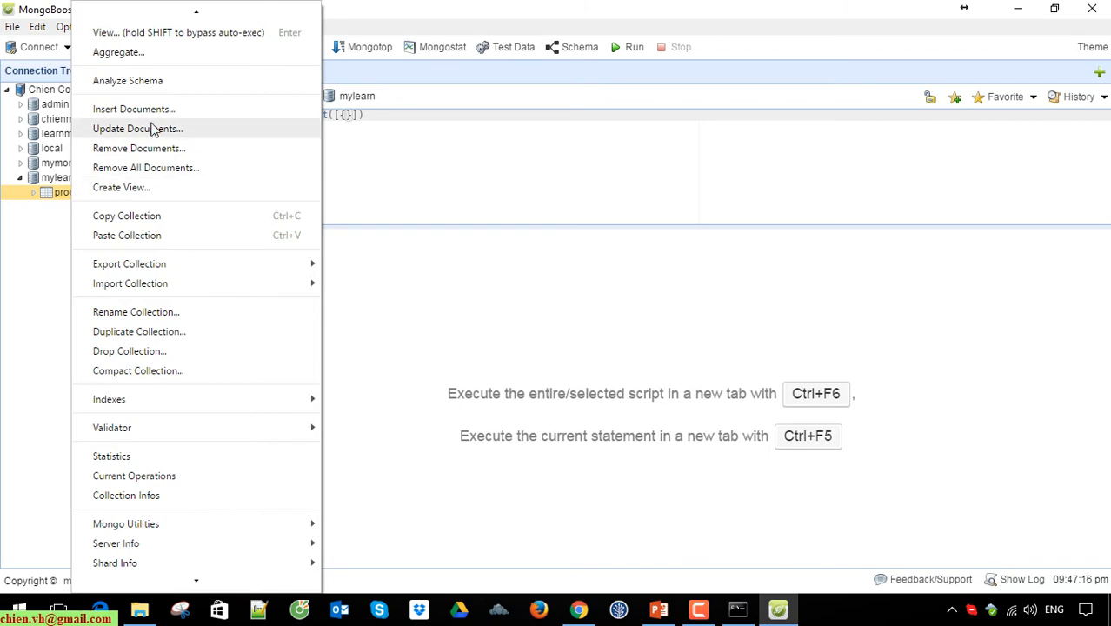
pyautogui.click(137, 128)
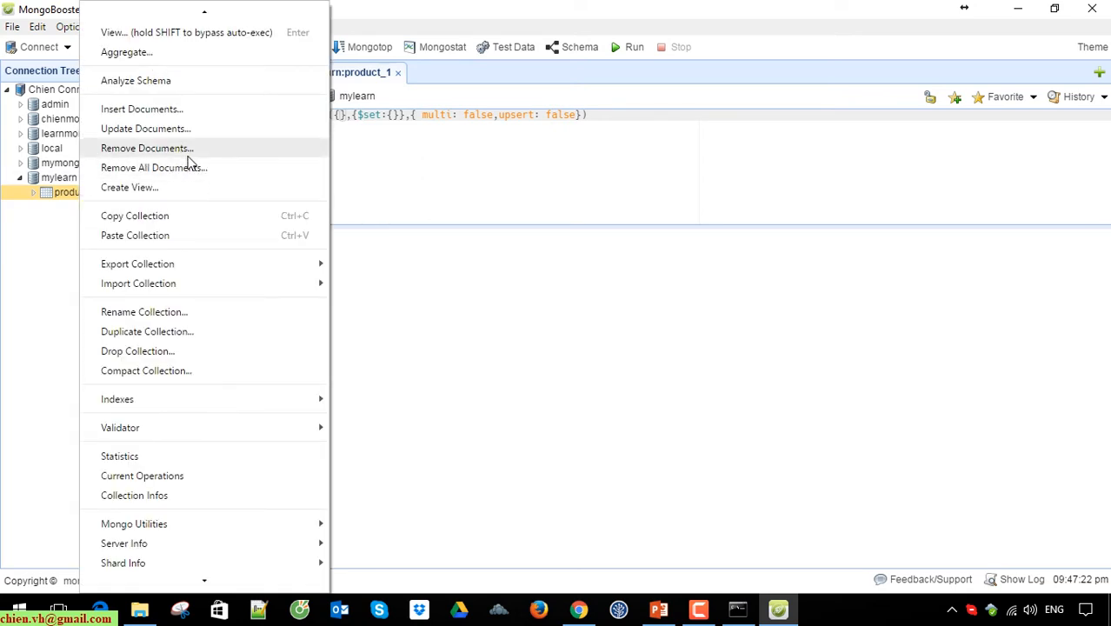
pyautogui.moveTo(174, 317)
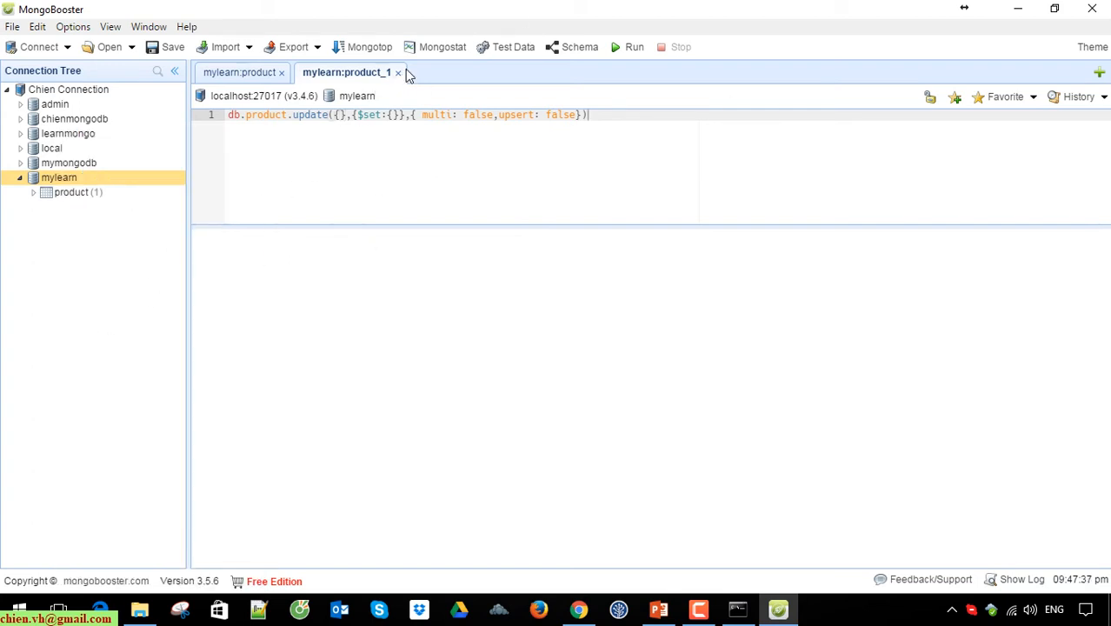
# - Discard the update tab and write the first new document name:"product 2",price:"234$"
pyautogui.click(397, 73)
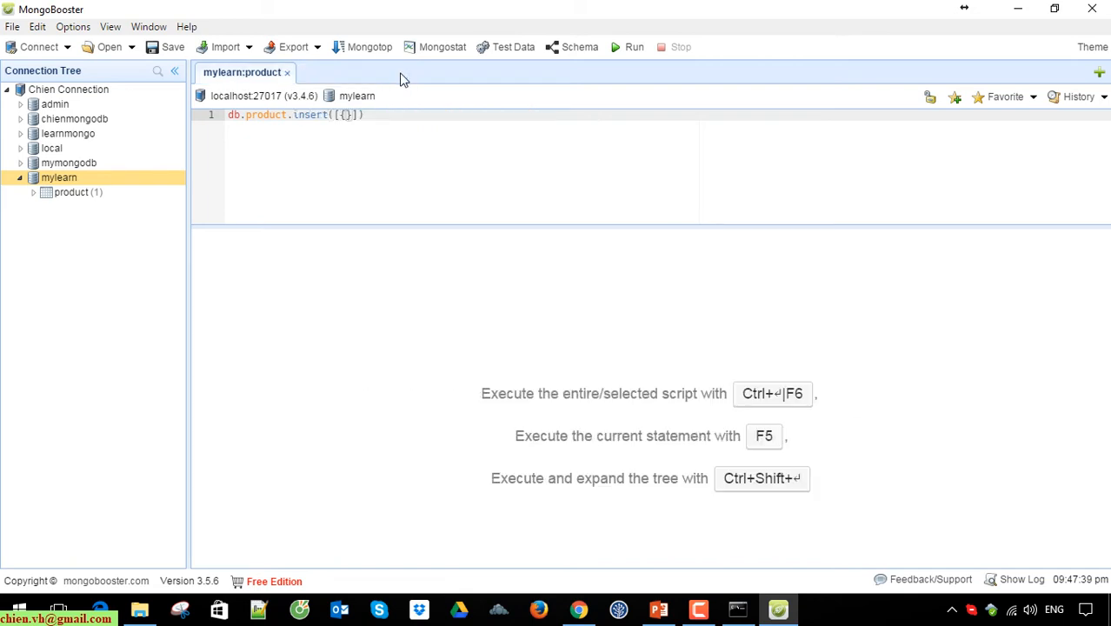
pyautogui.moveTo(394, 115)
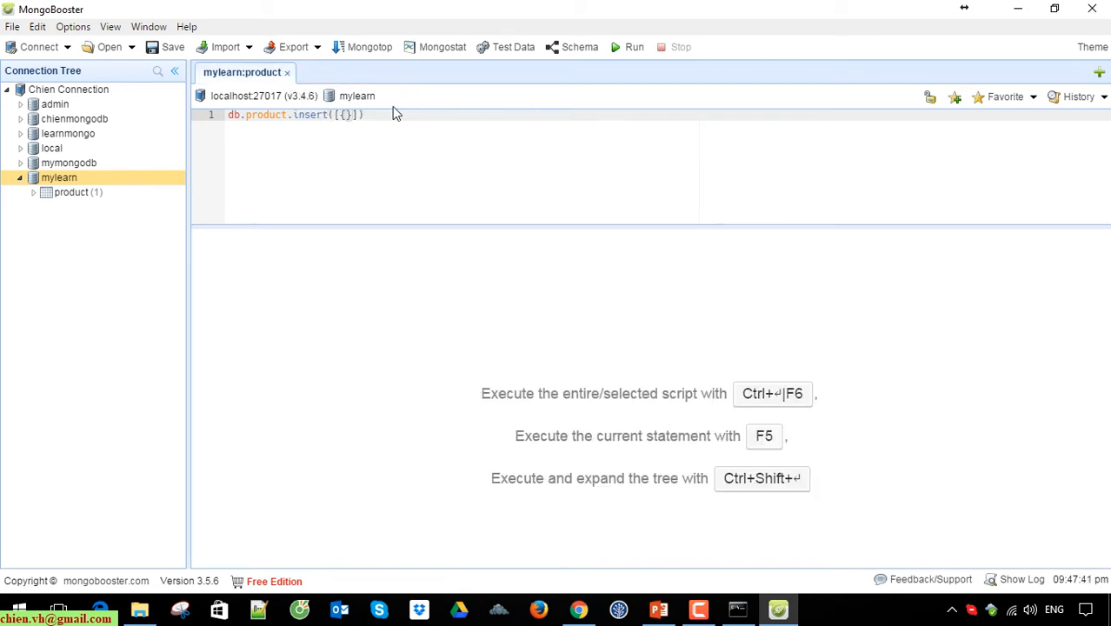
pyautogui.write('name:')
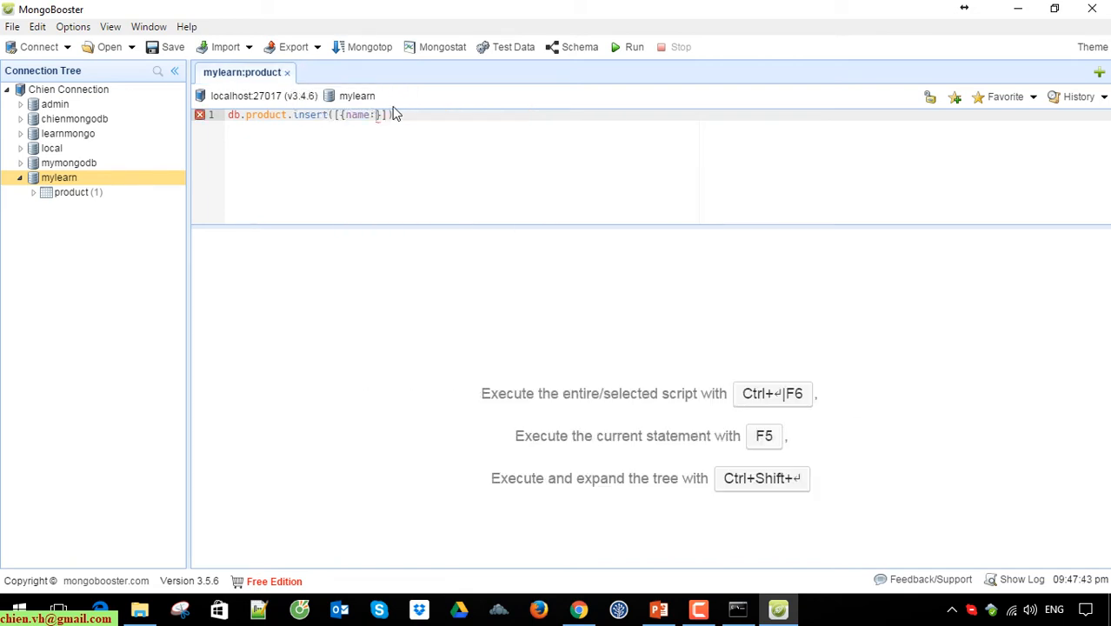
pyautogui.write('"product')
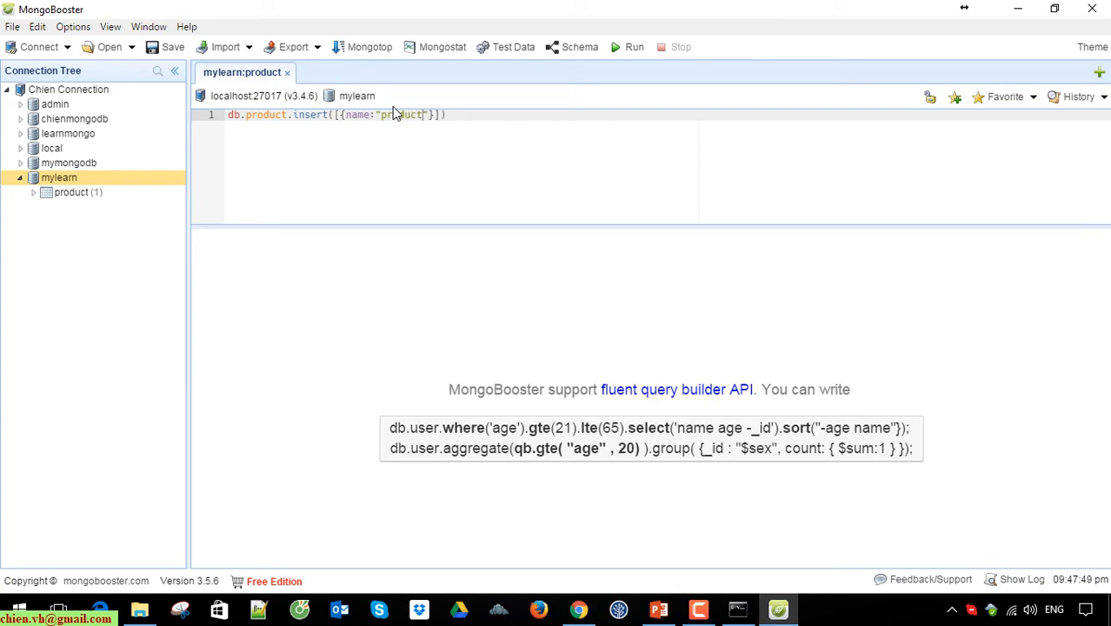
pyautogui.write('2')
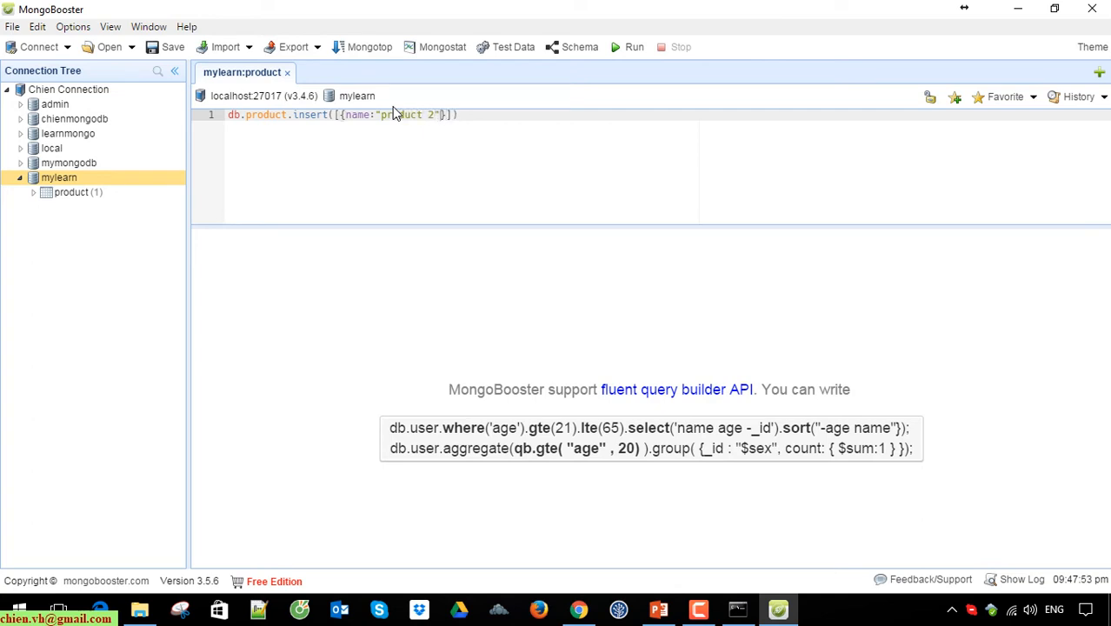
pyautogui.write(',price')
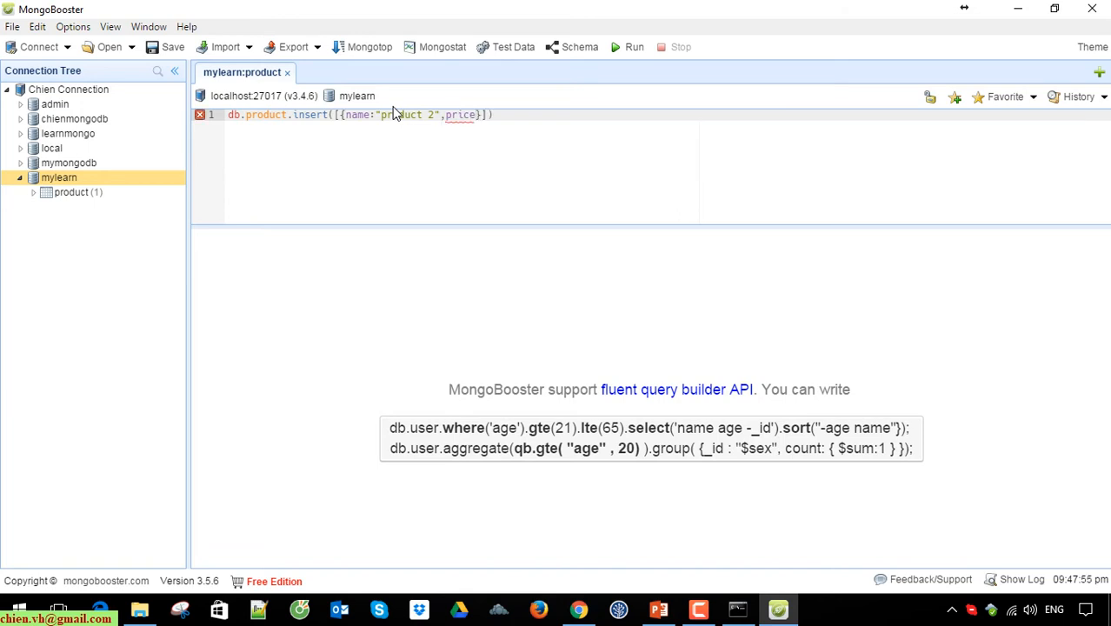
pyautogui.write('"2"')
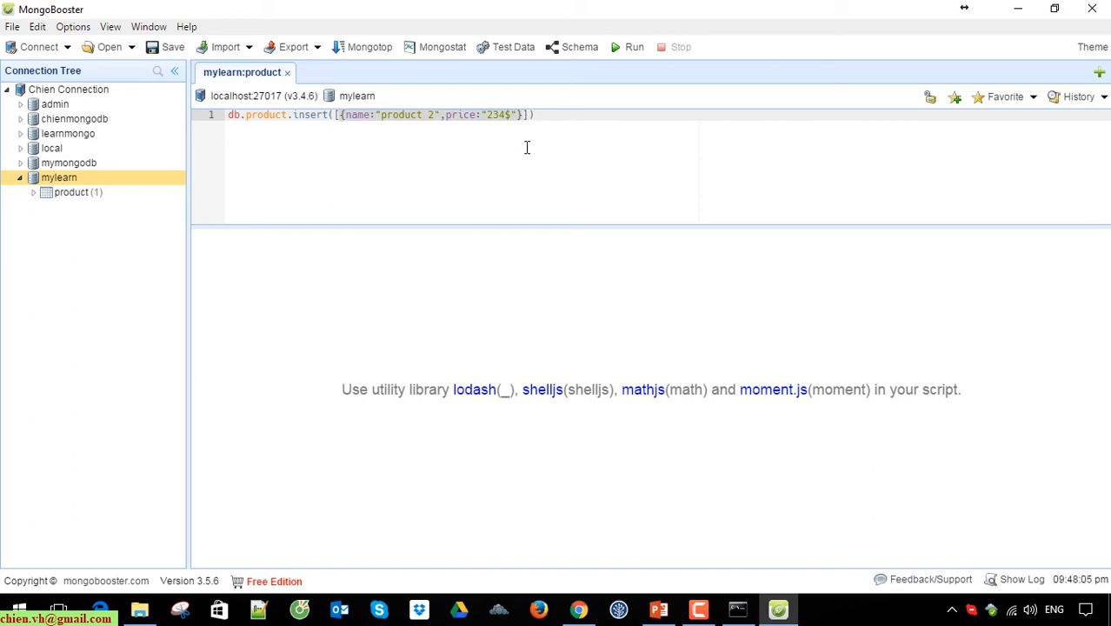
pyautogui.moveTo(354, 125)
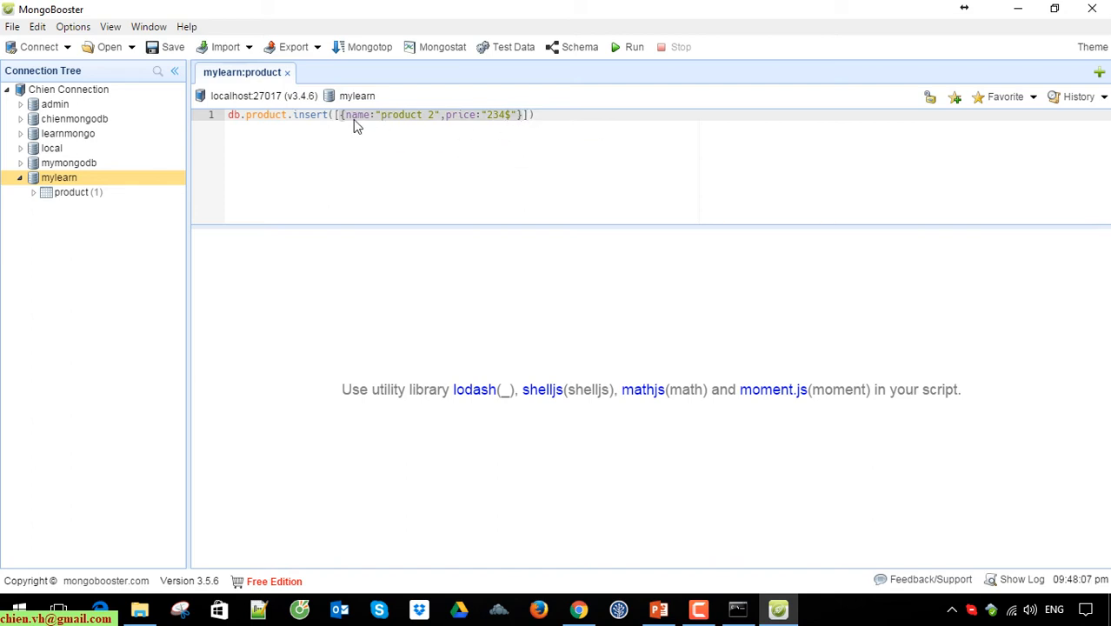
# - Expand the insert array over several lines with further {name:"product N",price:"234$"} documents up to product 7
pyautogui.click(428, 183)
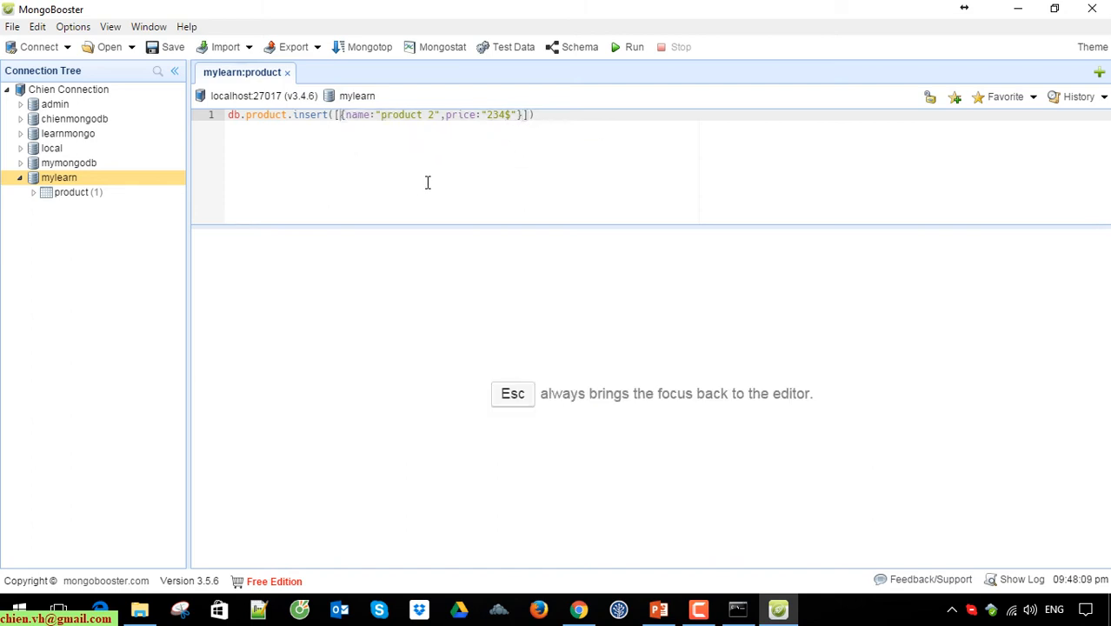
pyautogui.press('Enter')
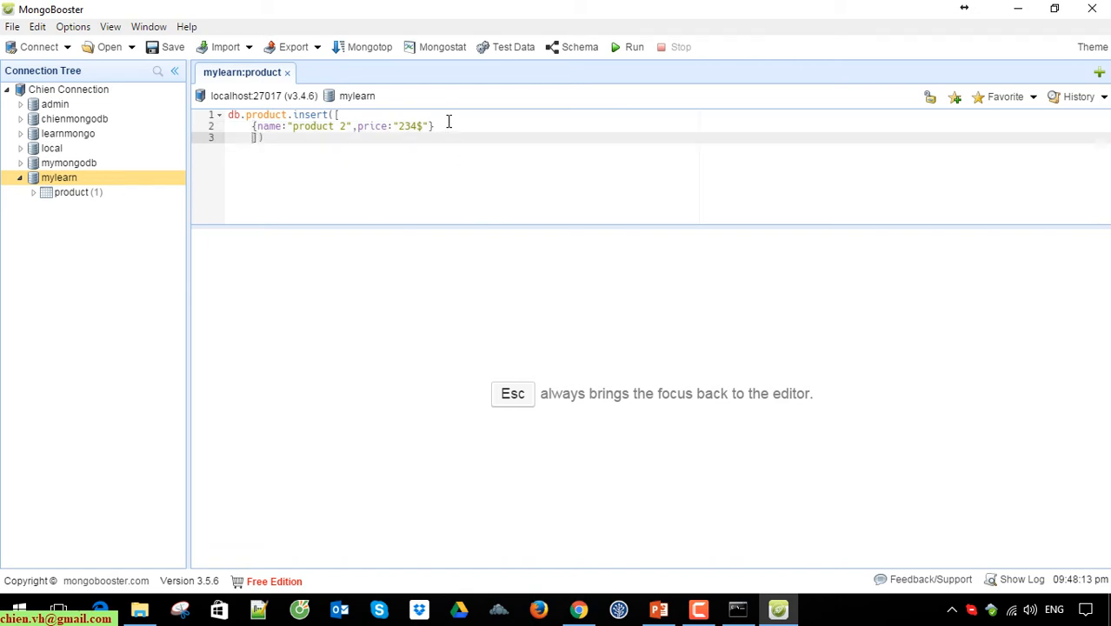
pyautogui.write(',')
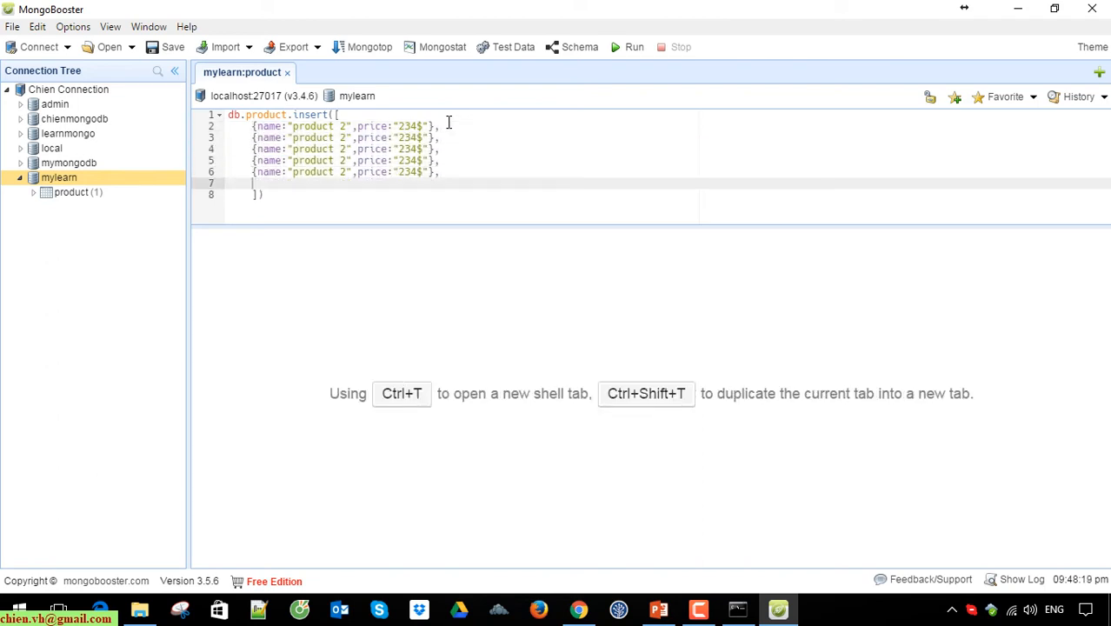
pyautogui.write('{name:"product 2",price:"234$"}')
pyautogui.click(347, 173)
pyautogui.write('6')
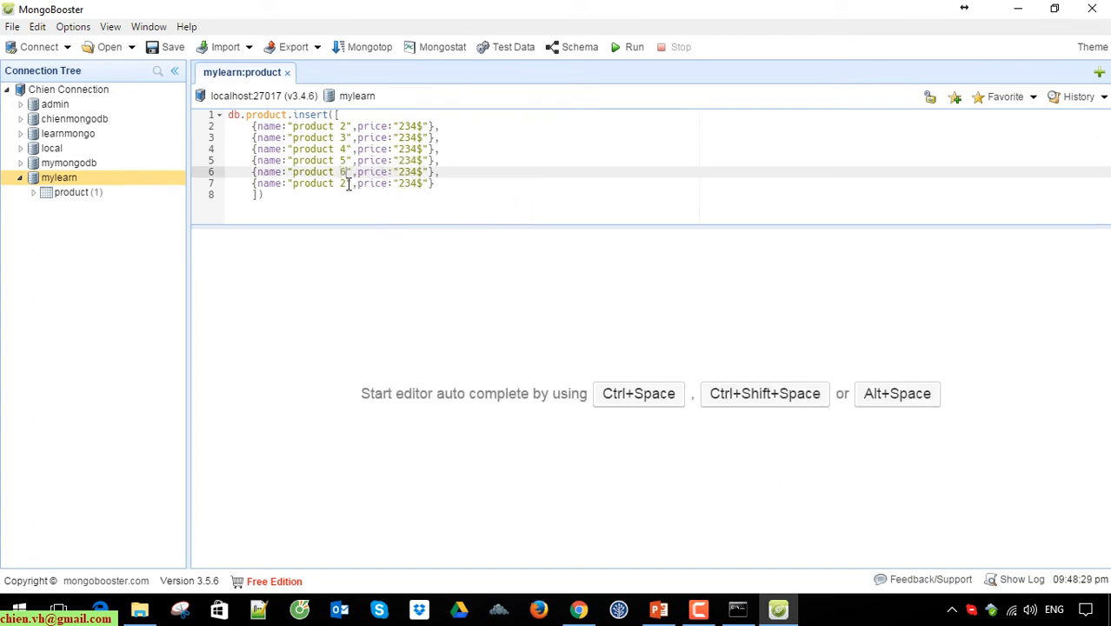
# - Run the six-document insert (nInserted 6) and refresh the product collection to show 7 documents
pyautogui.write('7')
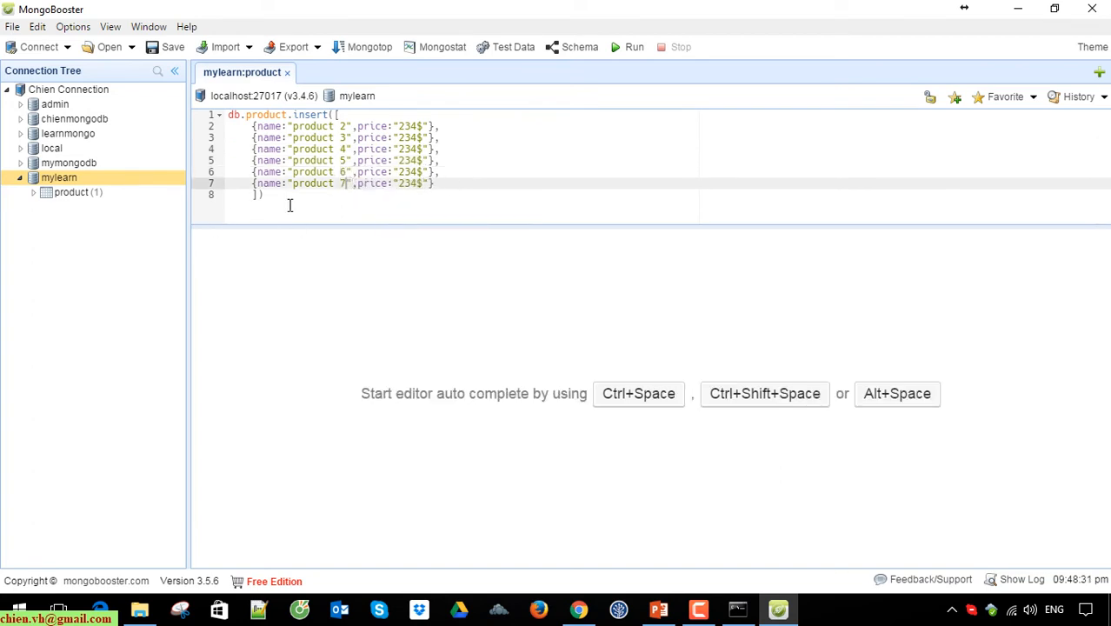
pyautogui.click(633, 47)
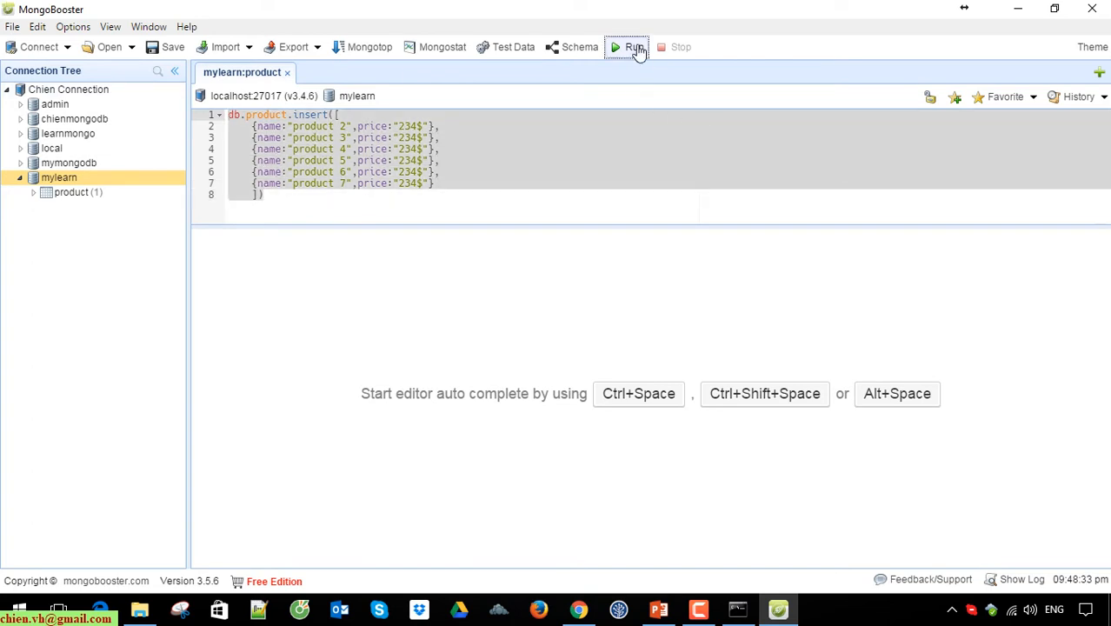
pyautogui.click(628, 47)
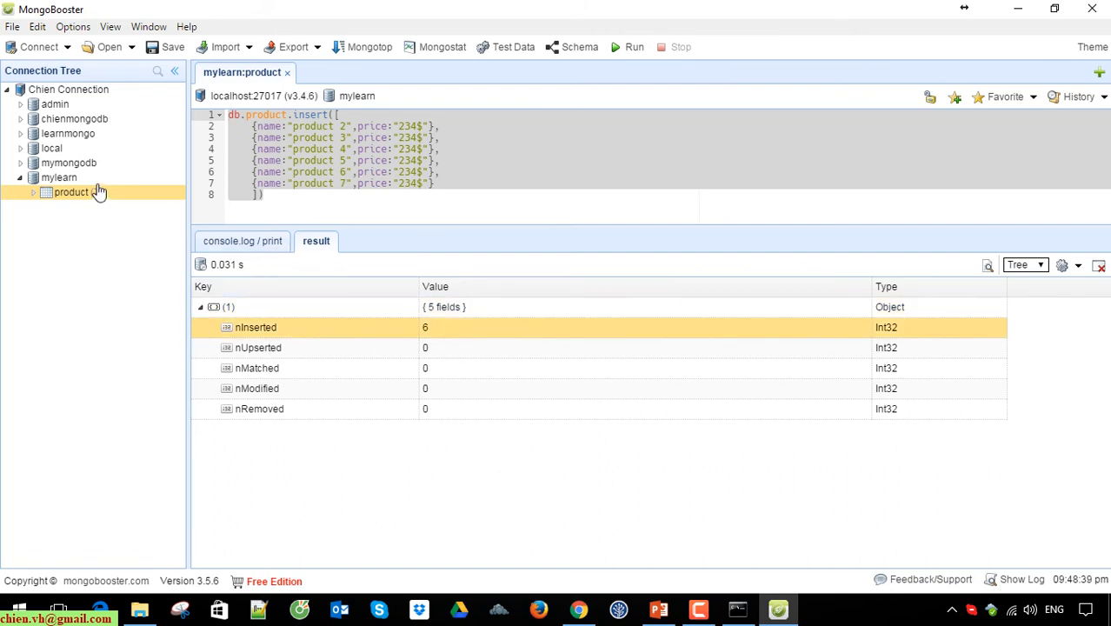
pyautogui.click(71, 192)
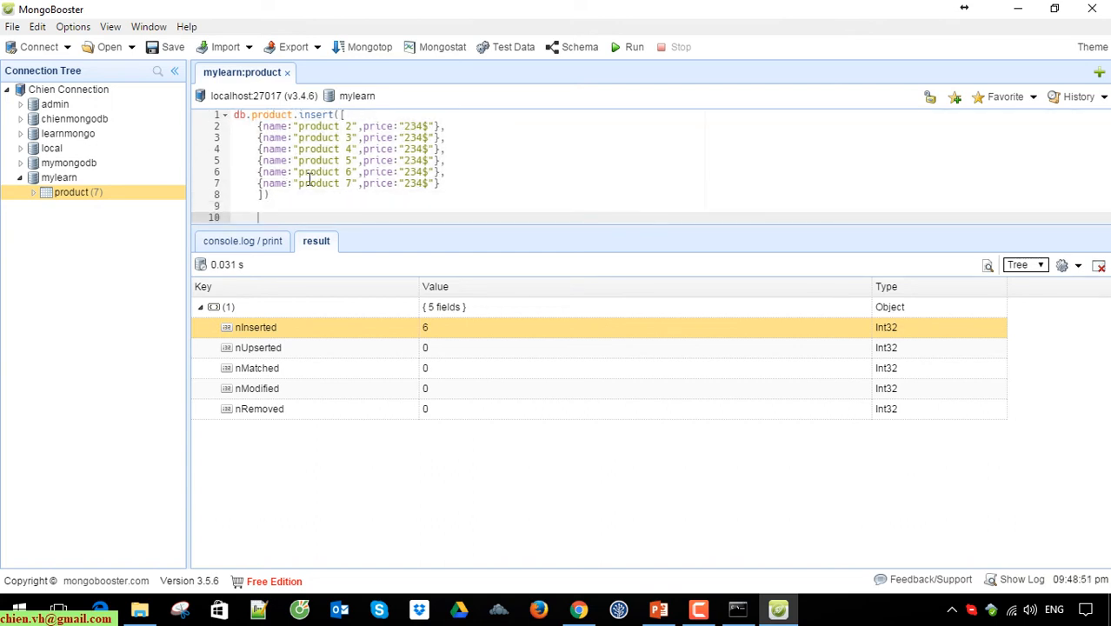
# - Run db.product.find({}) to list all 7 products and enlarge the query editor above the results
pyautogui.write('db.product.find')
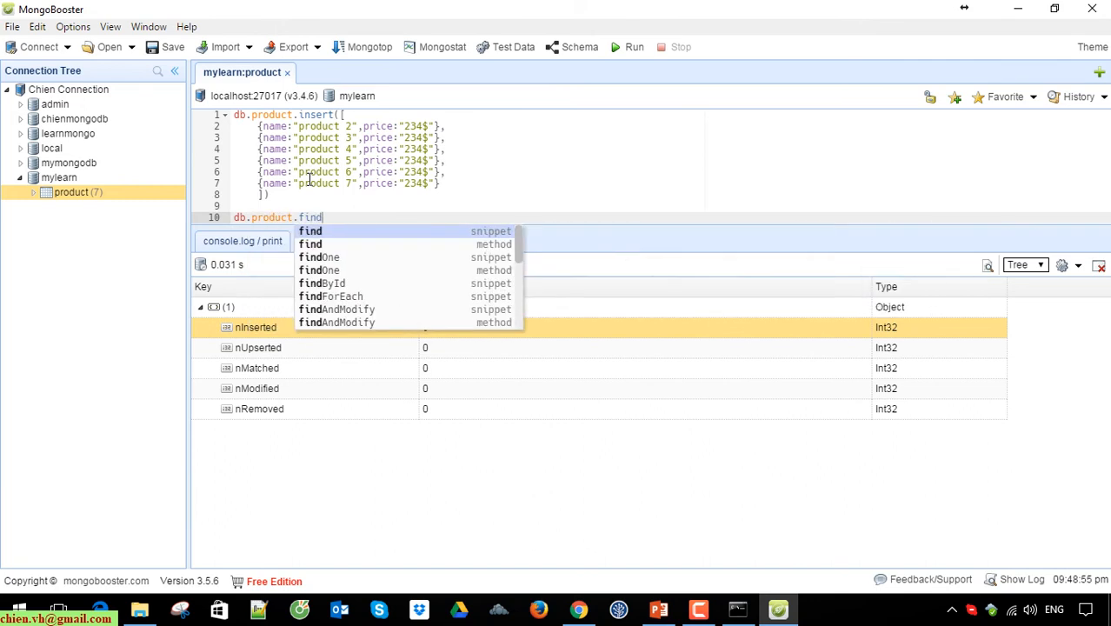
pyautogui.click(309, 229)
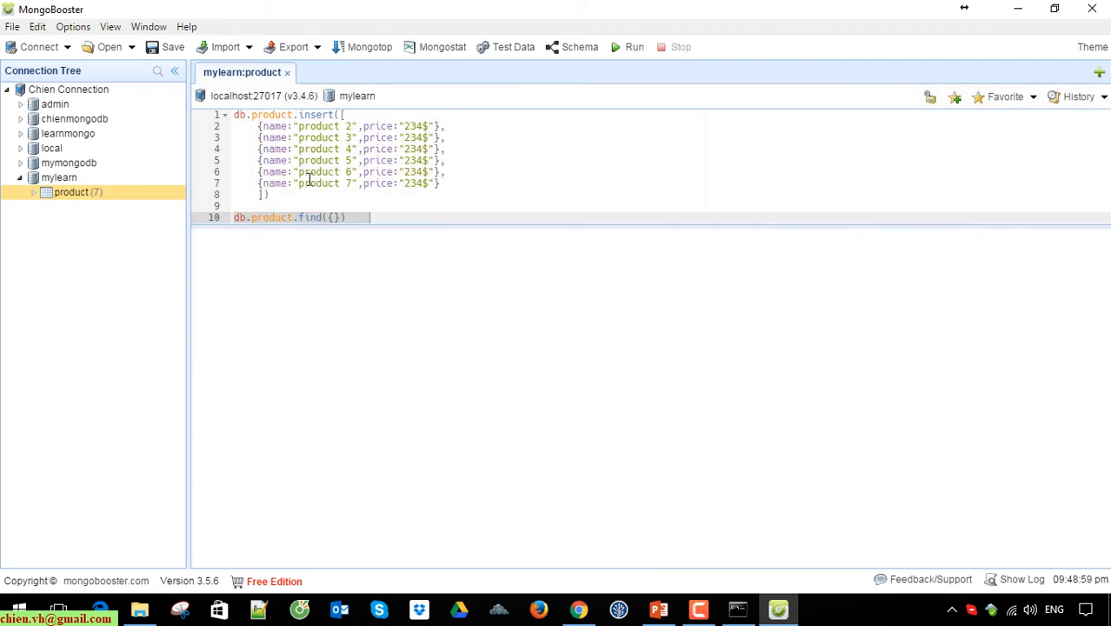
pyautogui.click(633, 47)
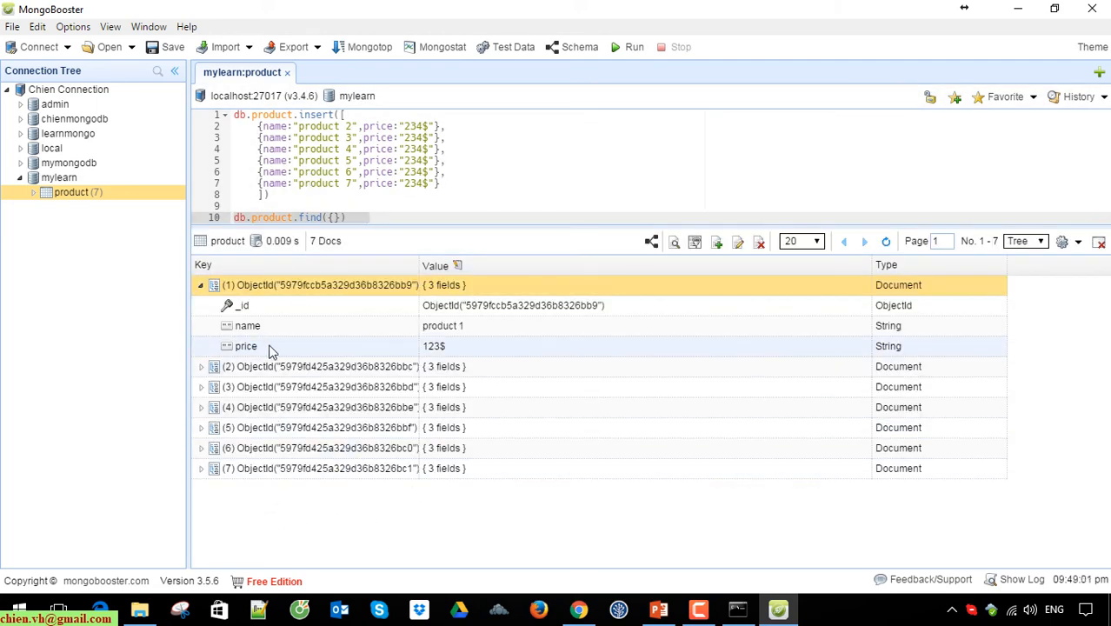
pyautogui.click(200, 285)
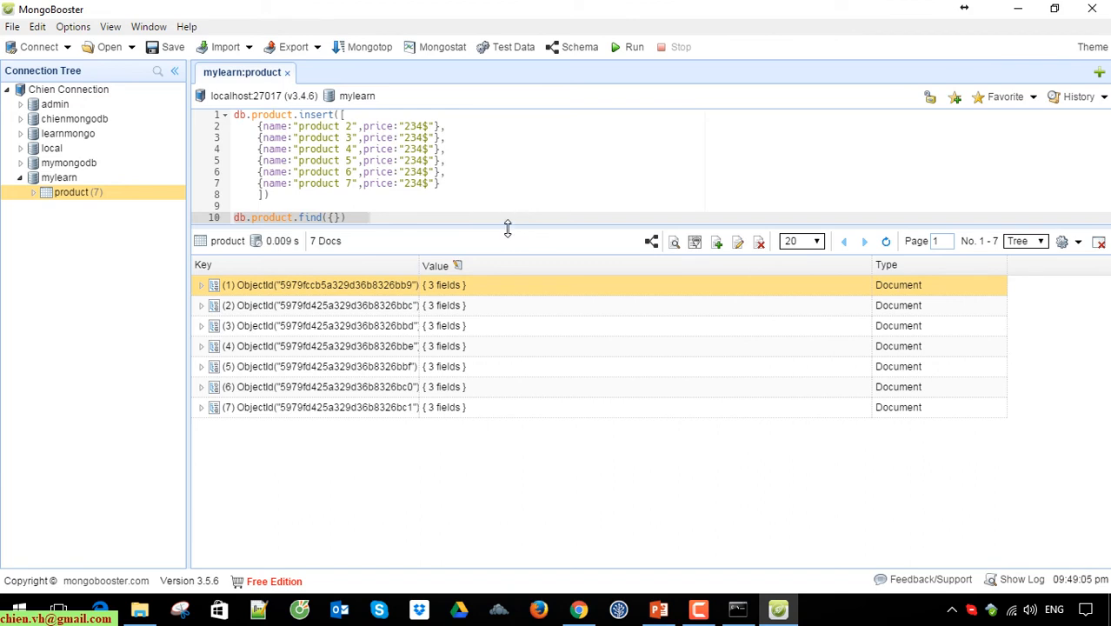
pyautogui.moveTo(507, 230); pyautogui.dragTo(508, 299)
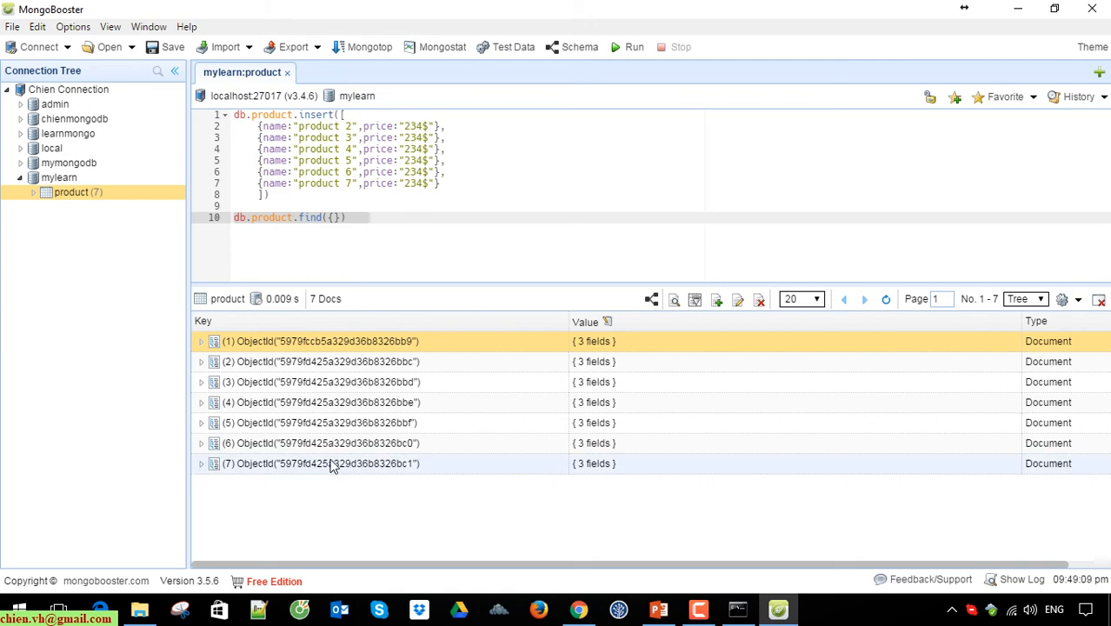
# - Edit document 7 via Edit Document..., set its price to "789$" and run the update
pyautogui.rightClick(328, 462)
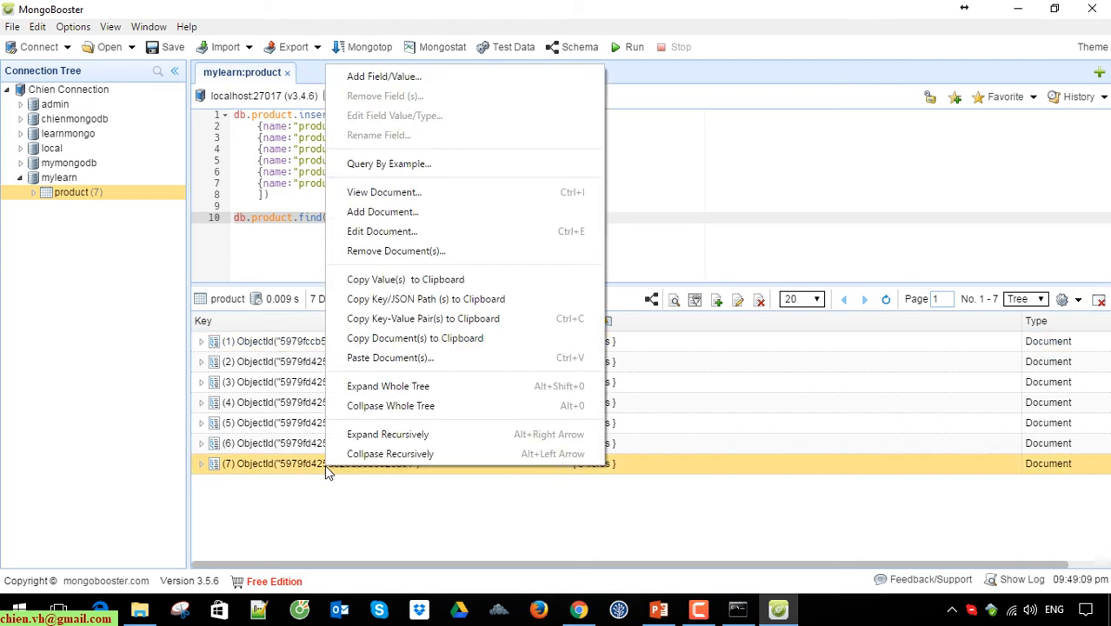
pyautogui.moveTo(261, 546)
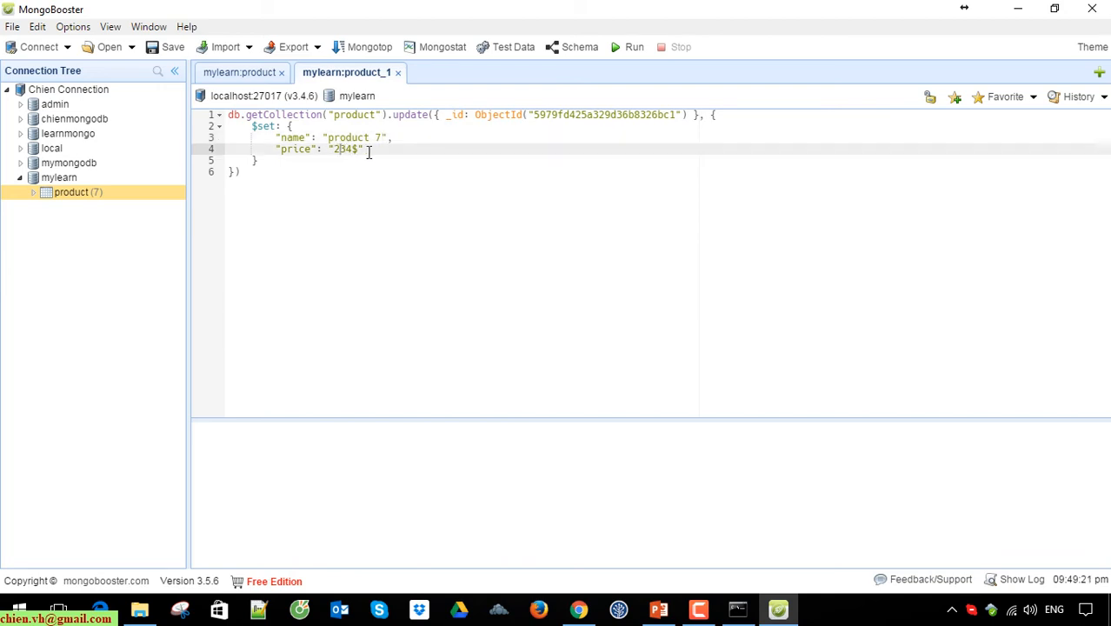
pyautogui.press('Backspace')
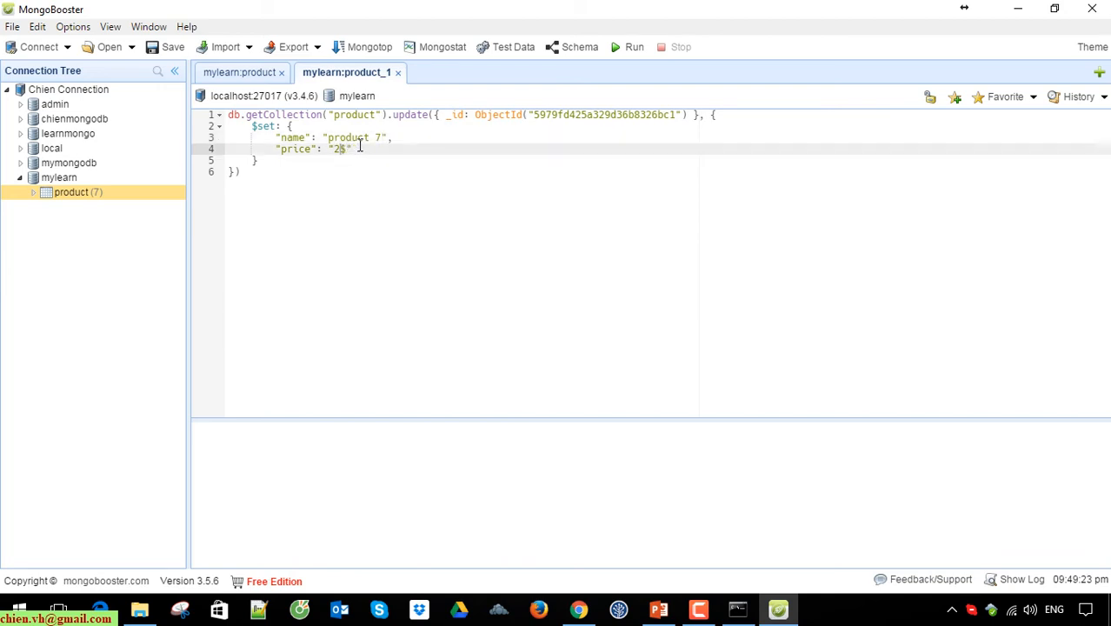
pyautogui.write('789')
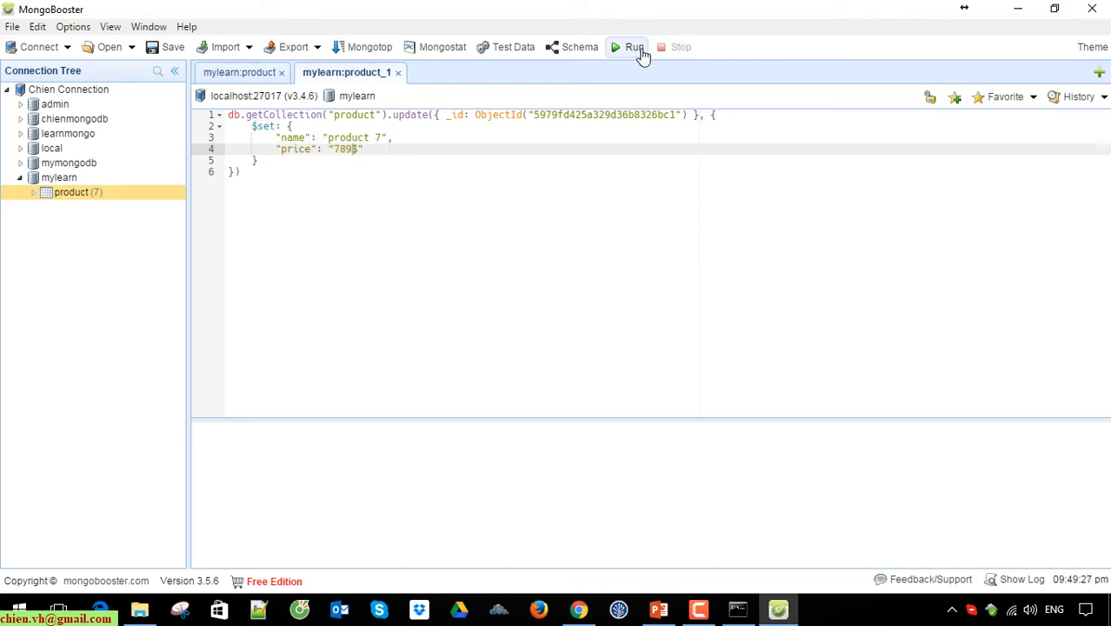
pyautogui.click(628, 47)
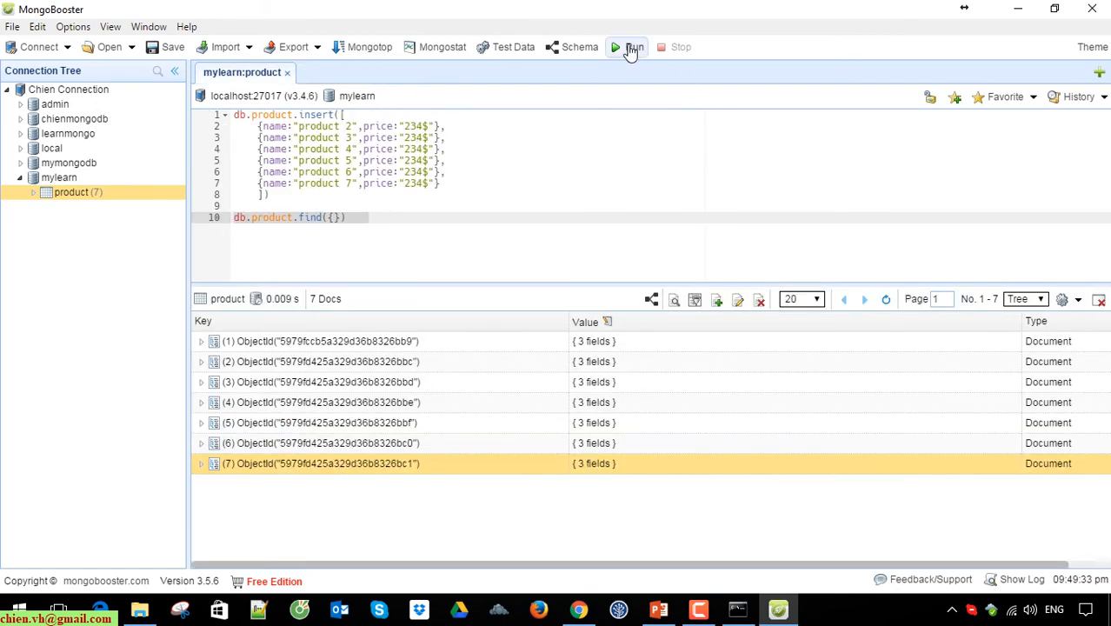
pyautogui.click(202, 341)
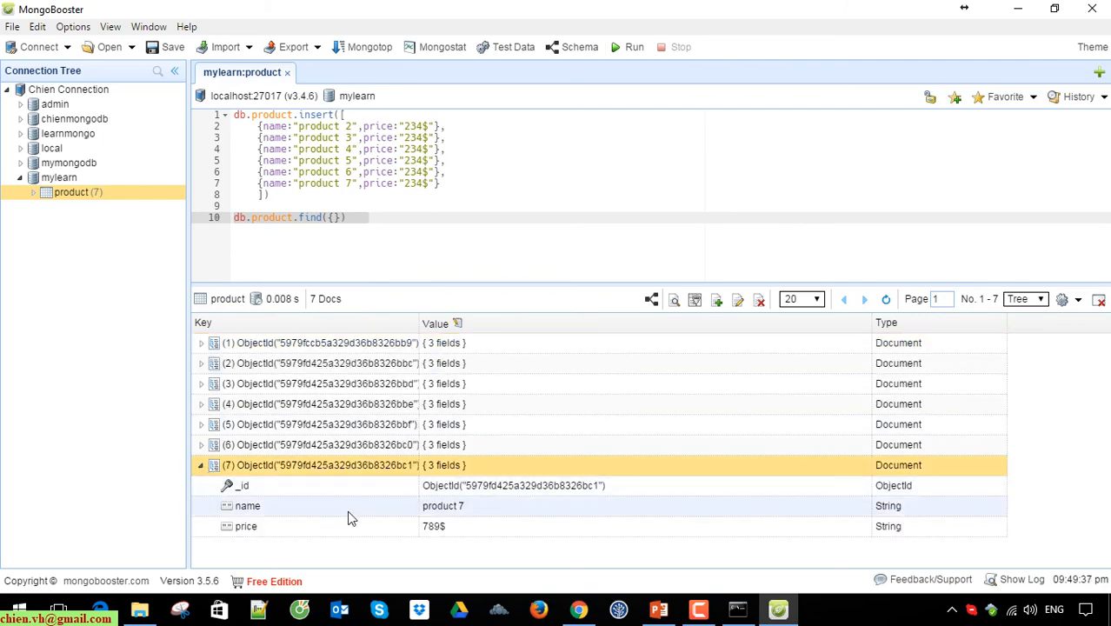
pyautogui.moveTo(449, 553)
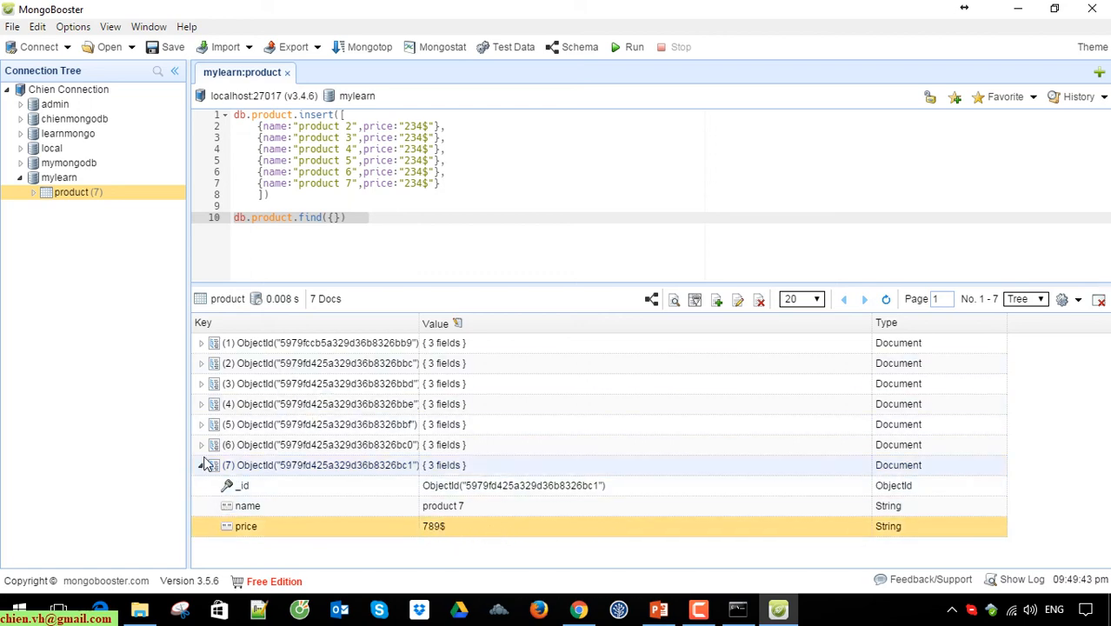
pyautogui.click(202, 464)
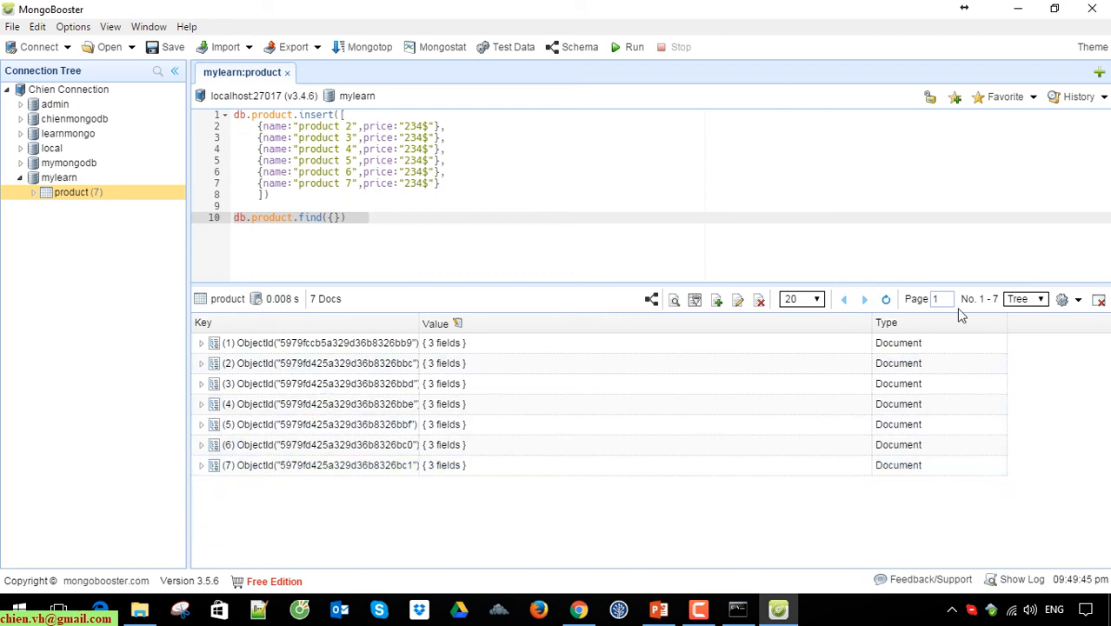
pyautogui.click(1099, 299)
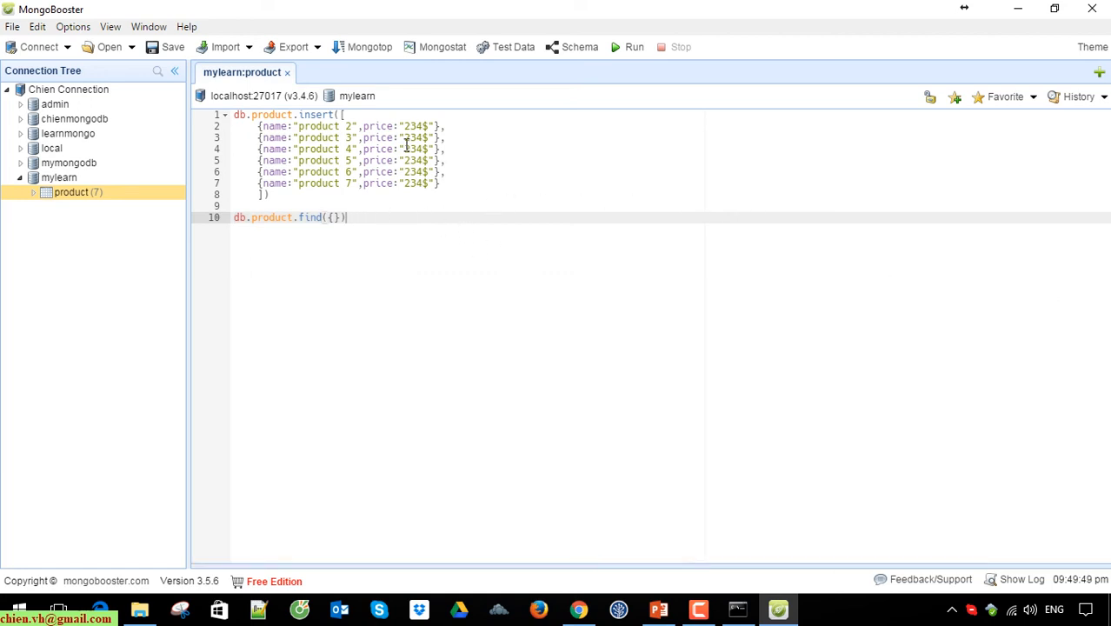
# - Show the product collection's _id_ index with its key details, then close the mylearn:product_1 tab
pyautogui.click(31, 191)
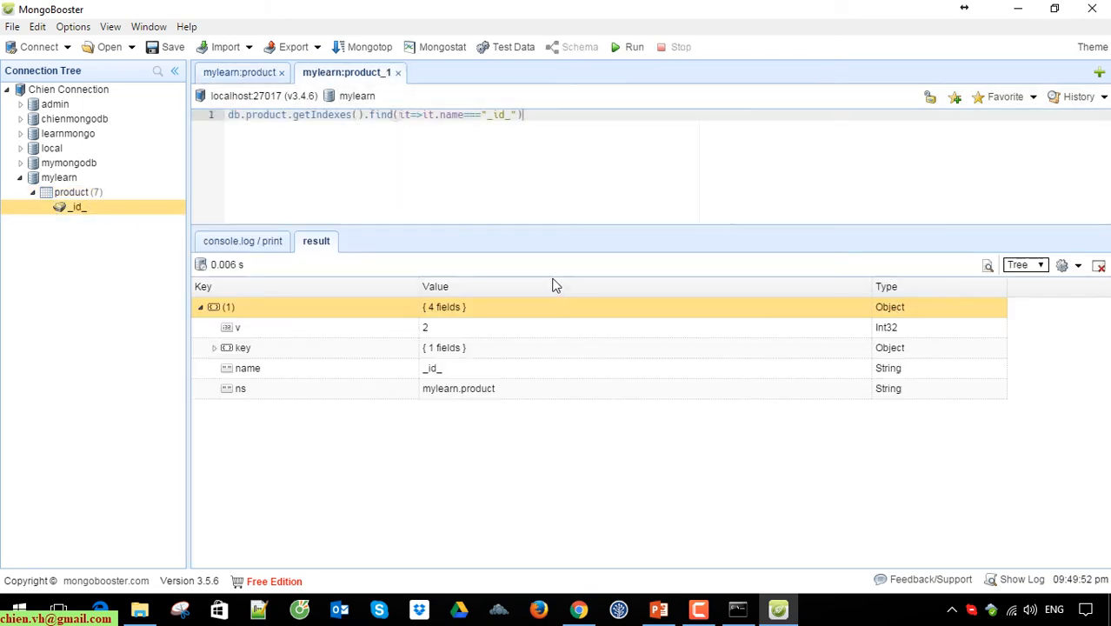
pyautogui.click(212, 348)
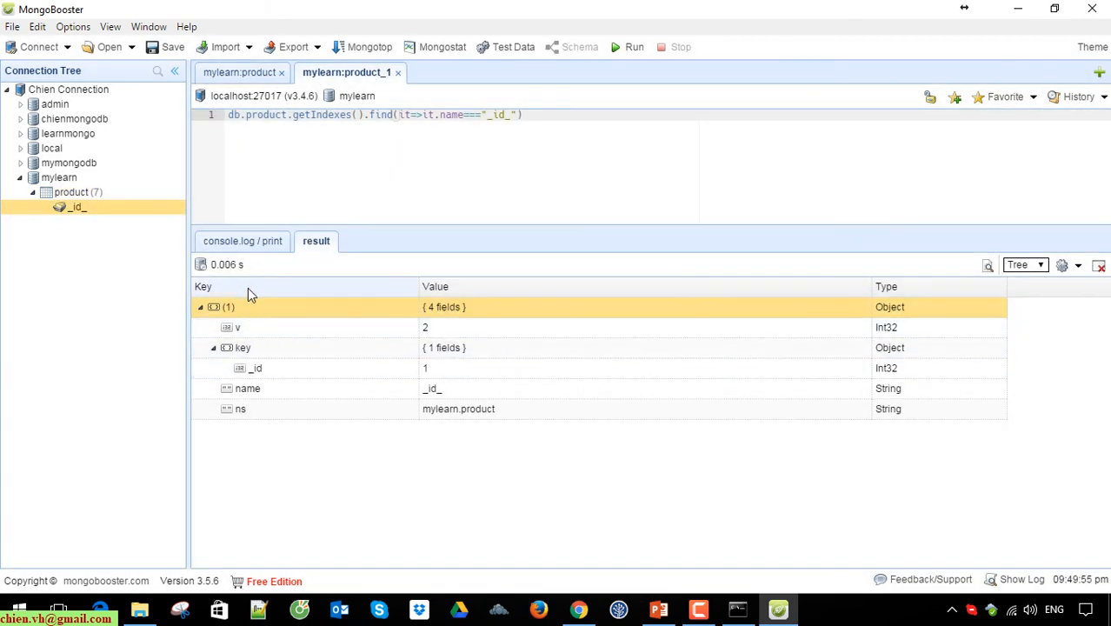
pyautogui.click(396, 73)
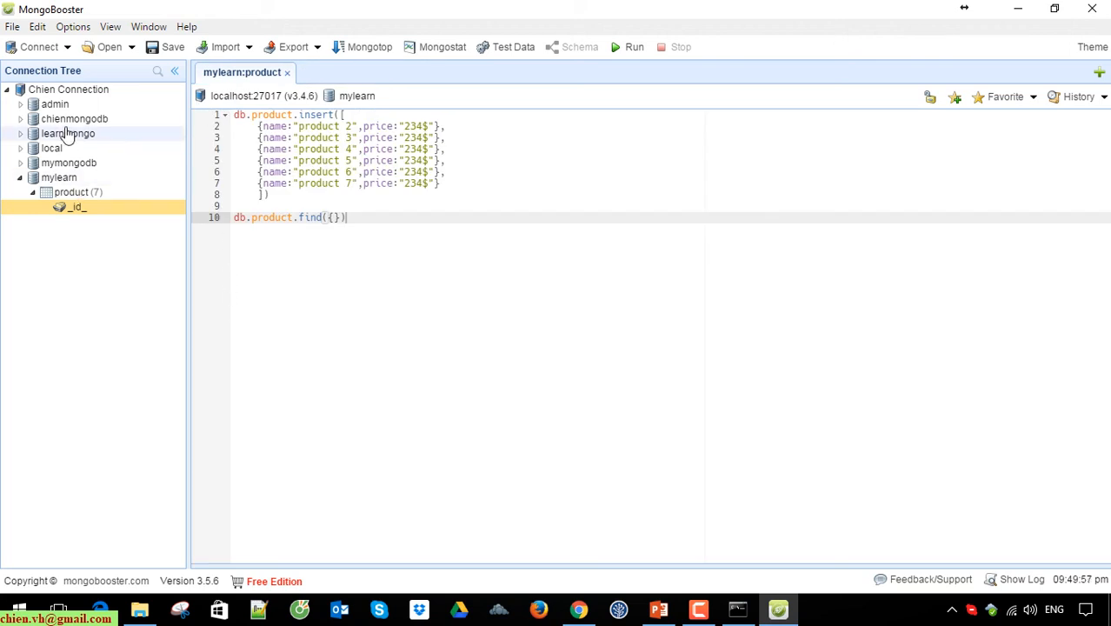
# - Refresh the connection, expand mylearn to reveal product, and bring up the product collection's actions
pyautogui.rightClick(68, 89)
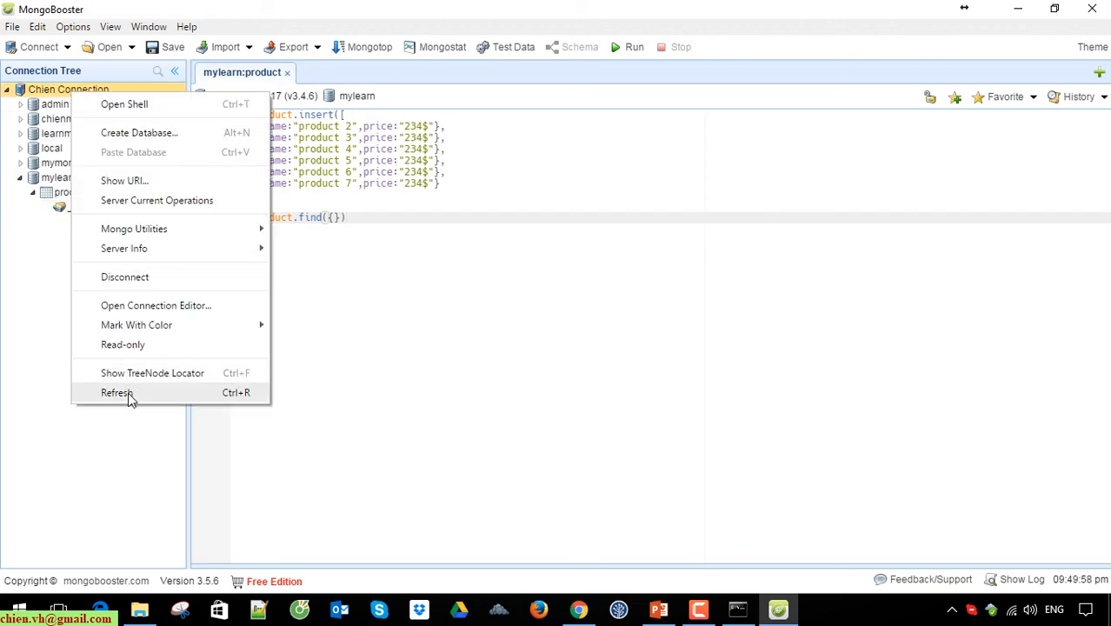
pyautogui.click(116, 393)
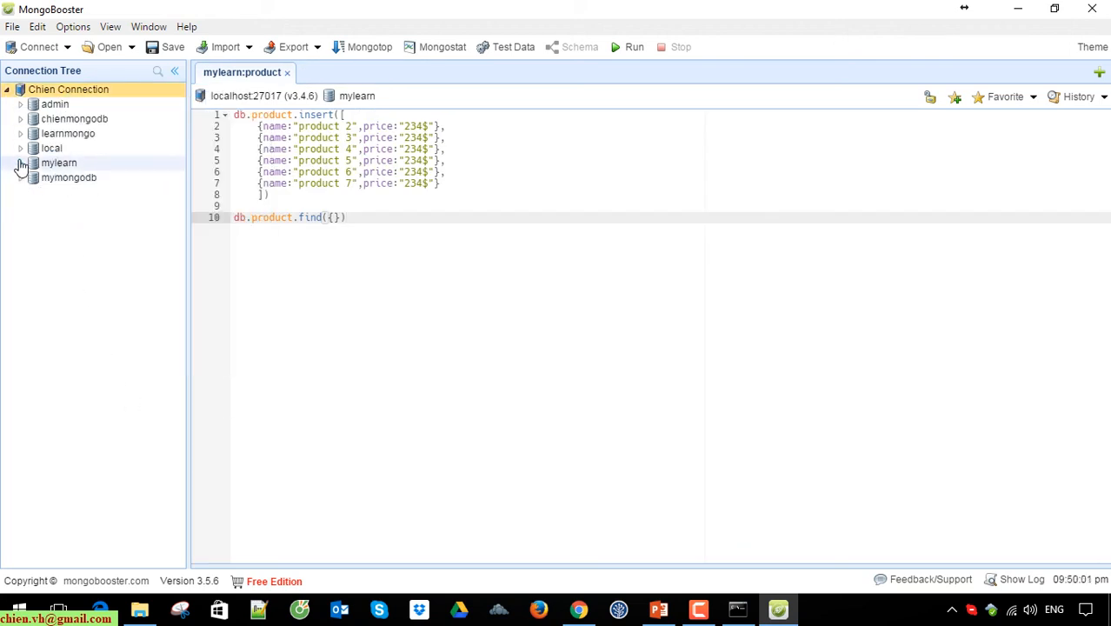
pyautogui.click(21, 164)
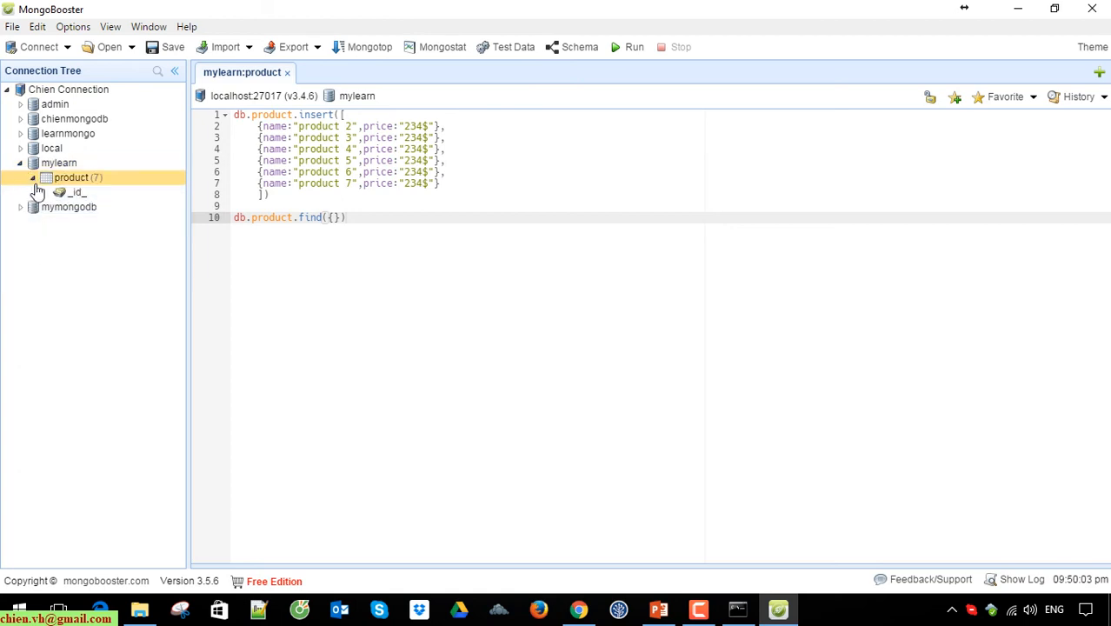
pyautogui.rightClick(71, 178)
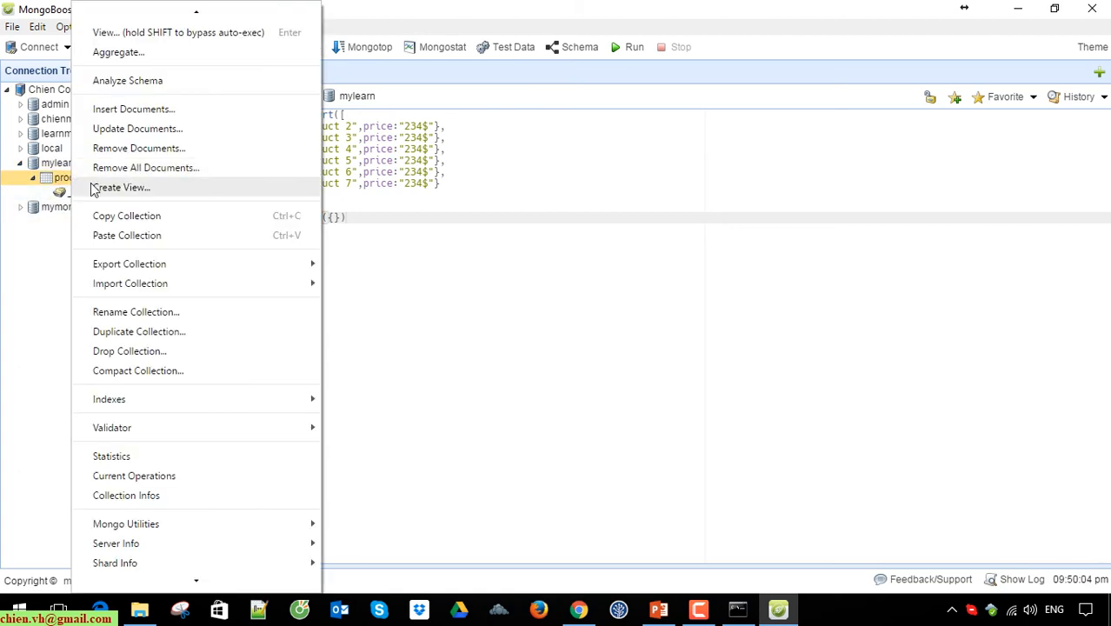
pyautogui.moveTo(125, 215)
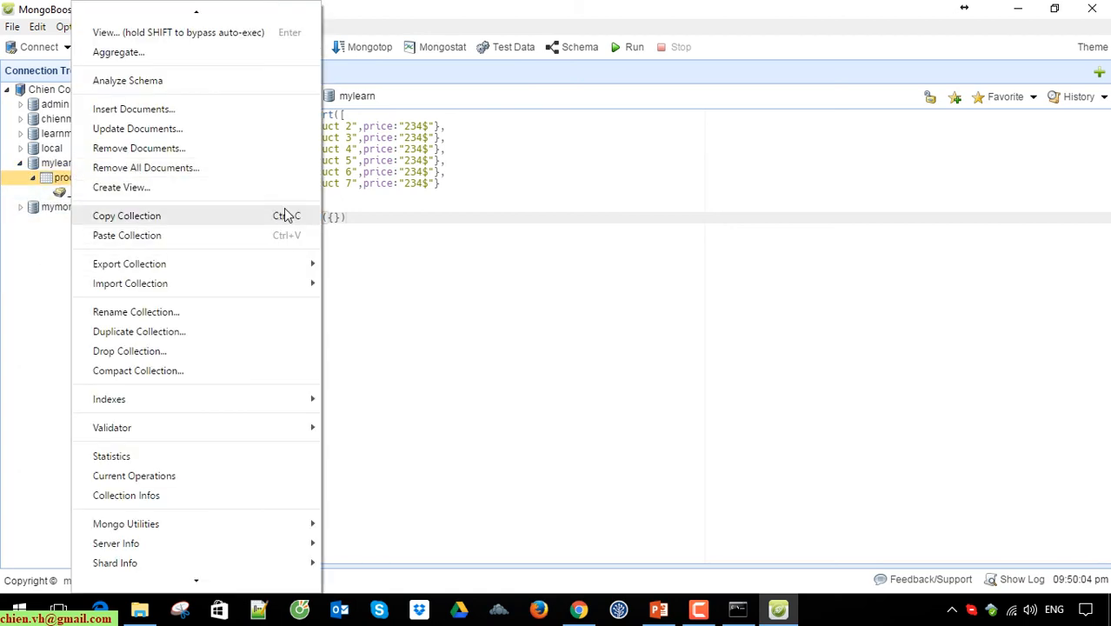
pyautogui.moveTo(238, 352)
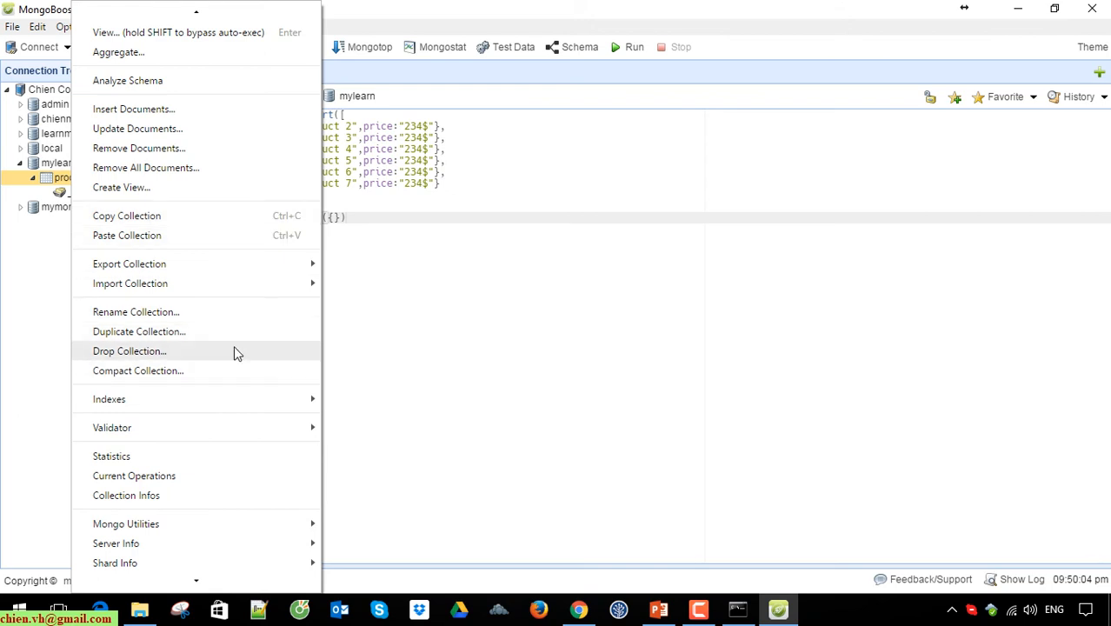
pyautogui.moveTo(233, 343)
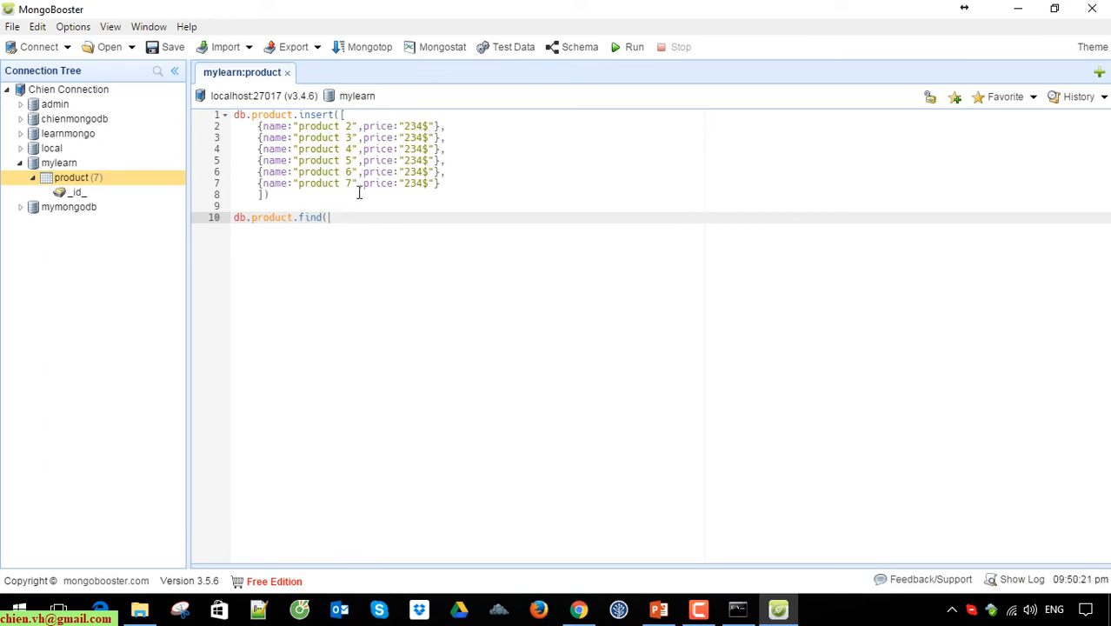
# - Correct line 10 to db.product.find(), run it to list all 7 documents, and select document 5
pyautogui.press('Backspace')
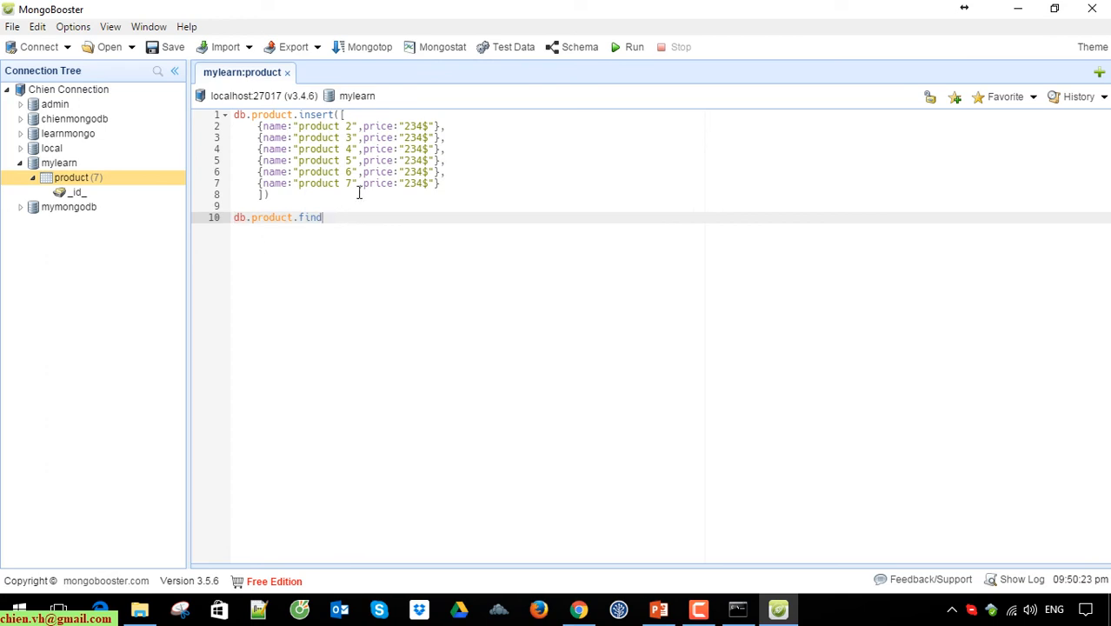
pyautogui.write('()')
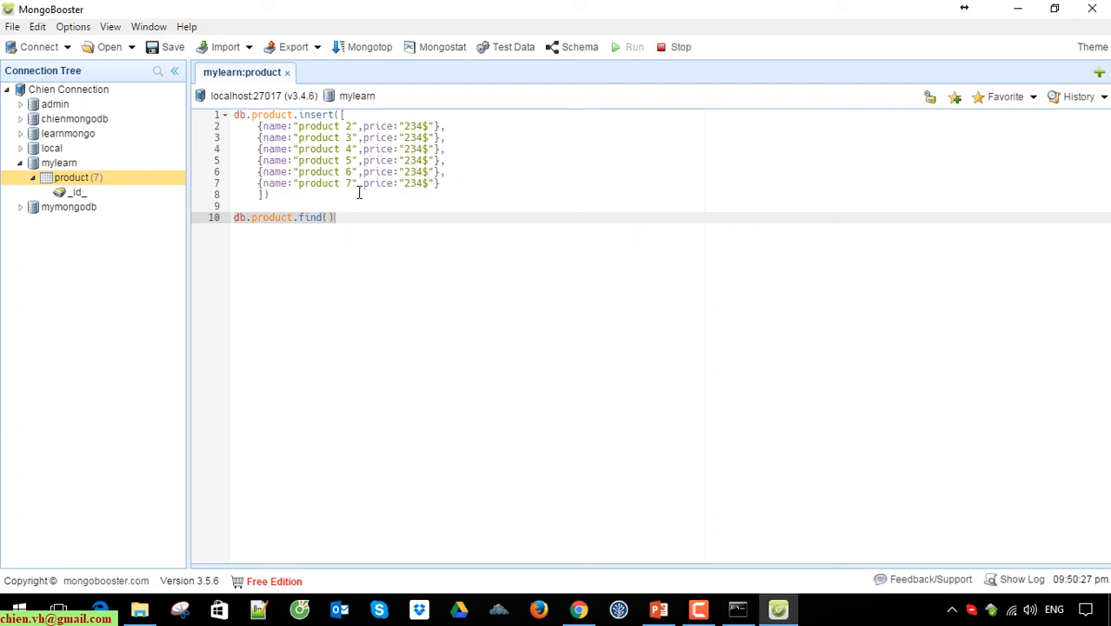
pyautogui.click(634, 45)
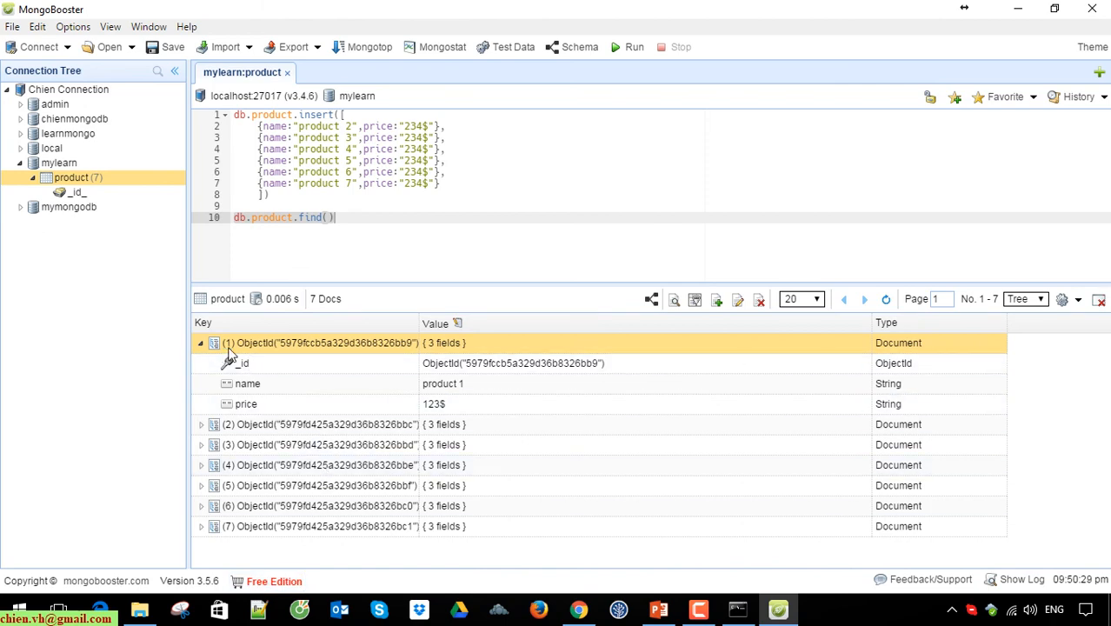
pyautogui.click(200, 343)
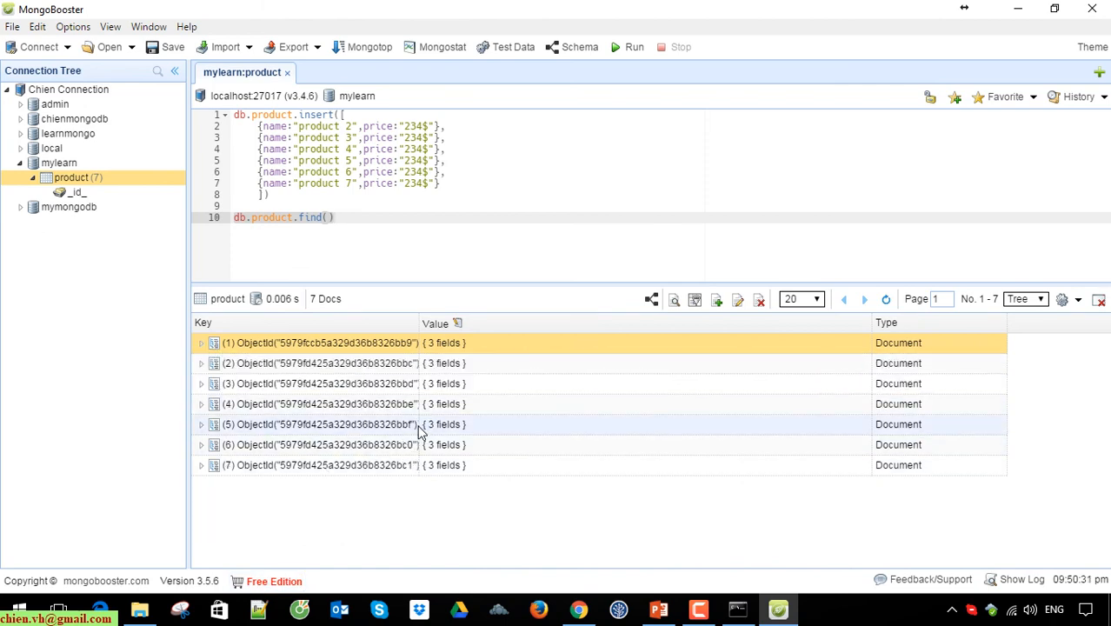
pyautogui.click(322, 424)
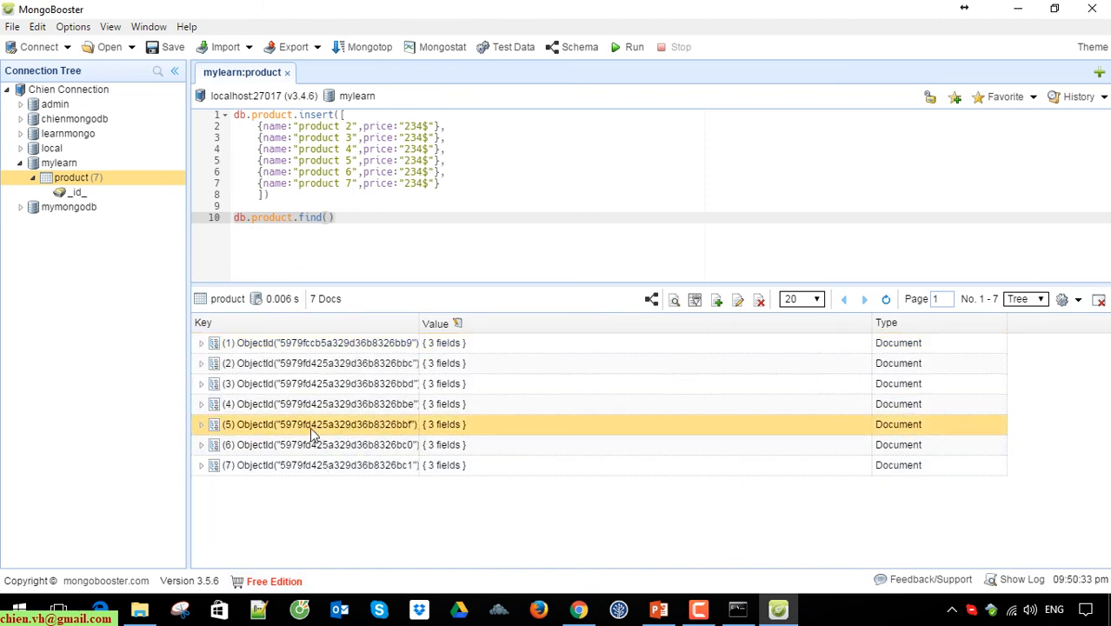
# - Remove document 5 via Remove Document(s), leaving 6 documents, and select document 4
pyautogui.rightClick(313, 424)
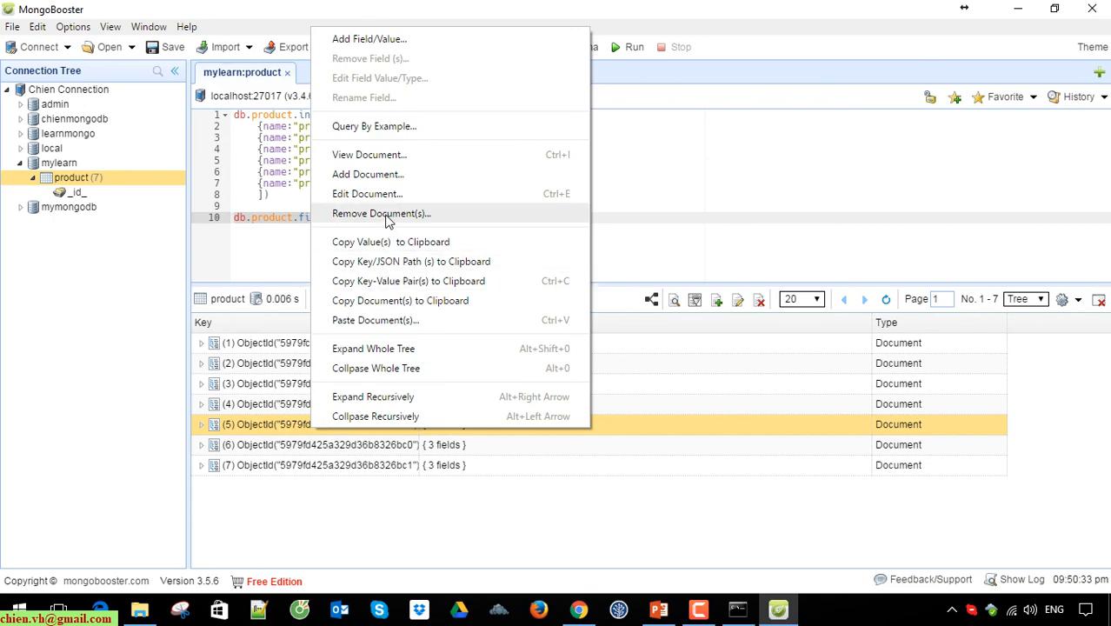
pyautogui.click(381, 214)
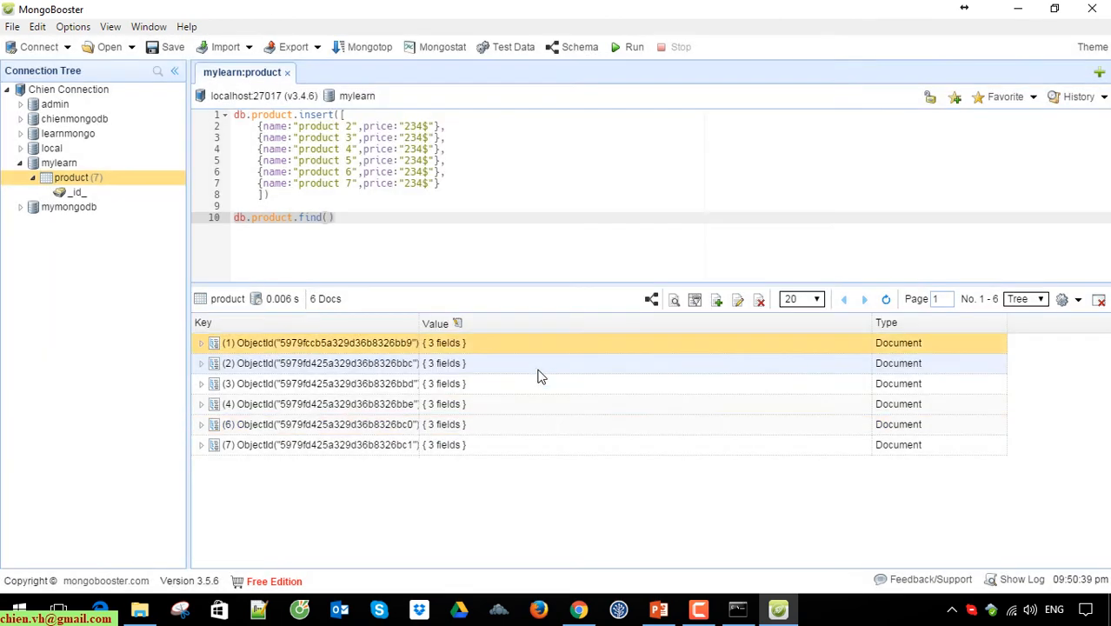
pyautogui.click(330, 404)
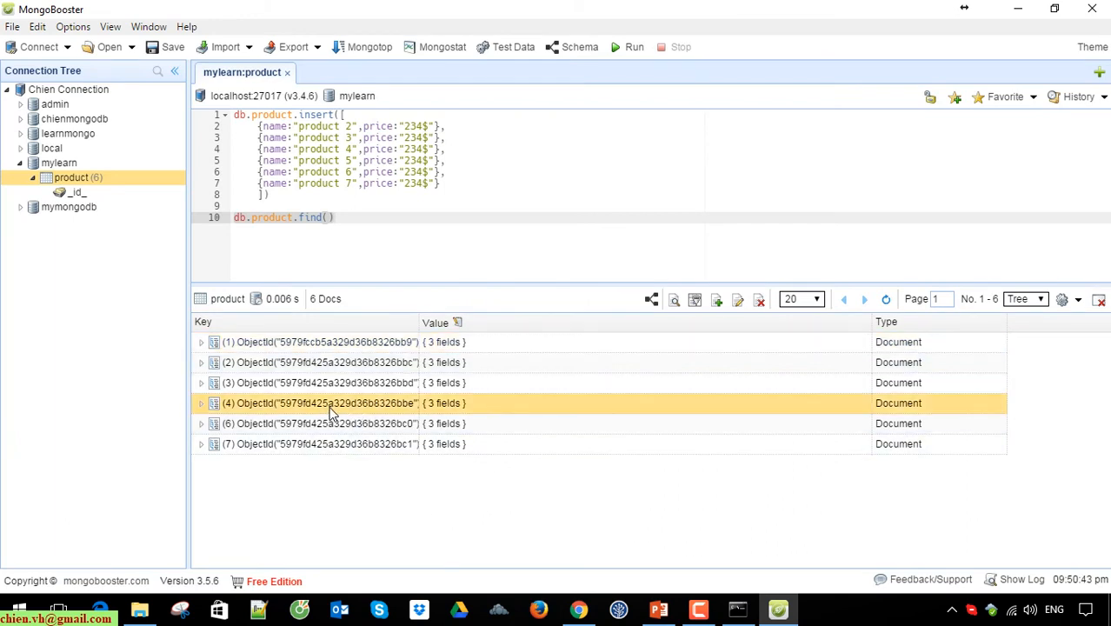
# - Copy document 4 into a new insert script and rename it to 'product 444'
pyautogui.rightClick(330, 403)
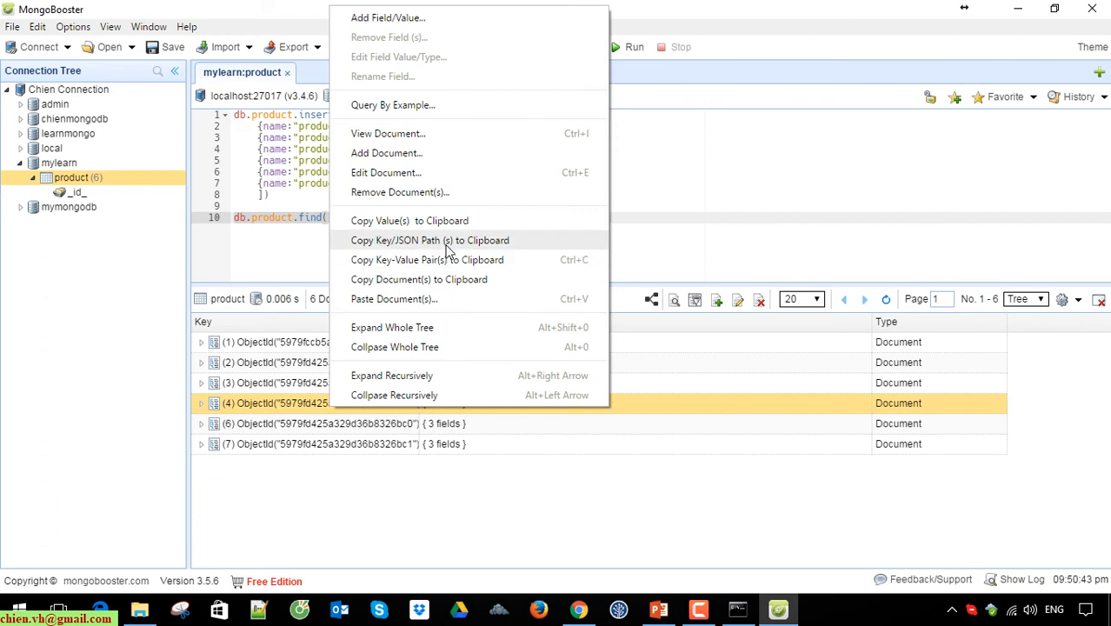
pyautogui.moveTo(474, 278)
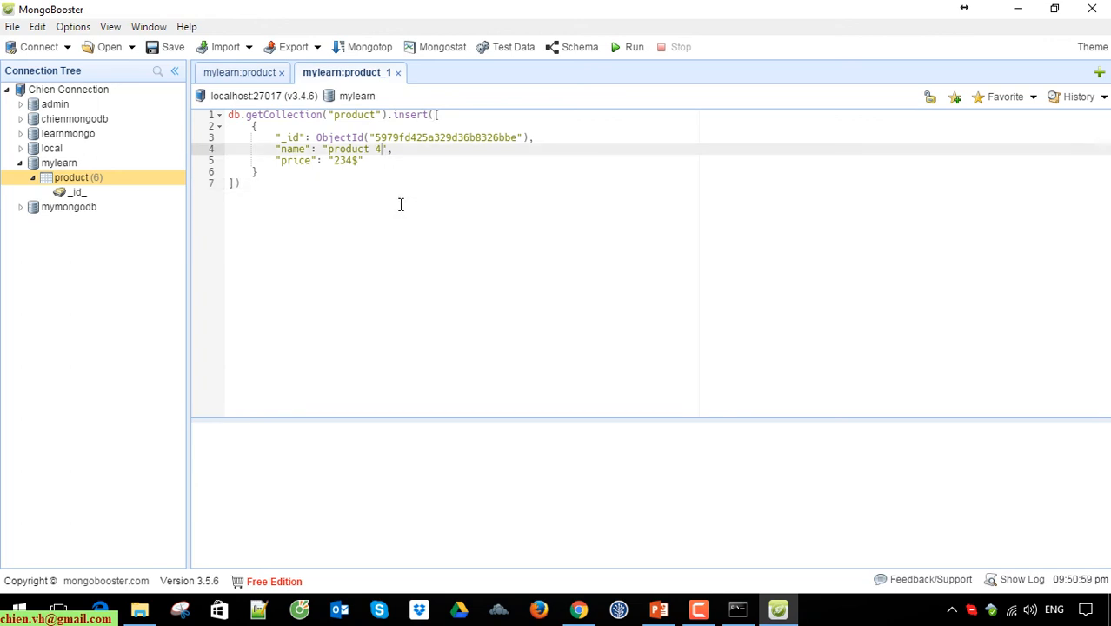
pyautogui.write('44')
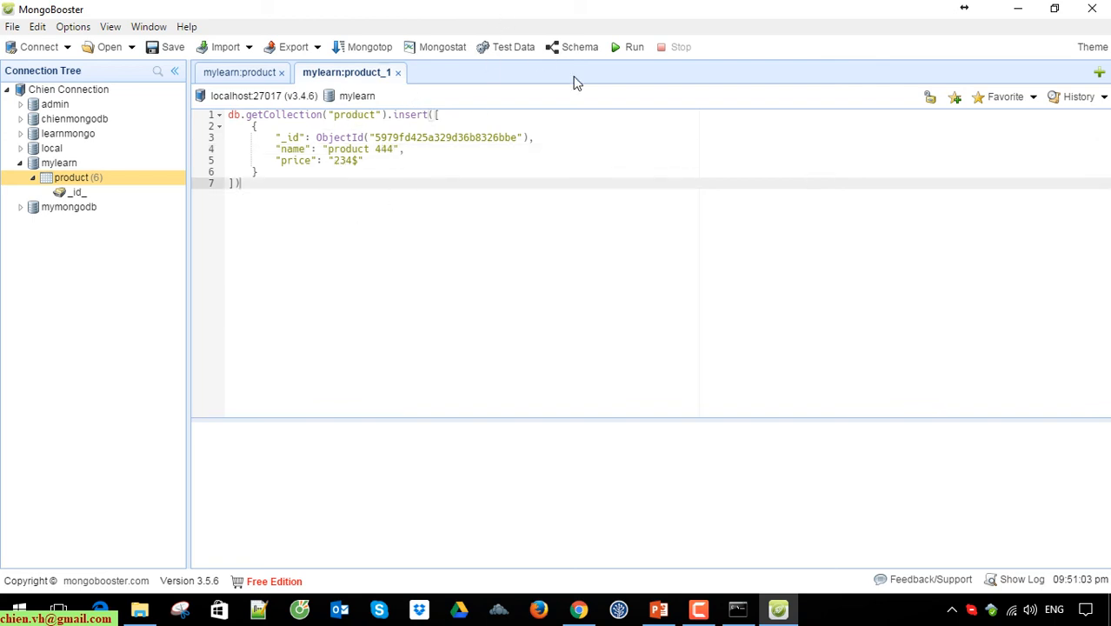
# - Run the product 444 insert and read the E11000 duplicate _id key error in the output
pyautogui.click(628, 47)
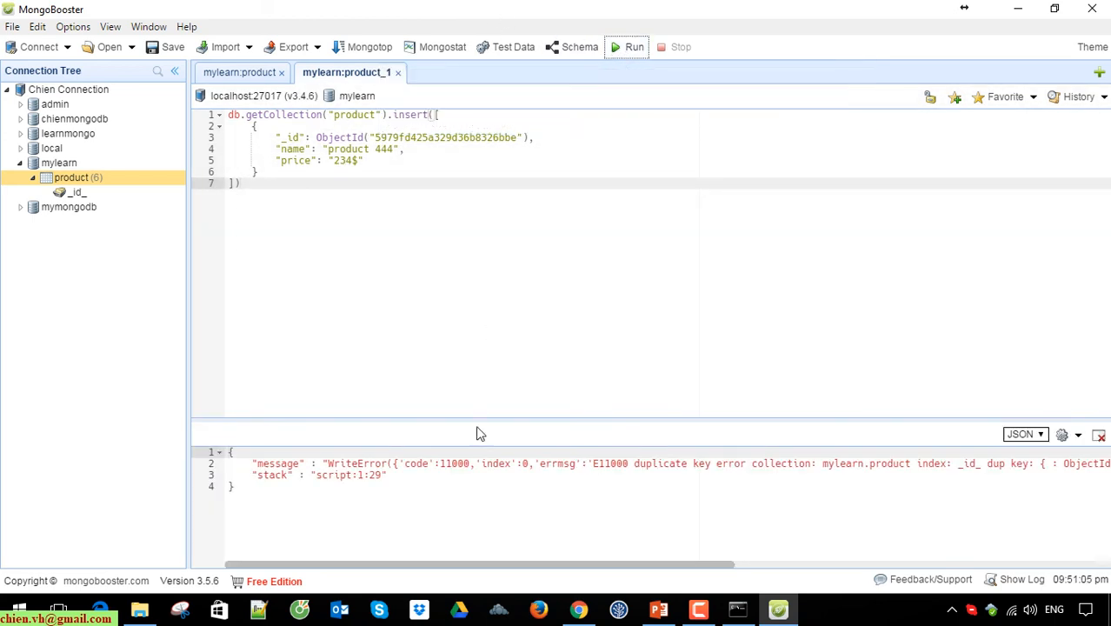
pyautogui.moveTo(487, 452)
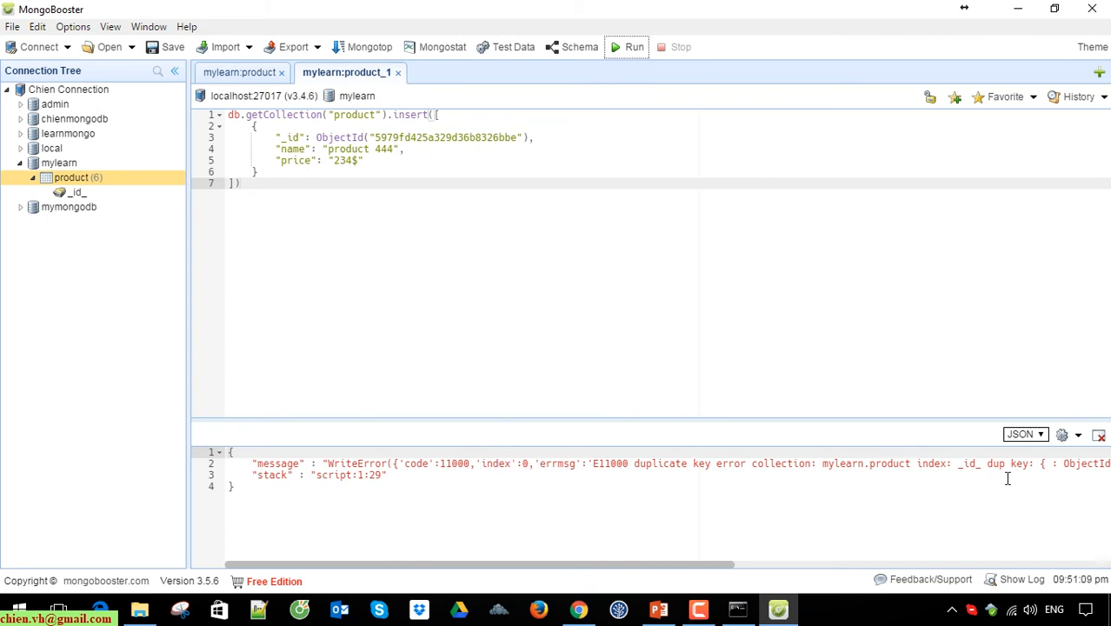
pyautogui.hscroll(3)
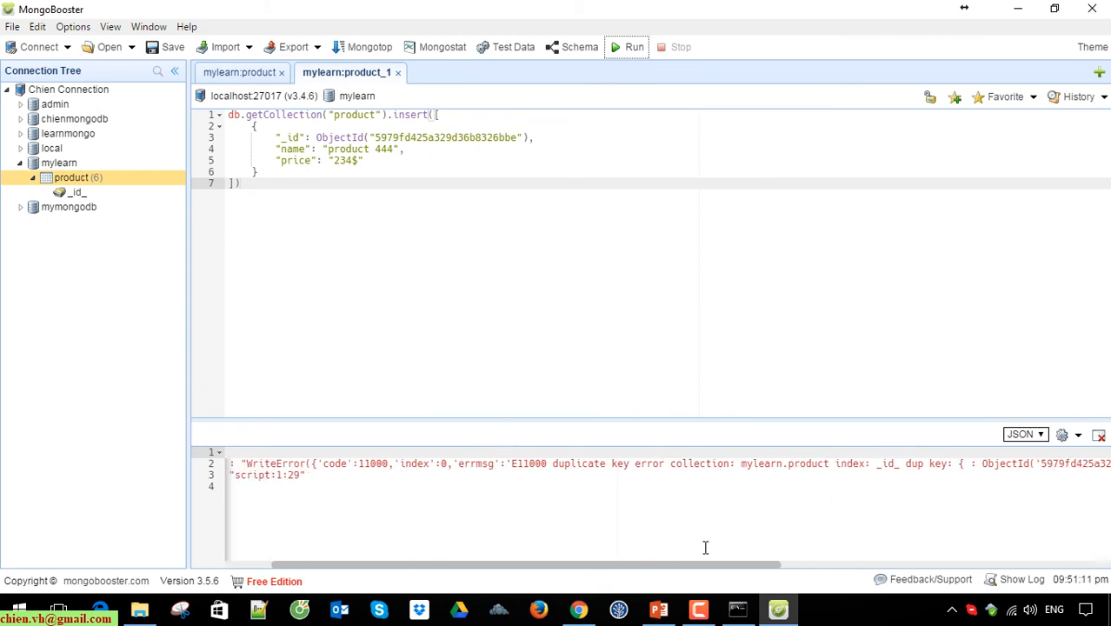
pyautogui.hscroll(3)
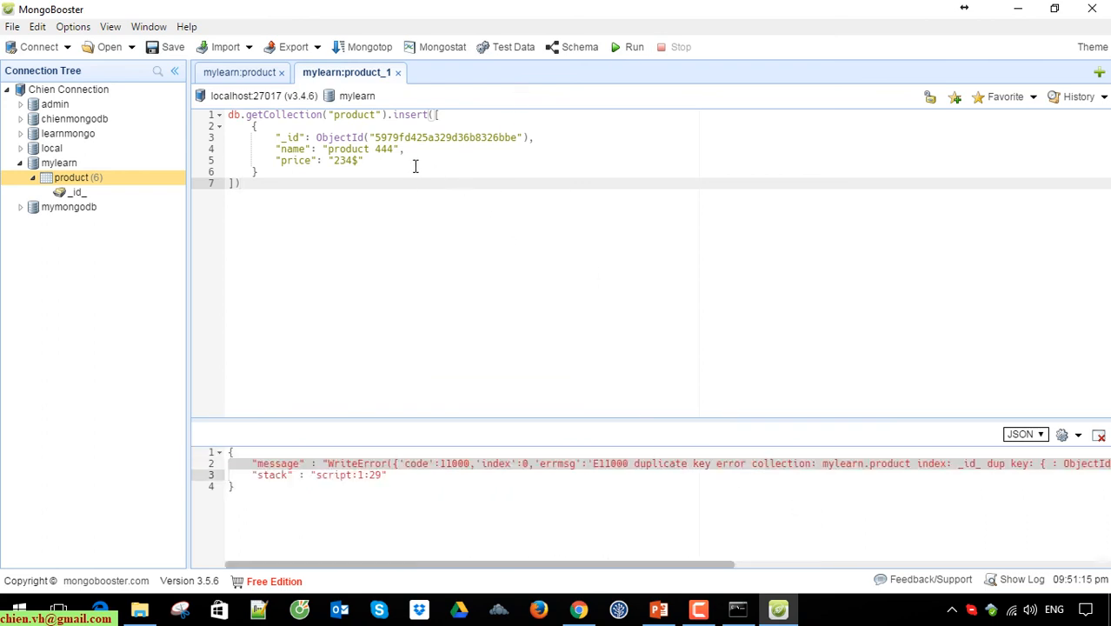
pyautogui.moveTo(292, 137)
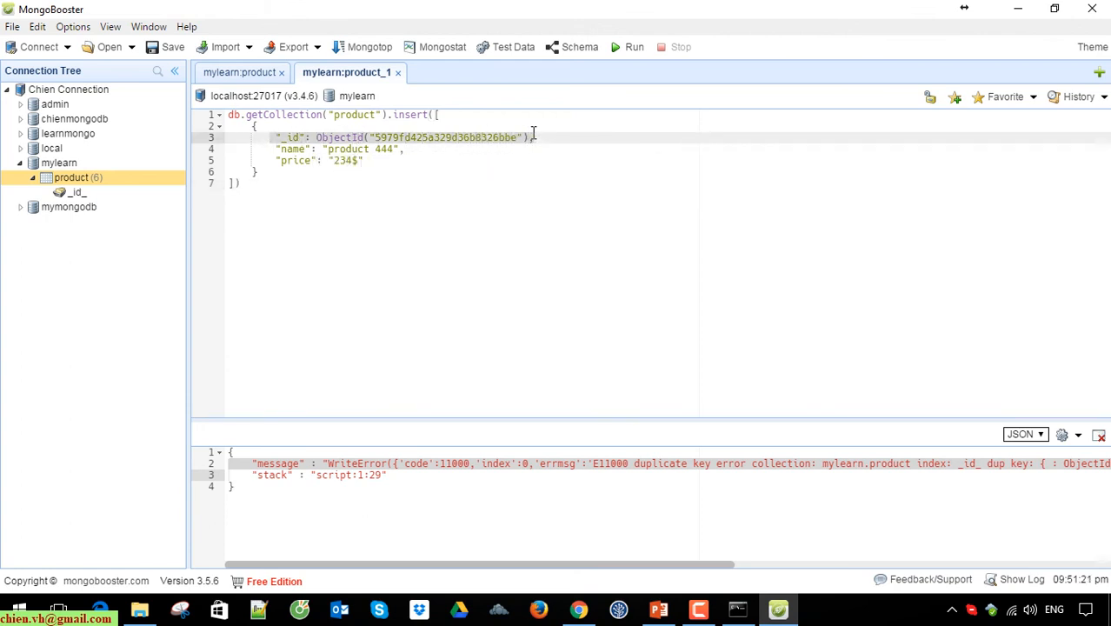
# - Remove the copied _id line and rerun the insert so product 444 is added successfully
pyautogui.press('Delete')
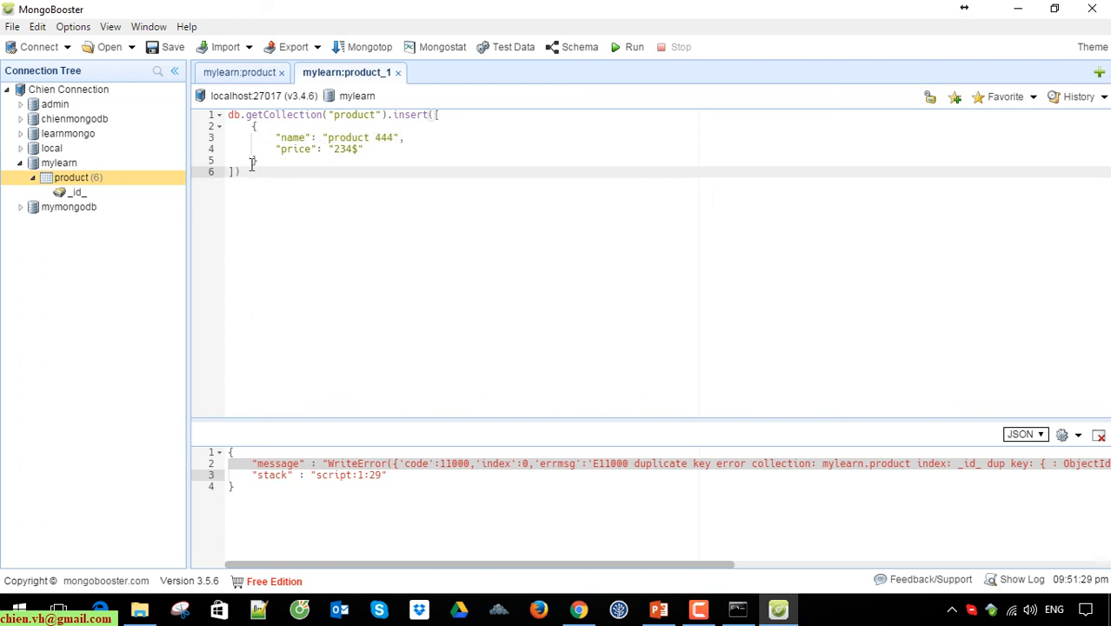
pyautogui.click(628, 47)
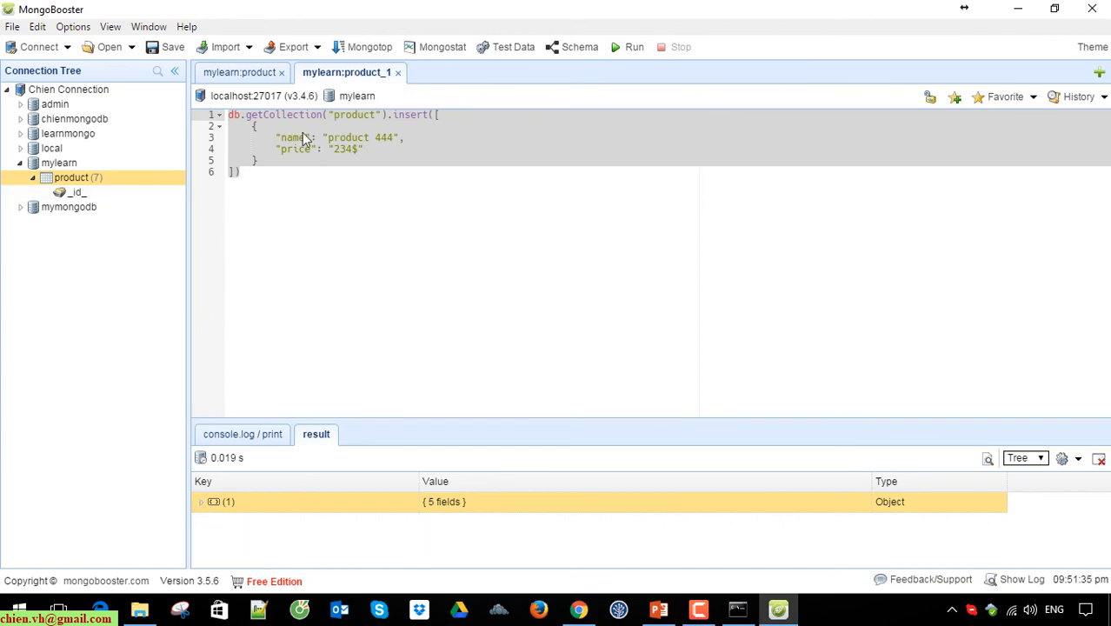
pyautogui.moveTo(476, 80)
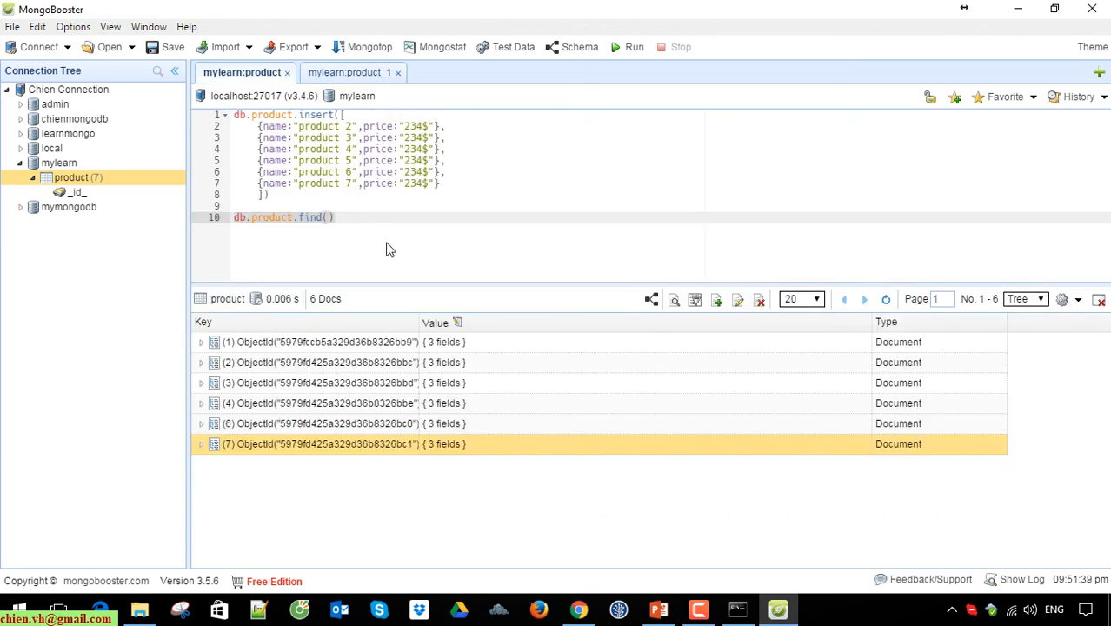
# - Rerun the find query and expand document 7, product 444 priced 234$ with a new _id
pyautogui.click(628, 47)
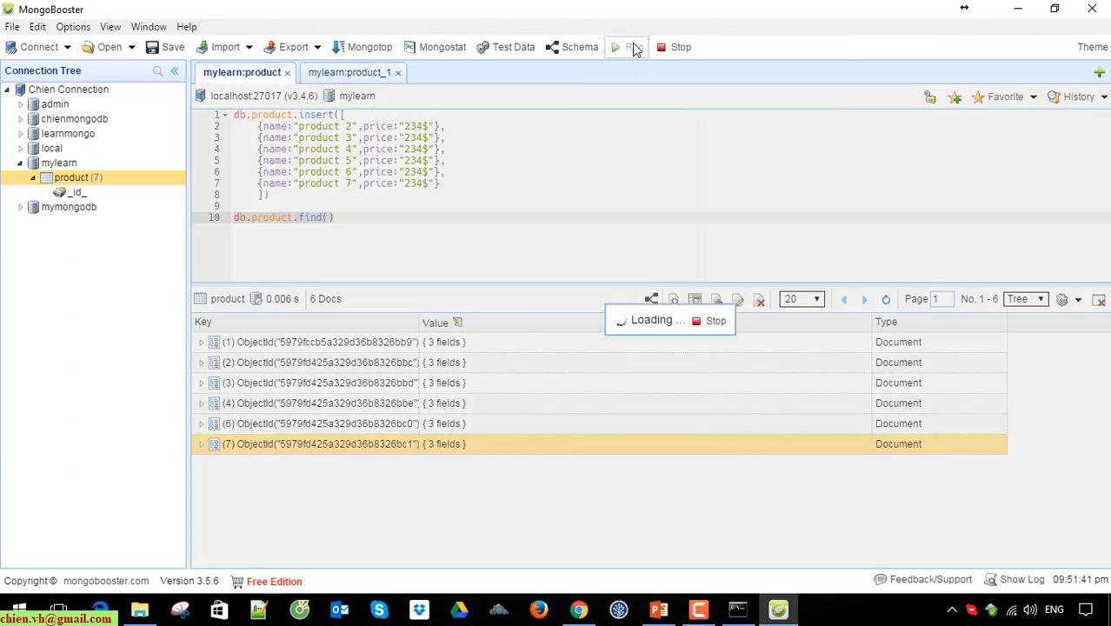
pyautogui.click(628, 47)
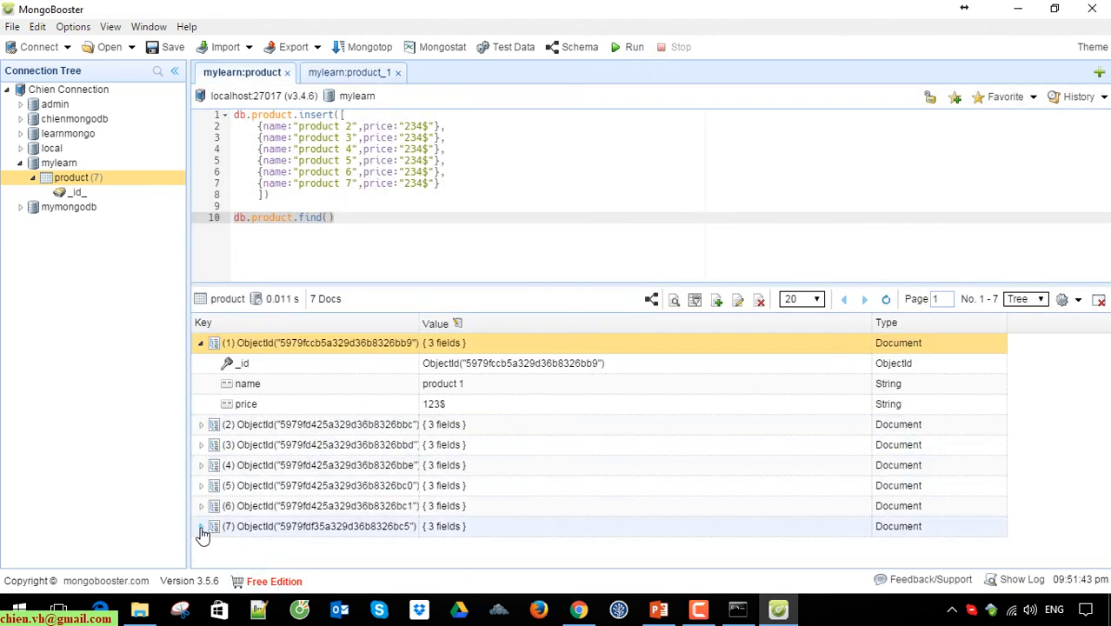
pyautogui.click(202, 526)
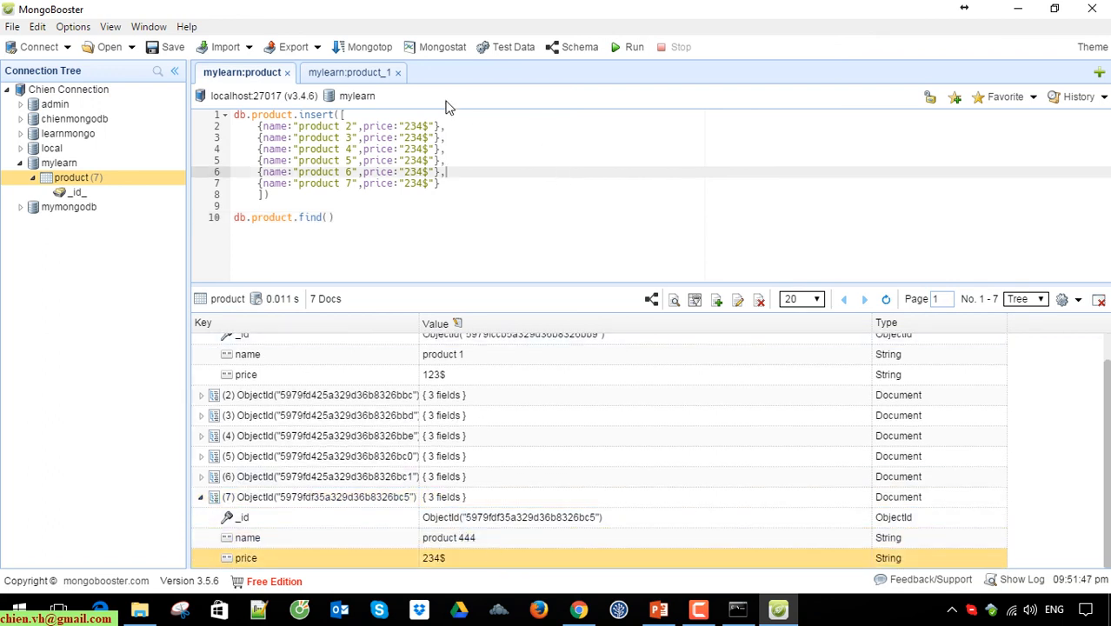
pyautogui.moveTo(666, 146)
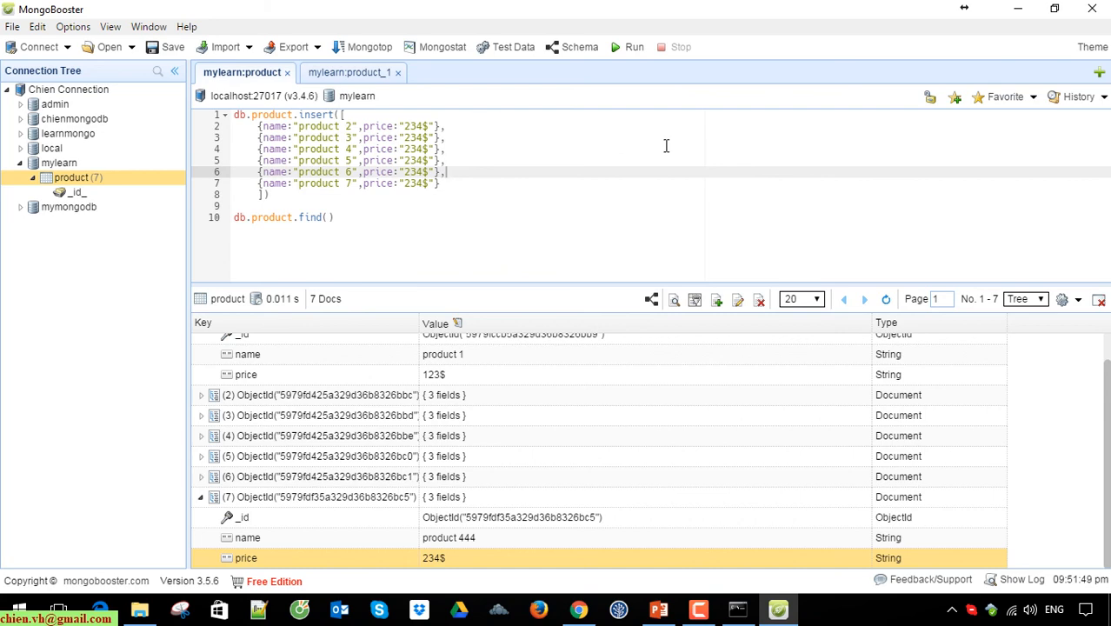